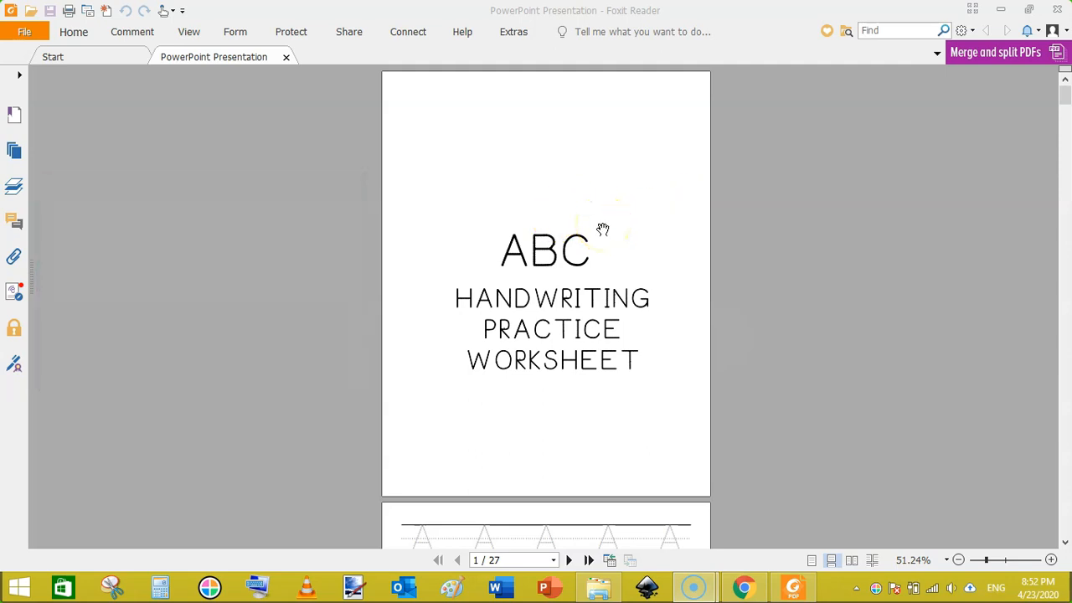
pyautogui.moveTo(947, 119)
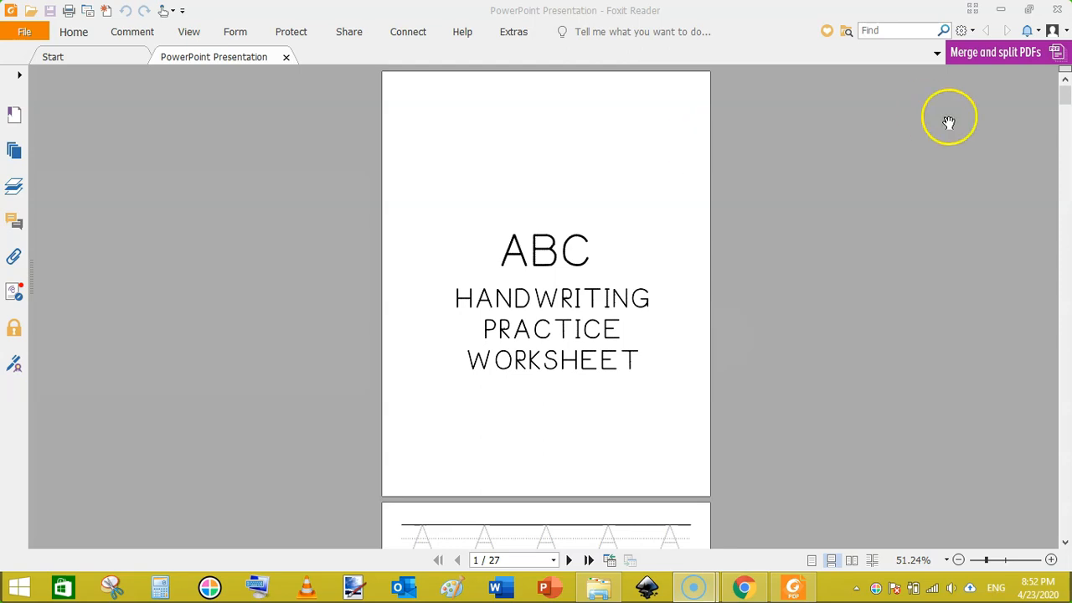
# - Bring up the worksheet's Creative Fabrica product page in Chrome
pyautogui.scroll(-3)
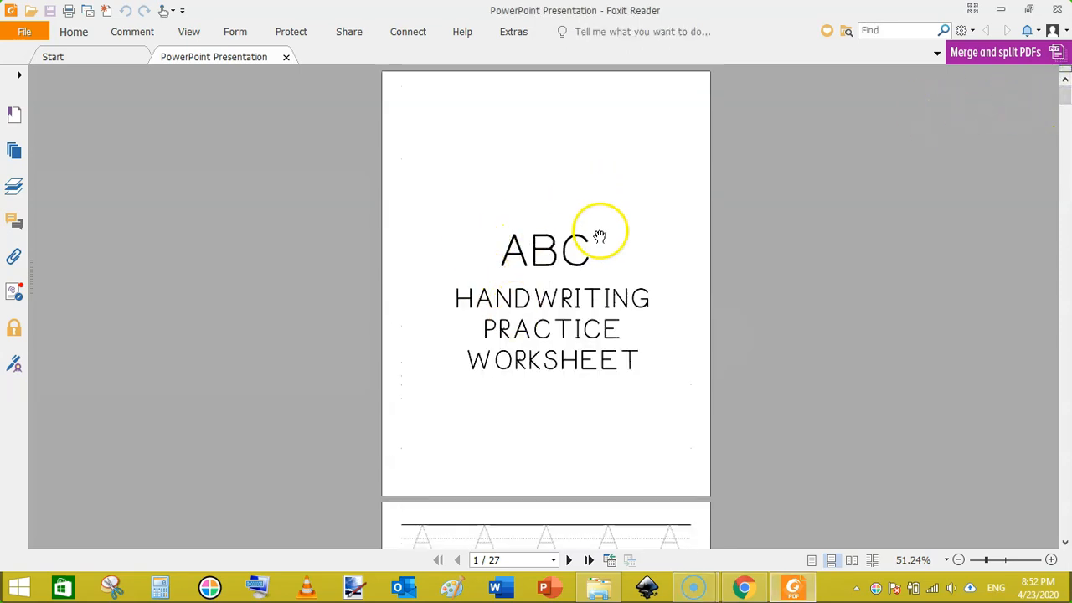
pyautogui.moveTo(972, 149)
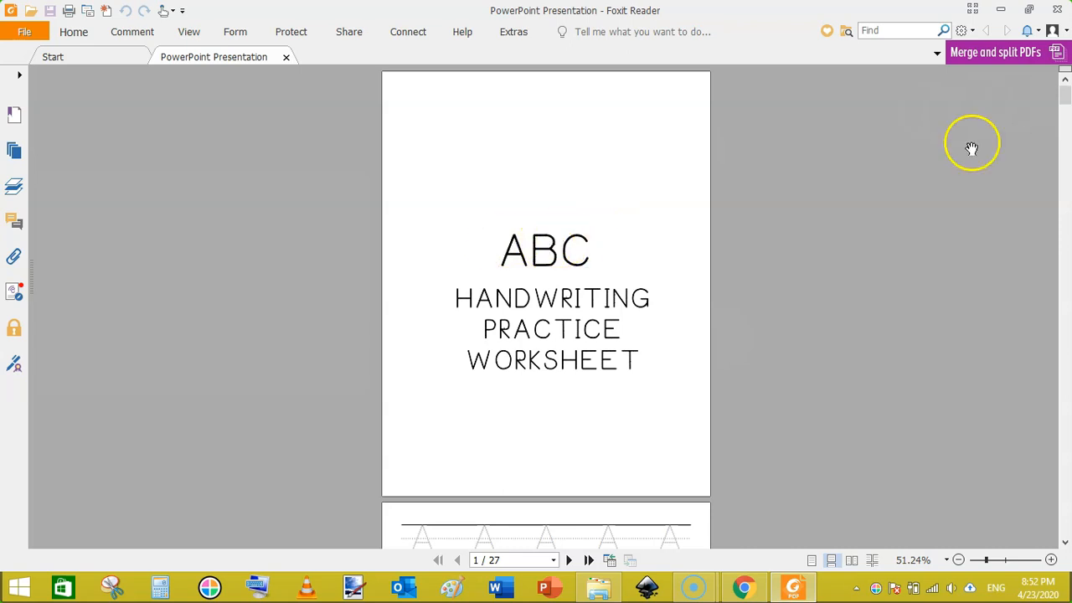
pyautogui.scroll(-3)
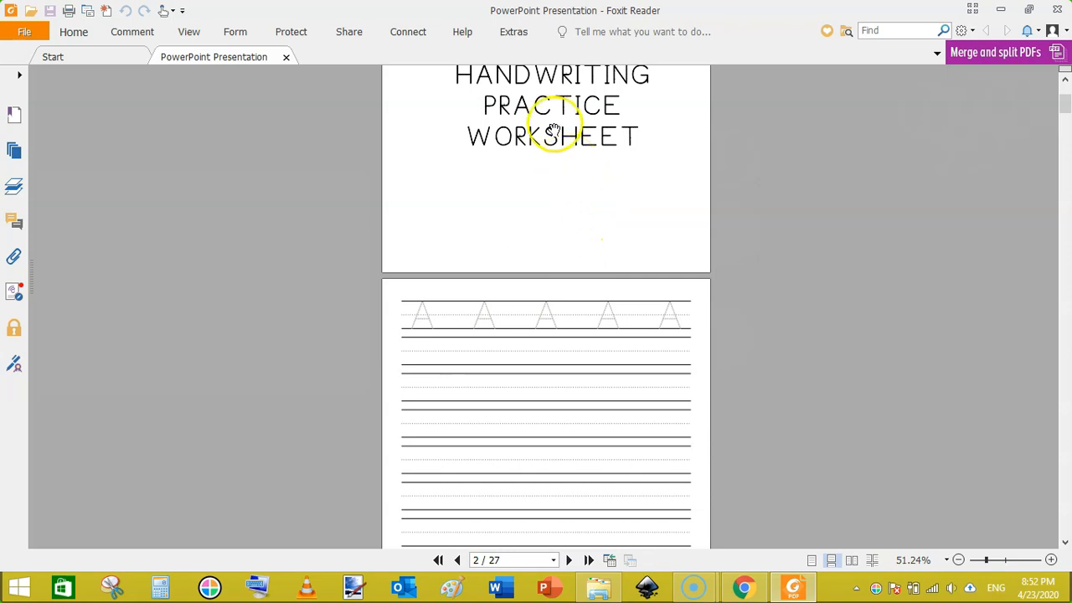
pyautogui.moveTo(894, 178)
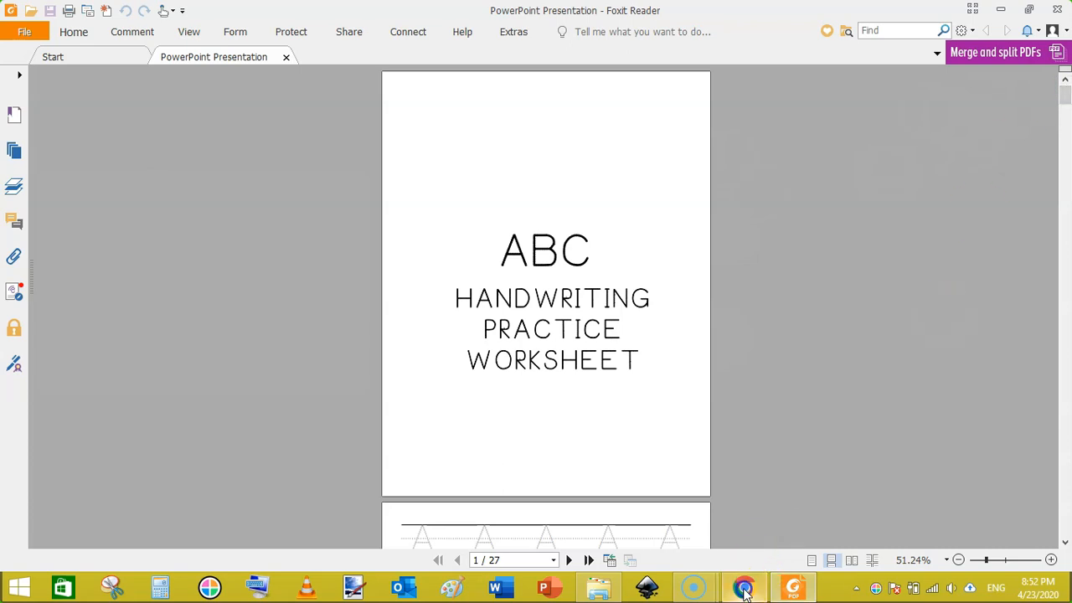
pyautogui.click(743, 586)
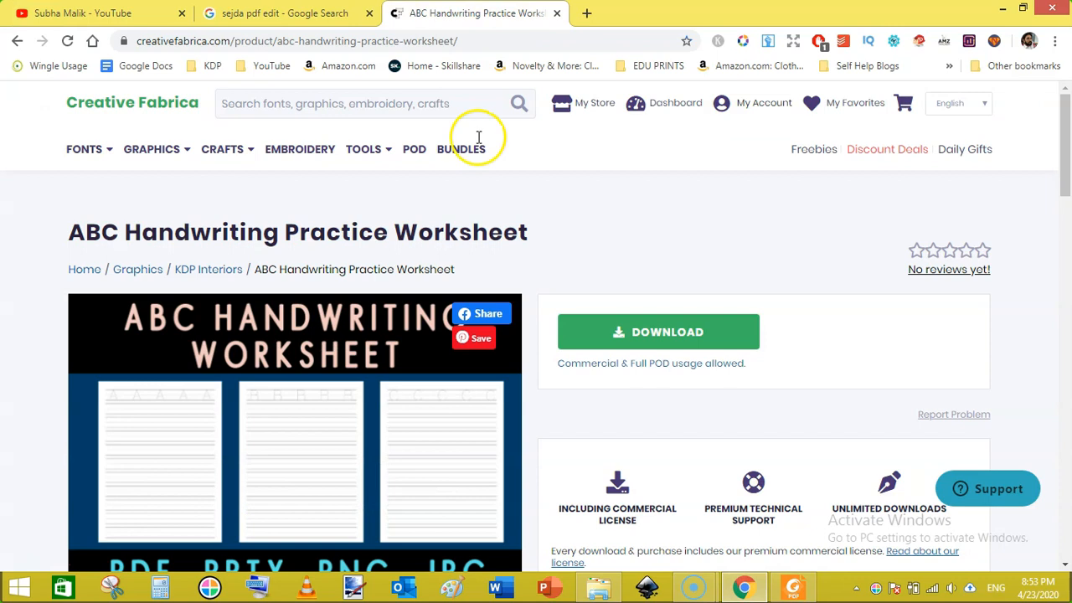
pyautogui.moveTo(395, 187)
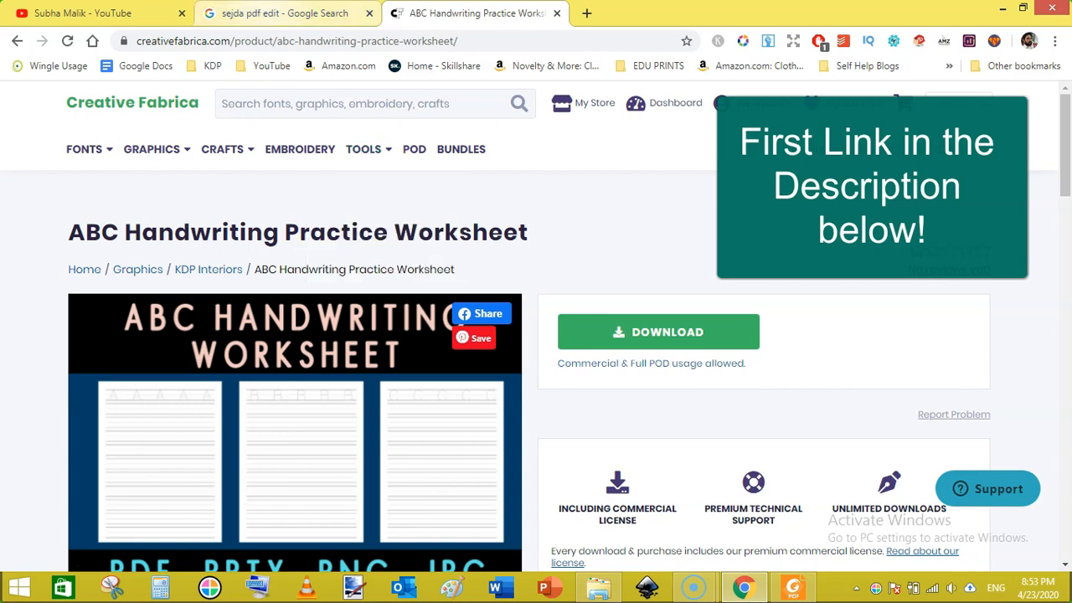
# - Switch to the YouTube channel videos page, briefly viewing the worksheet PDF in between
pyautogui.click(92, 13)
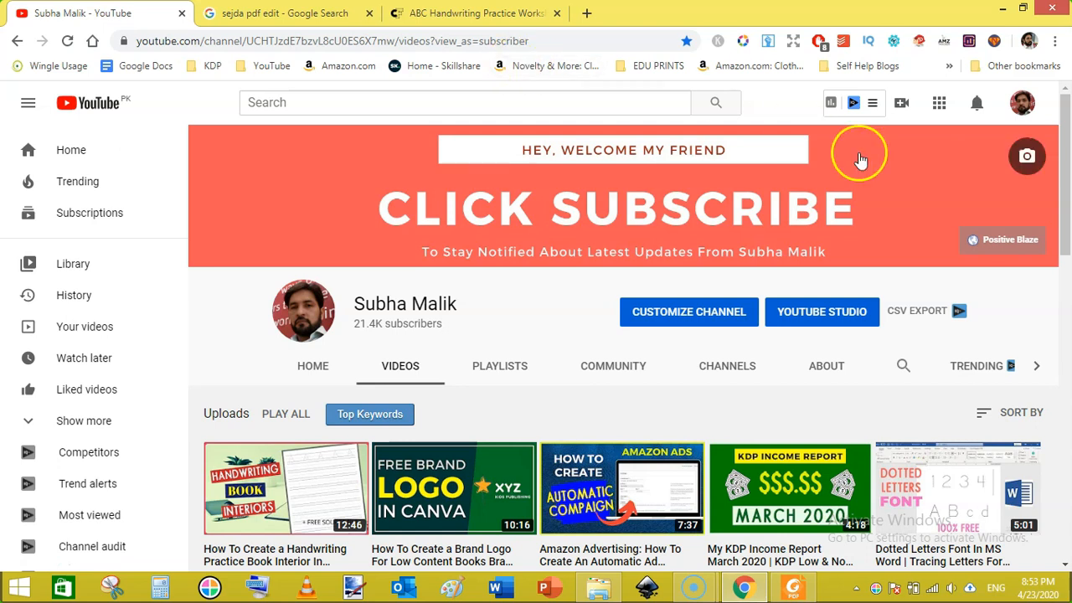
pyautogui.scroll(-3)
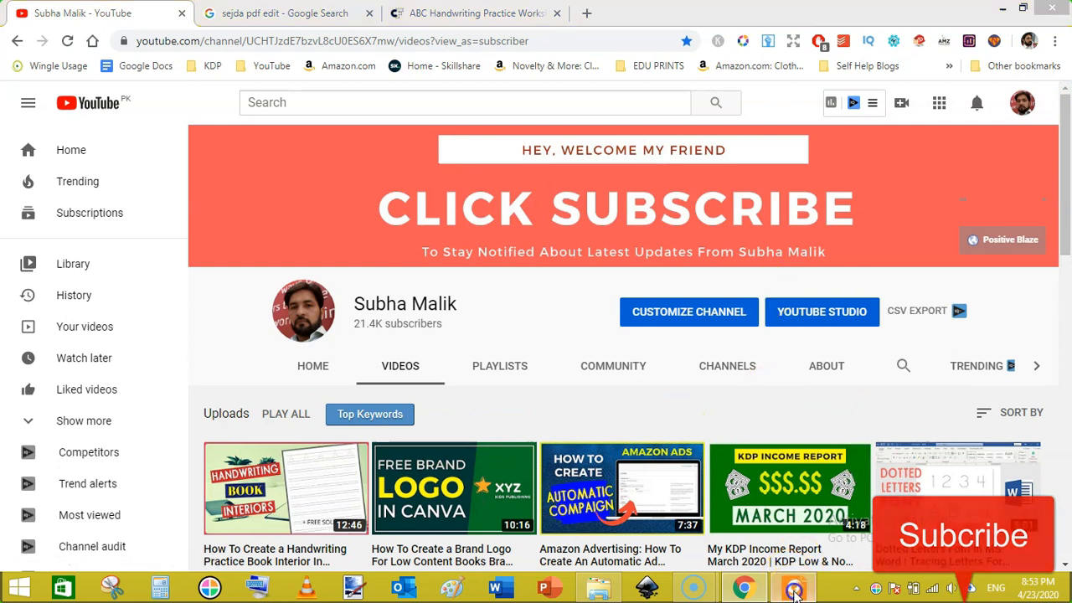
pyautogui.click(793, 586)
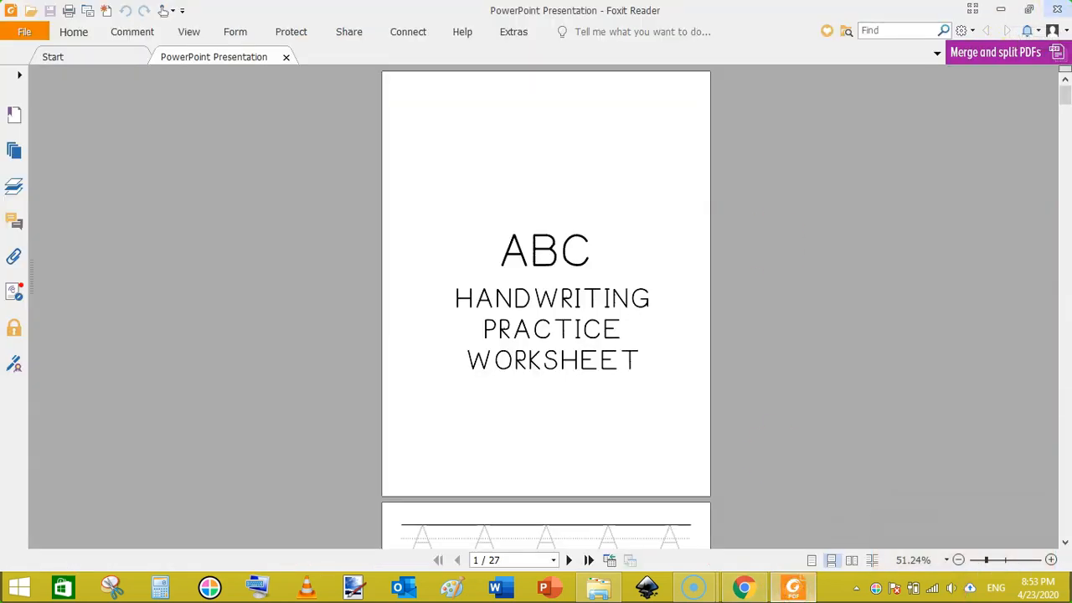
pyautogui.click(596, 586)
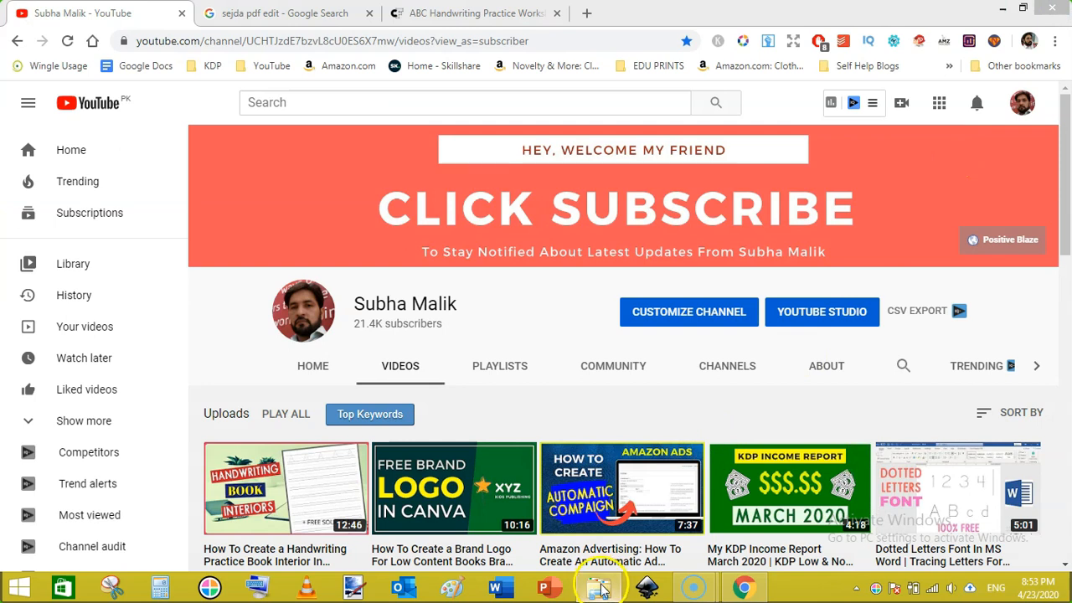
# - Show the D:\Youtube\Edit PDF Files folder holding the worksheet PDF and logo image
pyautogui.click(596, 586)
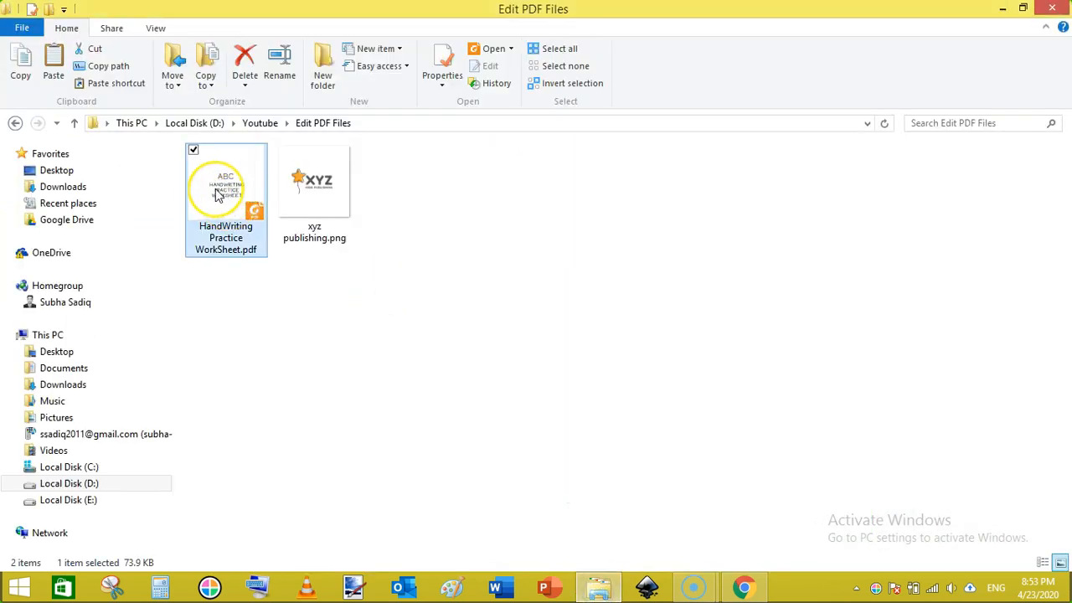
pyautogui.moveTo(225, 192)
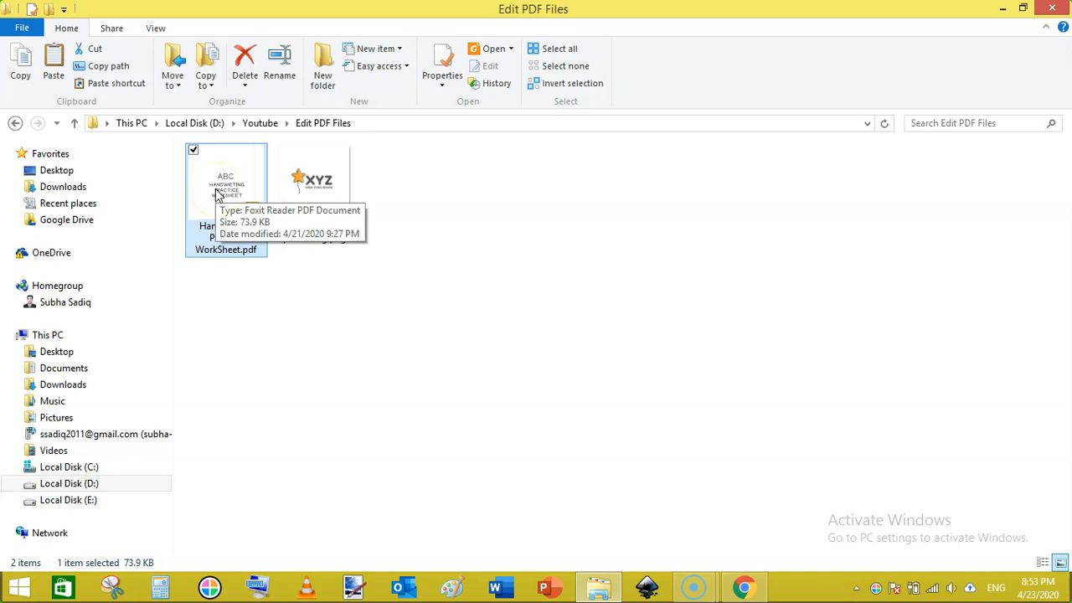
pyautogui.moveTo(355, 198)
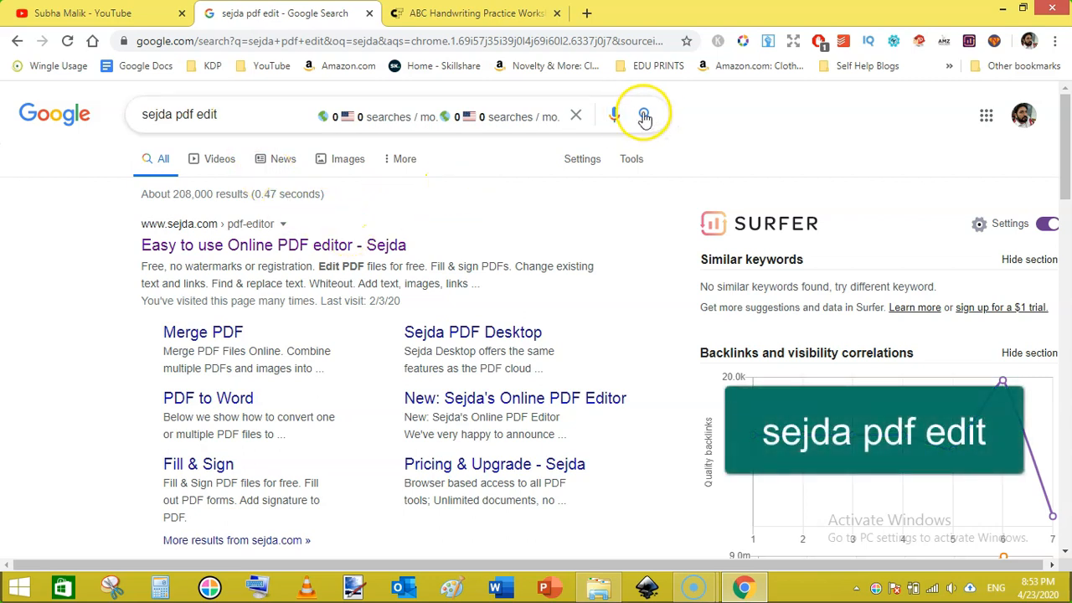
# - Search Google for 'sejda pdf edit' and open the Sejda online PDF editor result
pyautogui.click(643, 114)
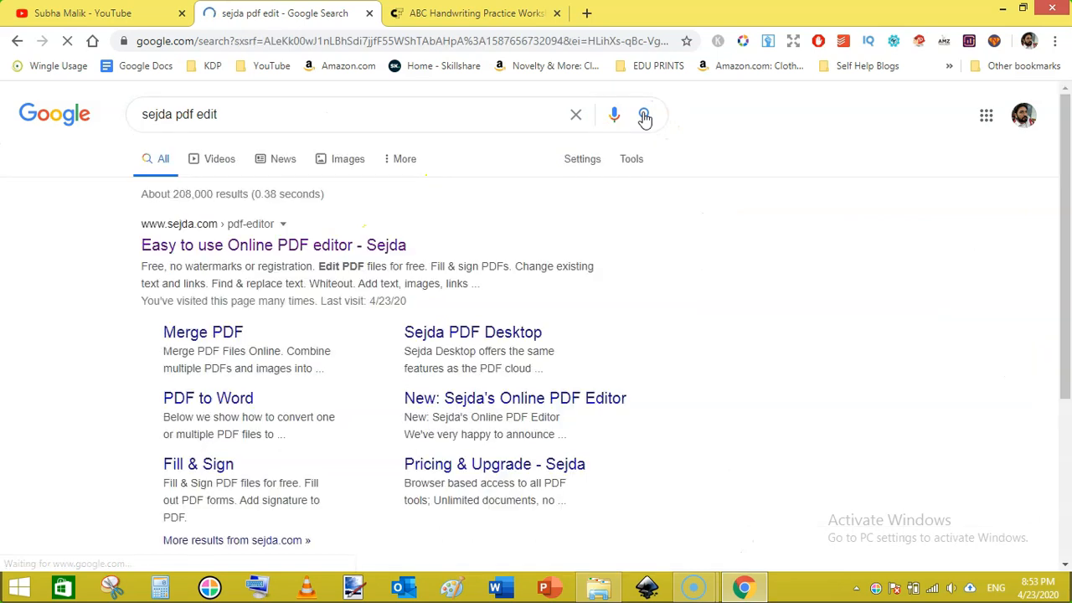
pyautogui.click(274, 244)
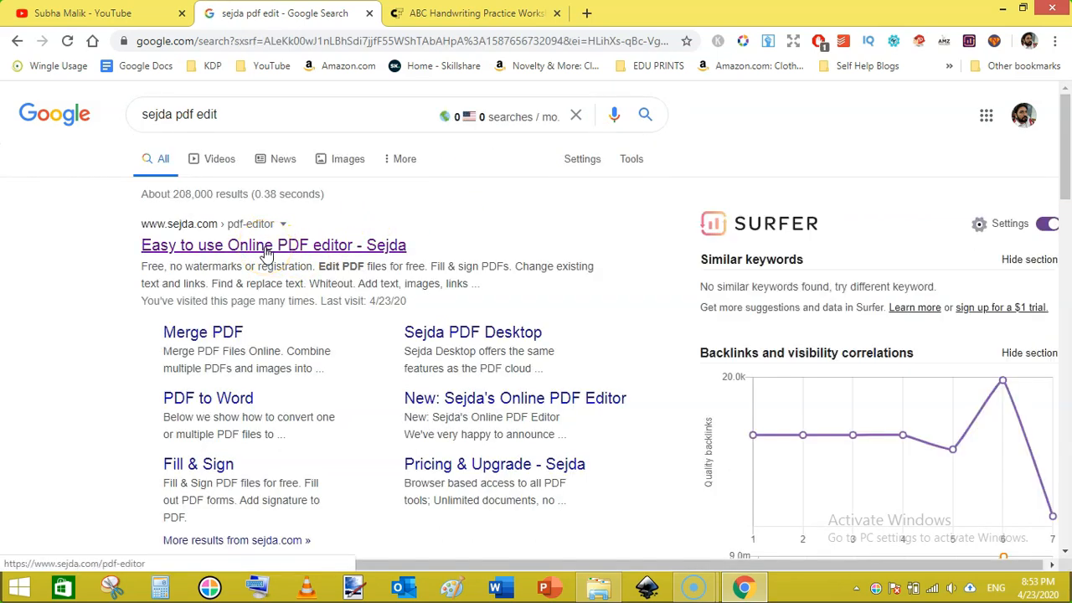
pyautogui.click(273, 245)
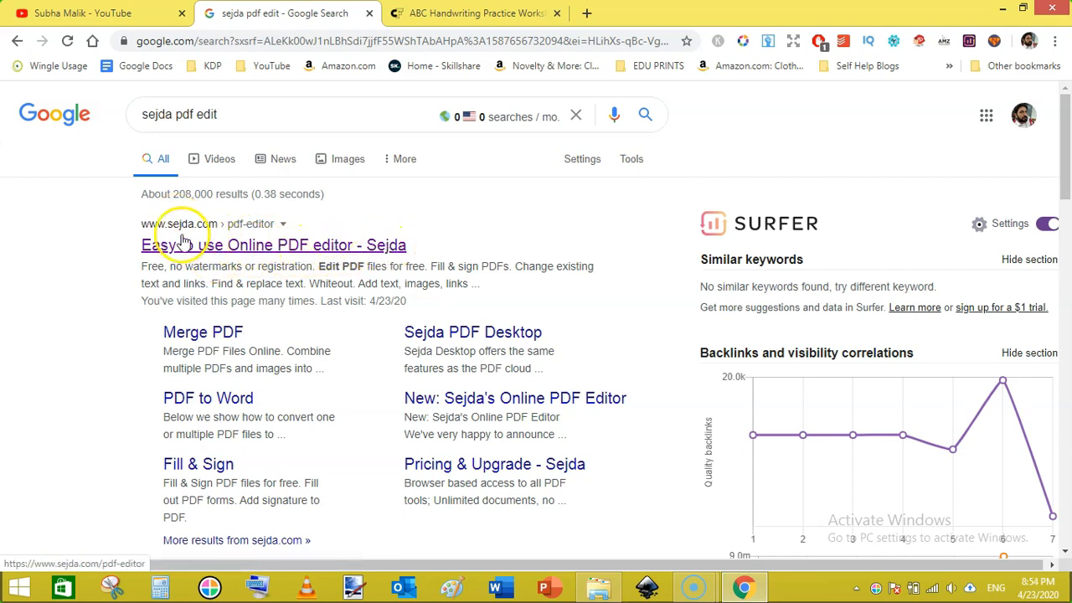
pyautogui.moveTo(294, 251)
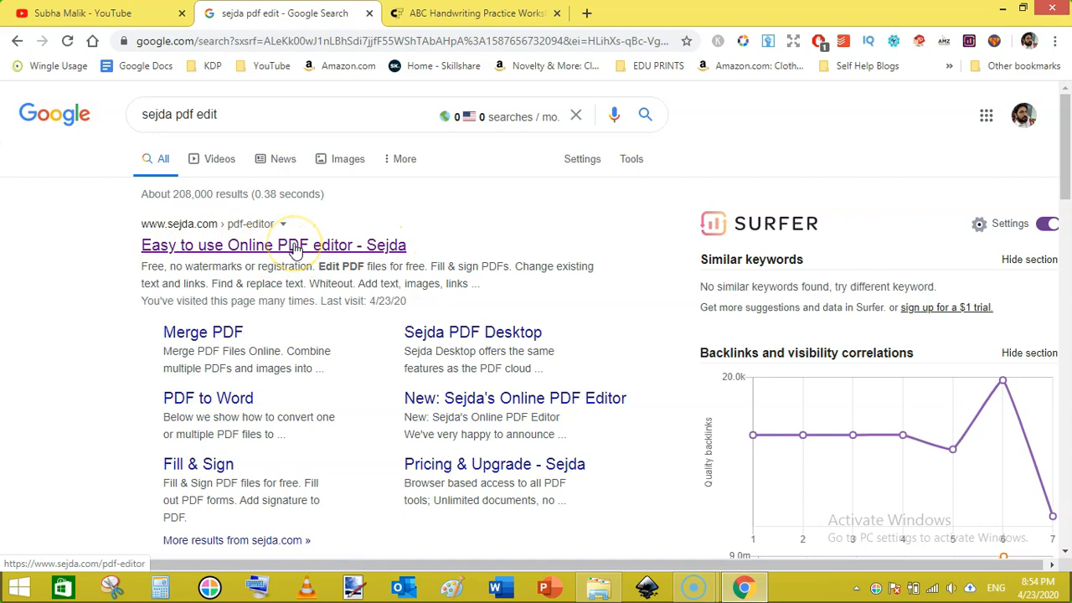
pyautogui.moveTo(337, 258)
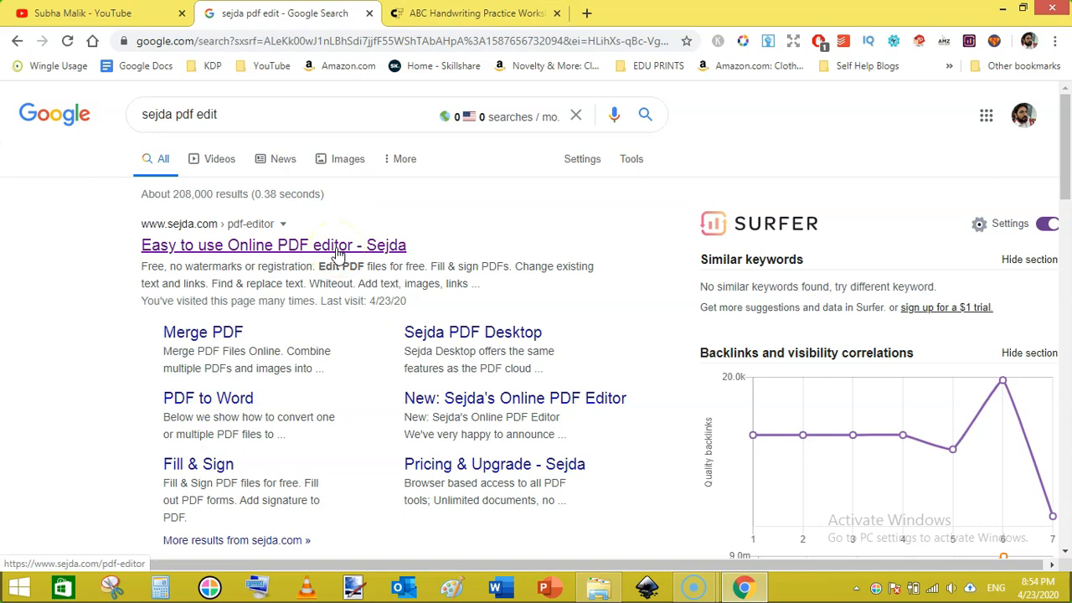
pyautogui.click(275, 244)
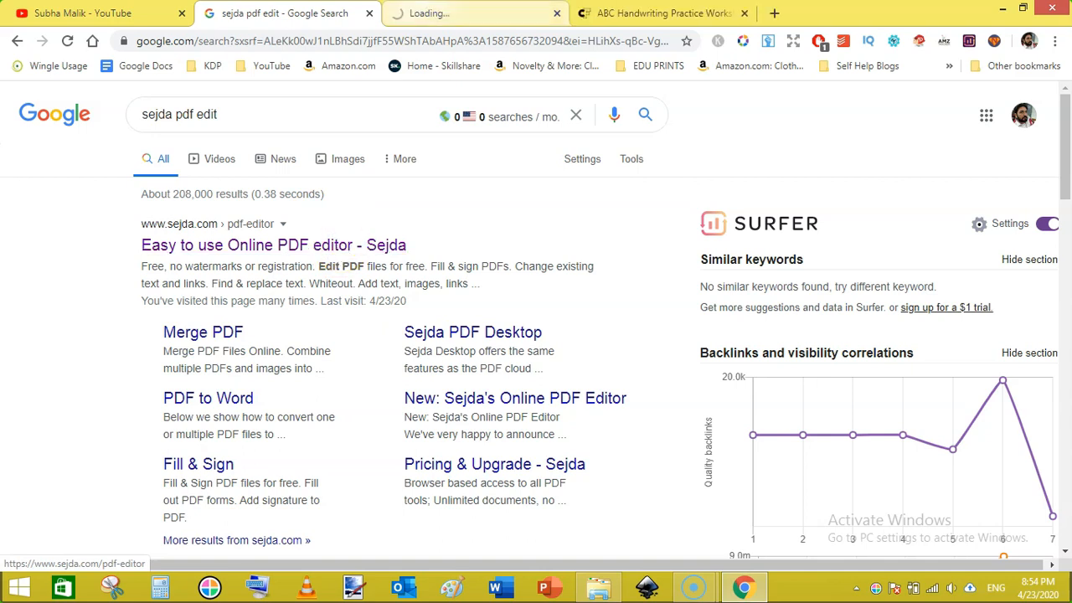
# - Upload the worksheet PDF into the Sejda online editor
pyautogui.click(272, 245)
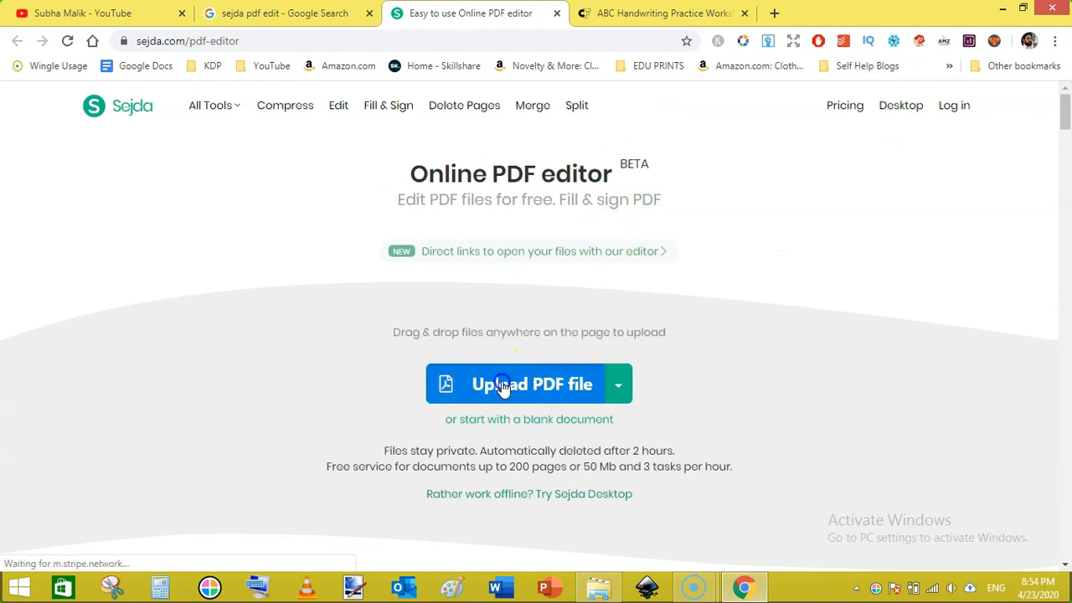
pyautogui.click(529, 384)
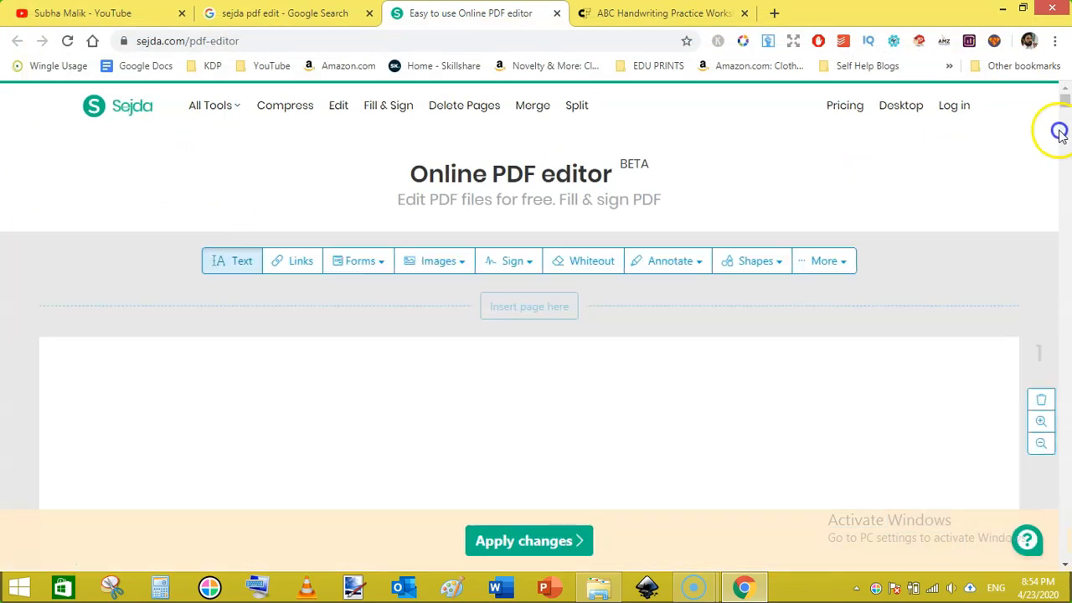
# - Whiteout the large ABC title on the cover with a white rectangle
pyautogui.scroll(-3)
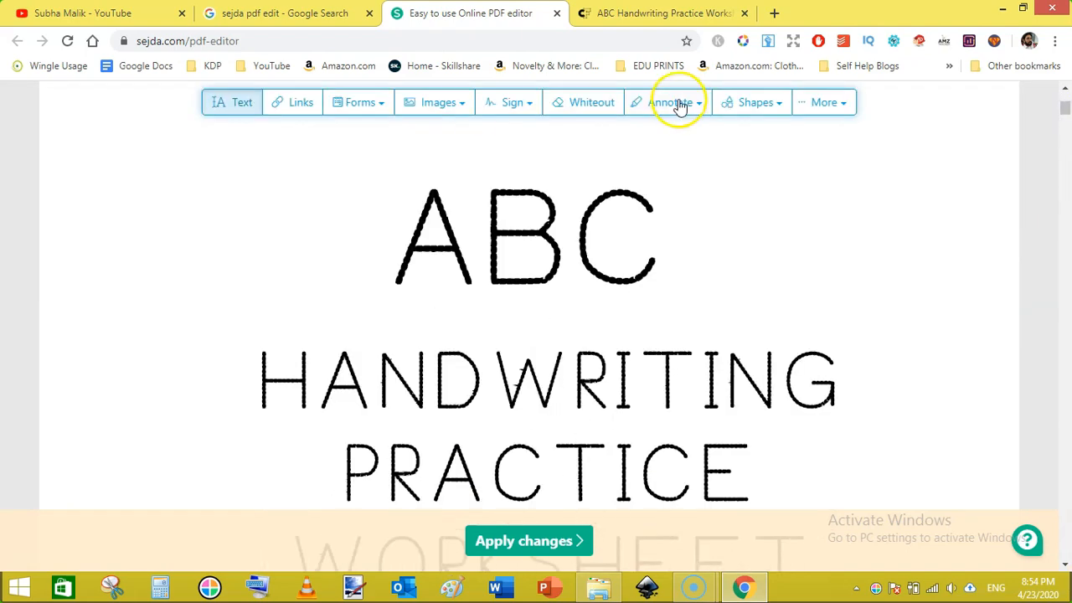
pyautogui.moveTo(399, 147)
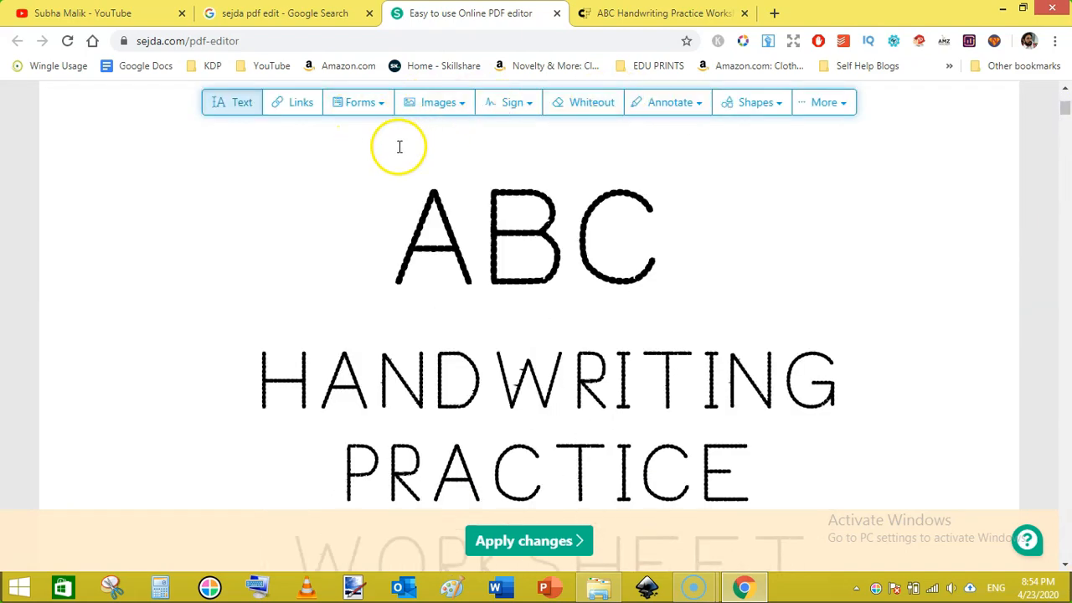
pyautogui.moveTo(463, 197)
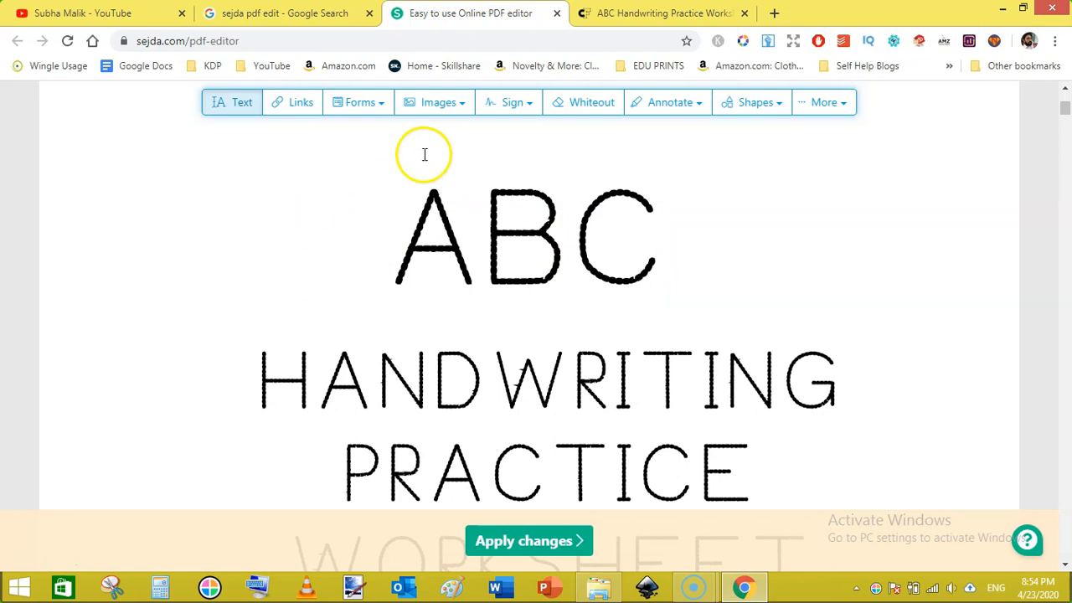
pyautogui.moveTo(352, 102)
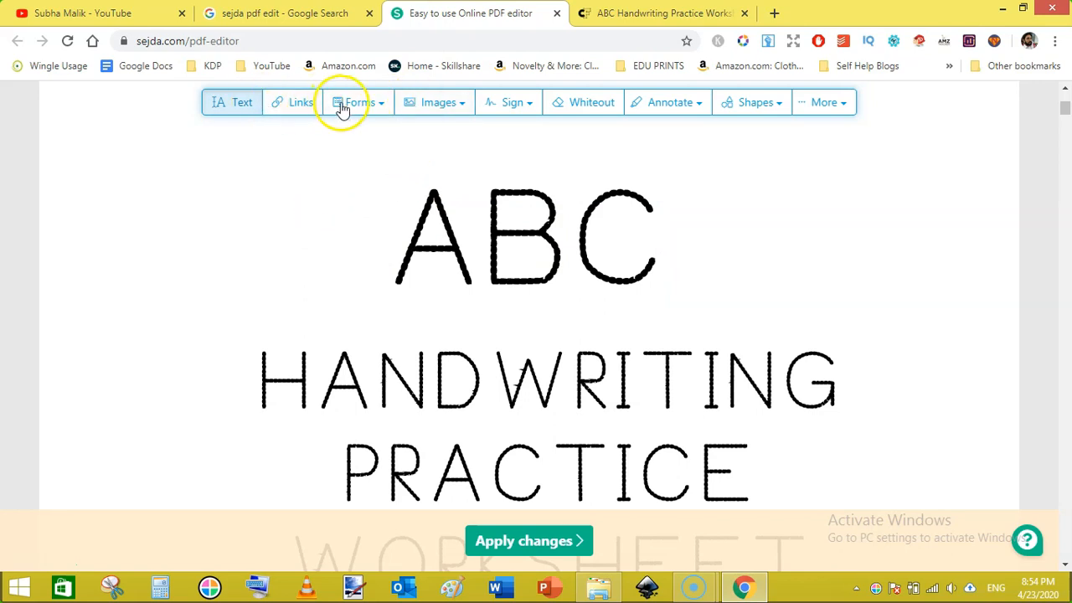
pyautogui.moveTo(591, 102)
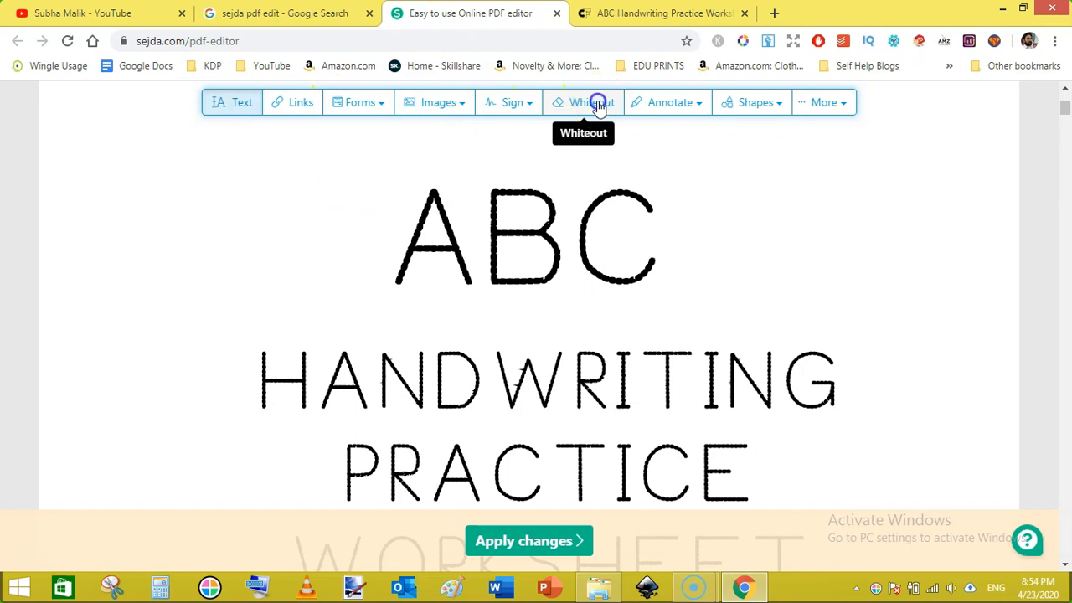
pyautogui.click(593, 103)
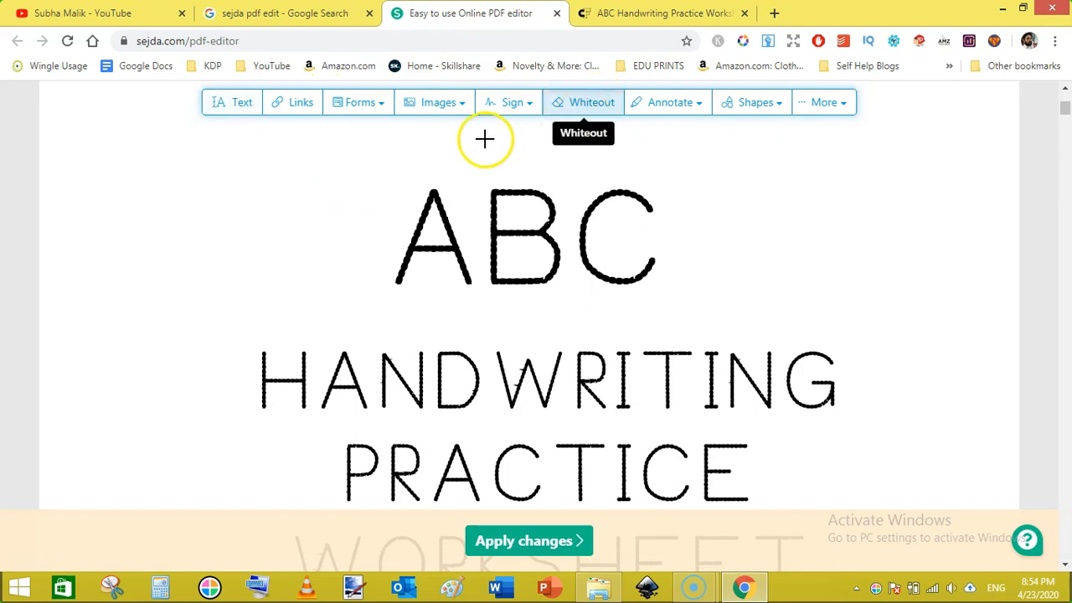
pyautogui.moveTo(322, 164)
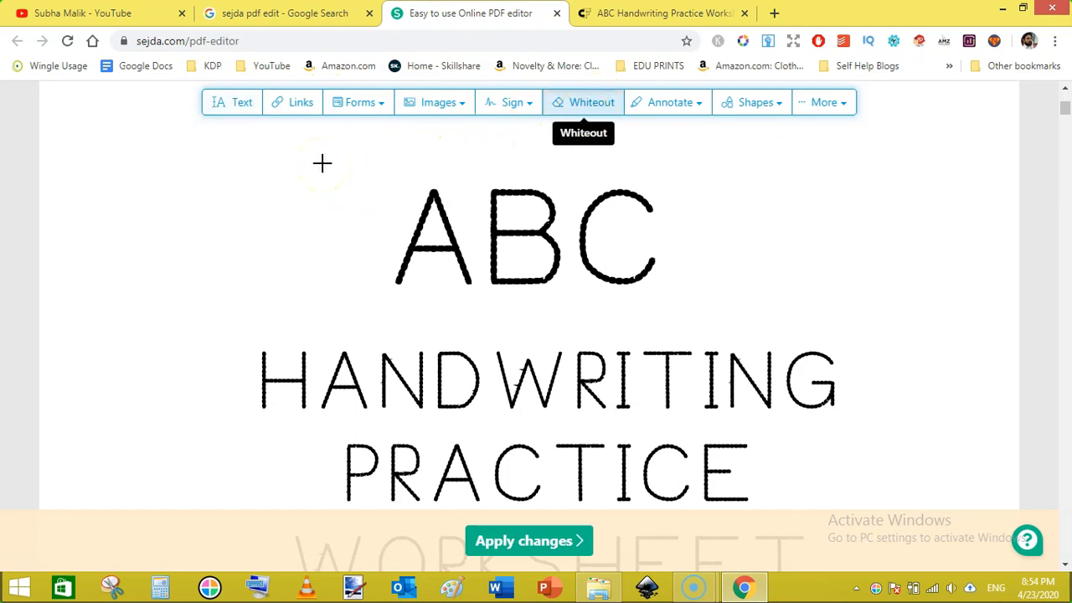
pyautogui.moveTo(322, 164); pyautogui.dragTo(495, 226)
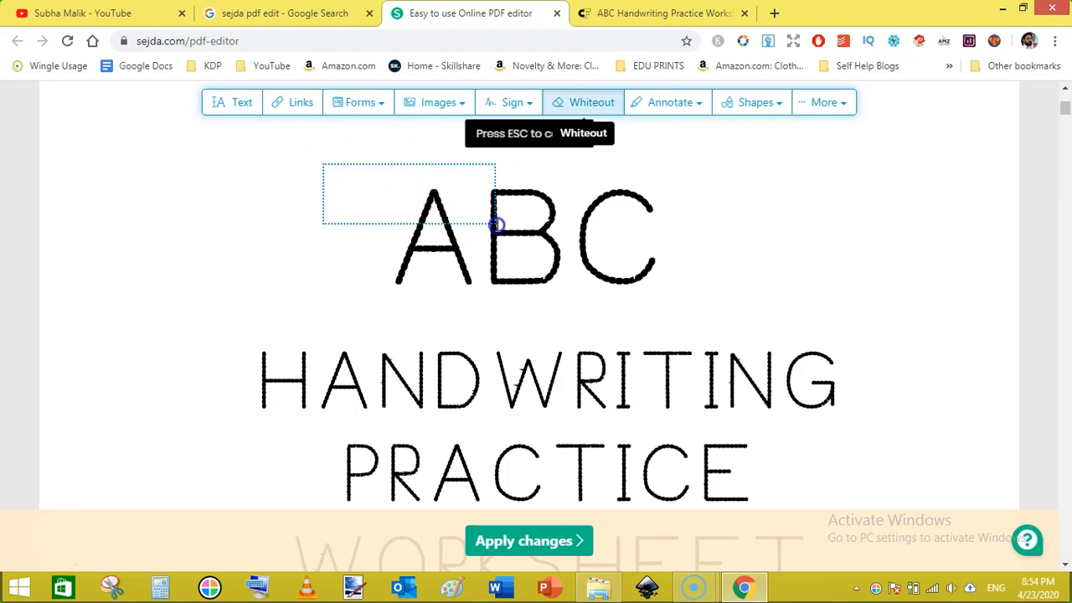
pyautogui.moveTo(495, 225); pyautogui.dragTo(745, 315)
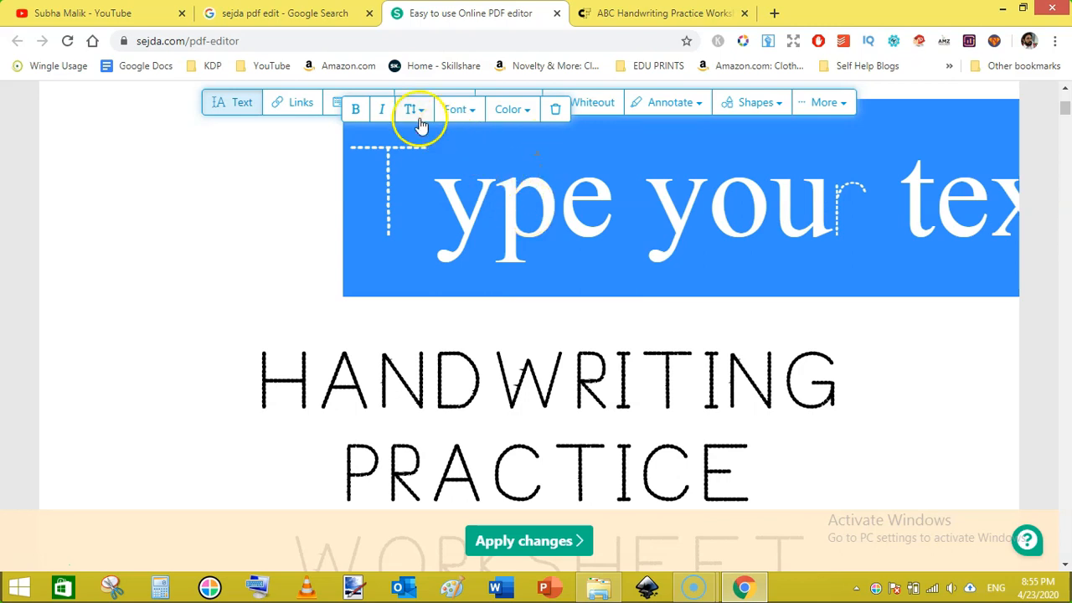
# - Add a small text box reading 'KIDS' where the ABC title was
pyautogui.click(410, 109)
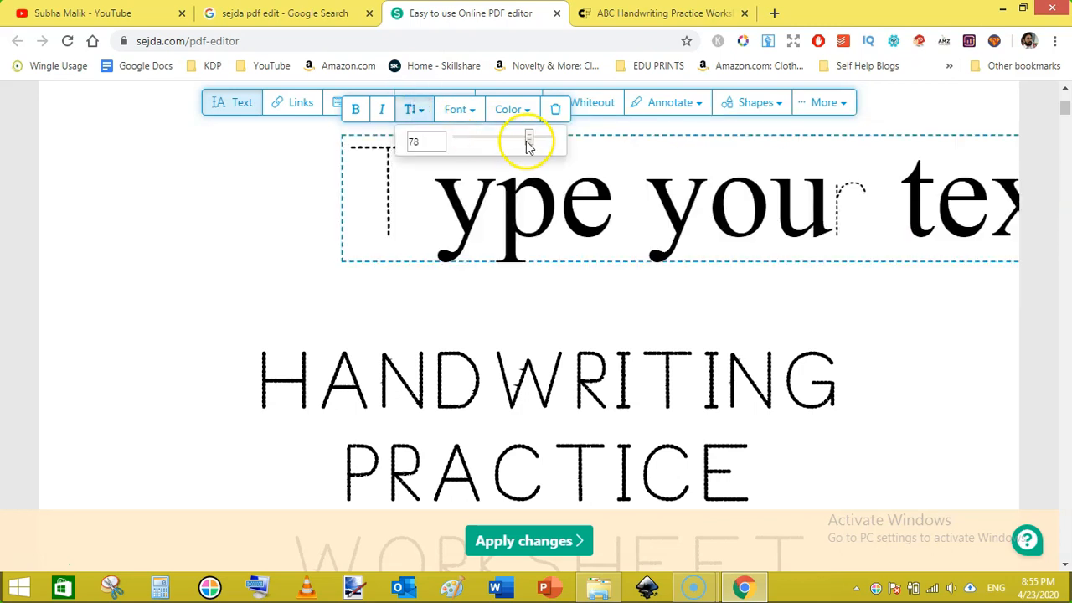
pyautogui.moveTo(528, 137); pyautogui.dragTo(492, 138)
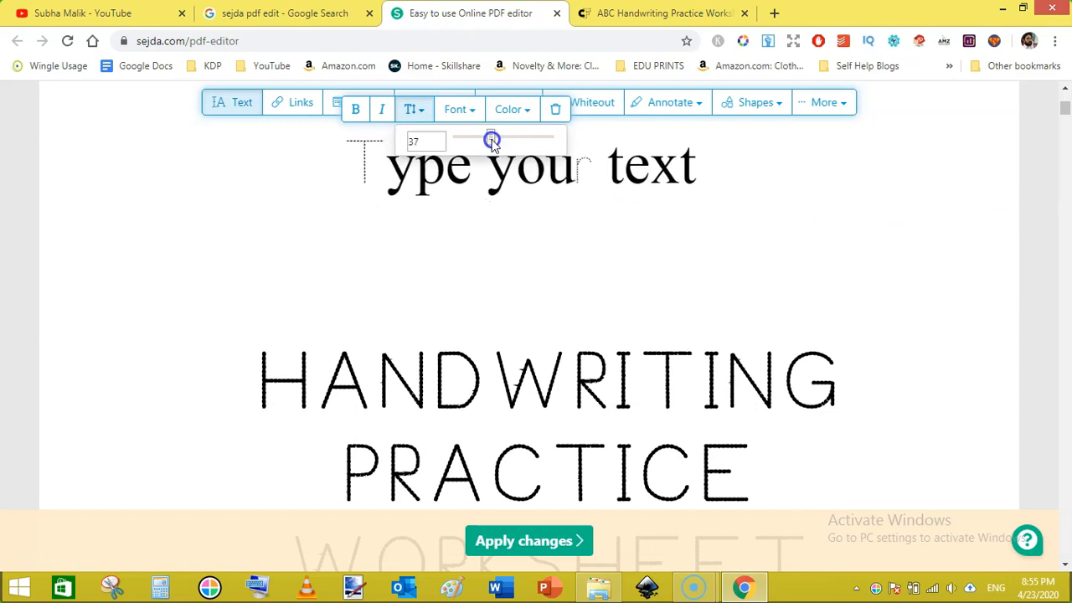
pyautogui.click(519, 165)
pyautogui.write('K')
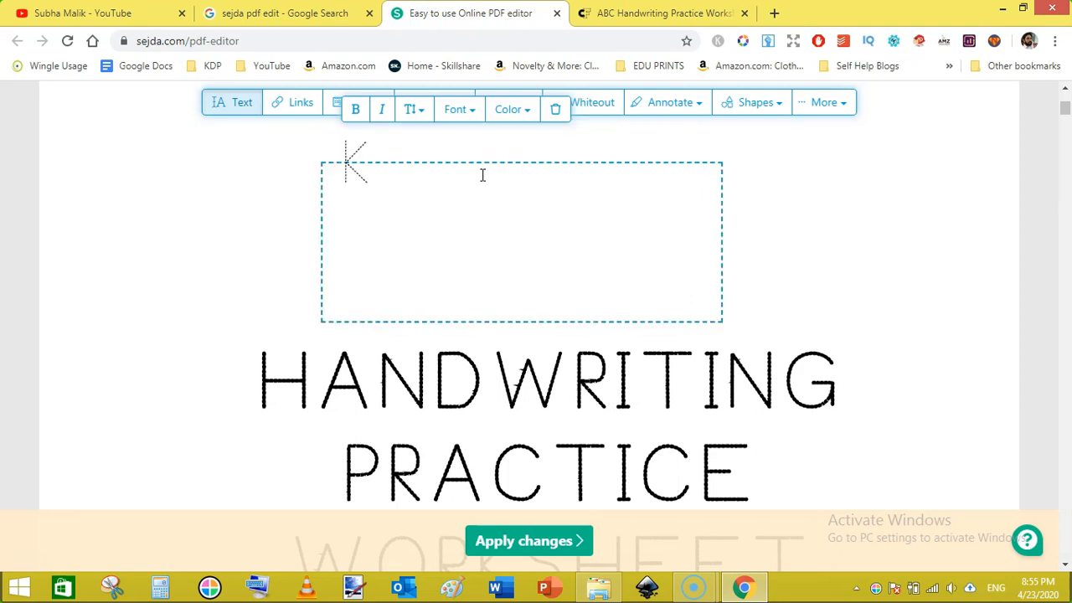
pyautogui.write('IDS')
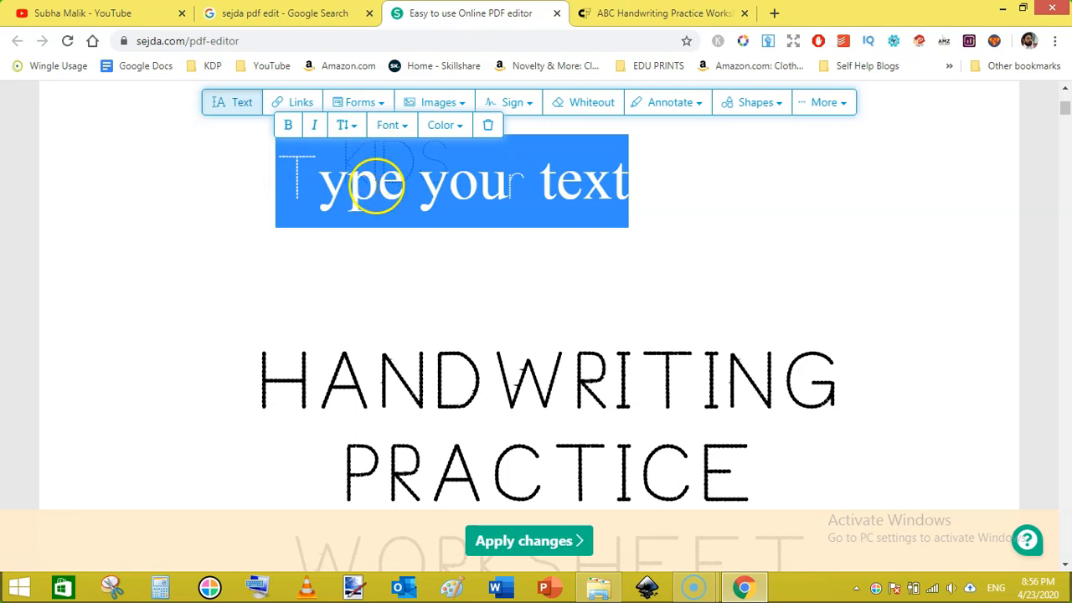
pyautogui.click(489, 124)
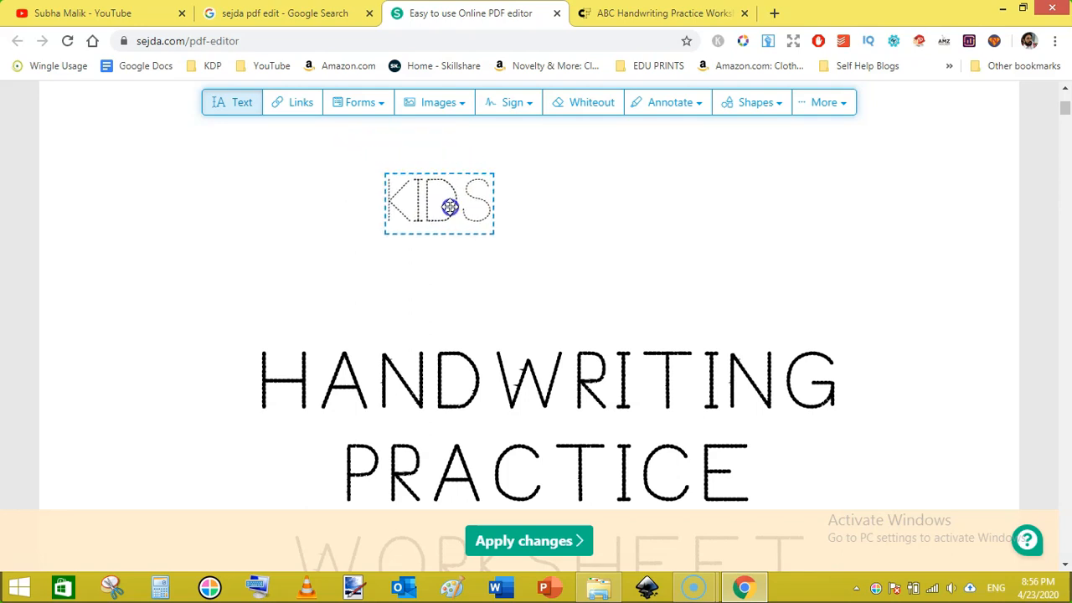
# - Move the KIDS text toward the centre of the cover page
pyautogui.moveTo(449, 206); pyautogui.dragTo(549, 288)
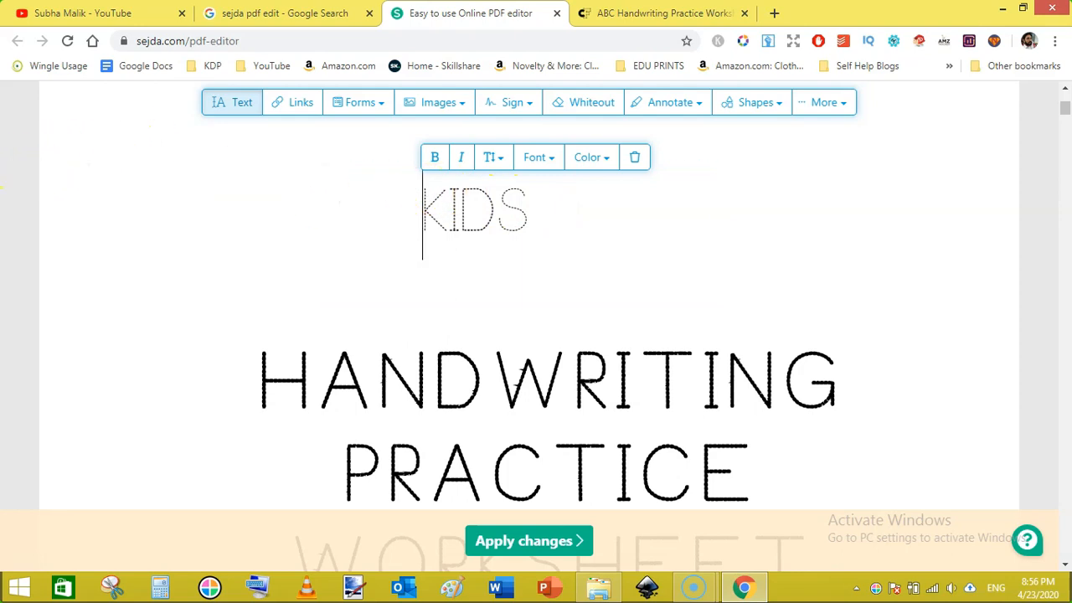
pyautogui.click(452, 211)
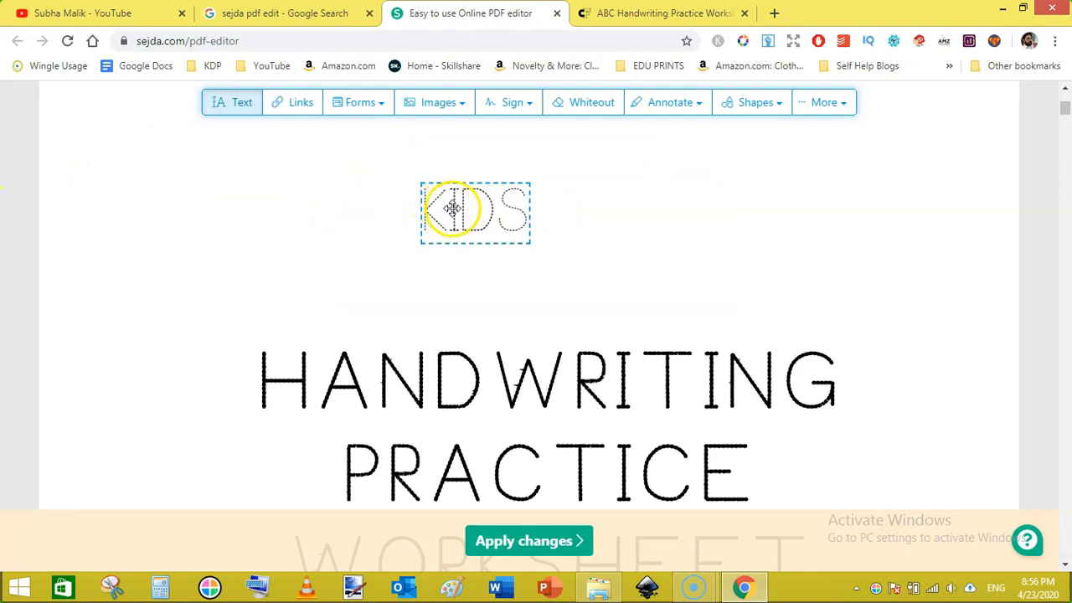
pyautogui.moveTo(476, 211); pyautogui.dragTo(526, 278)
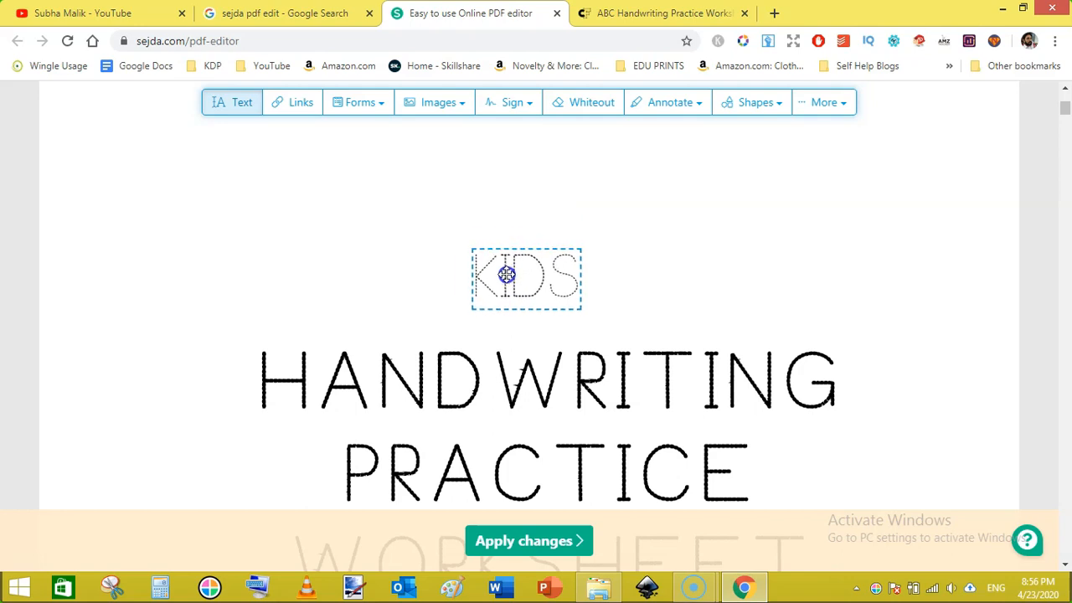
pyautogui.click(505, 275)
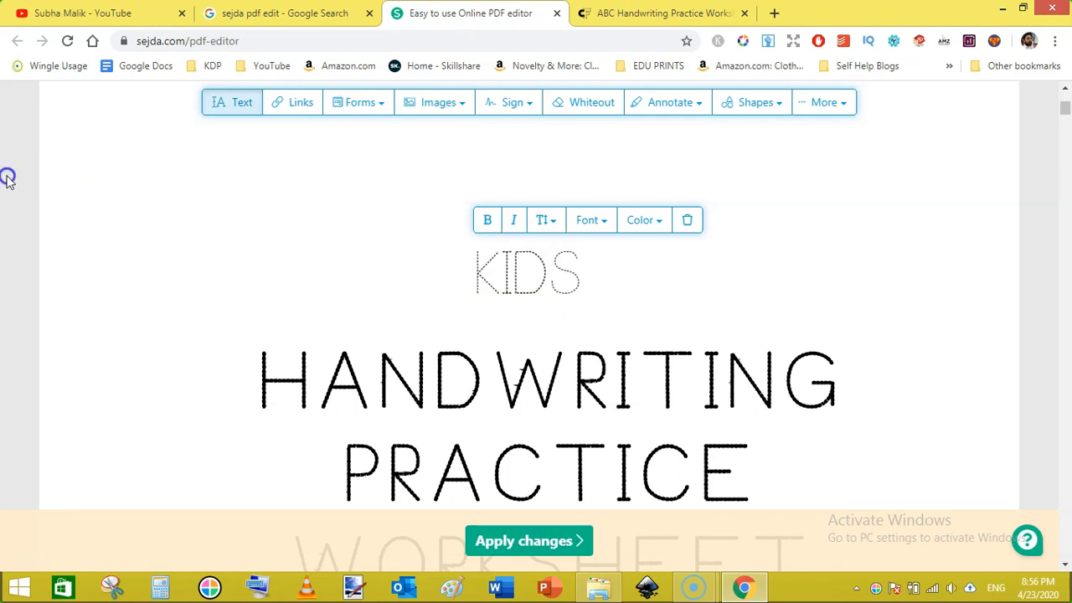
pyautogui.click(495, 272)
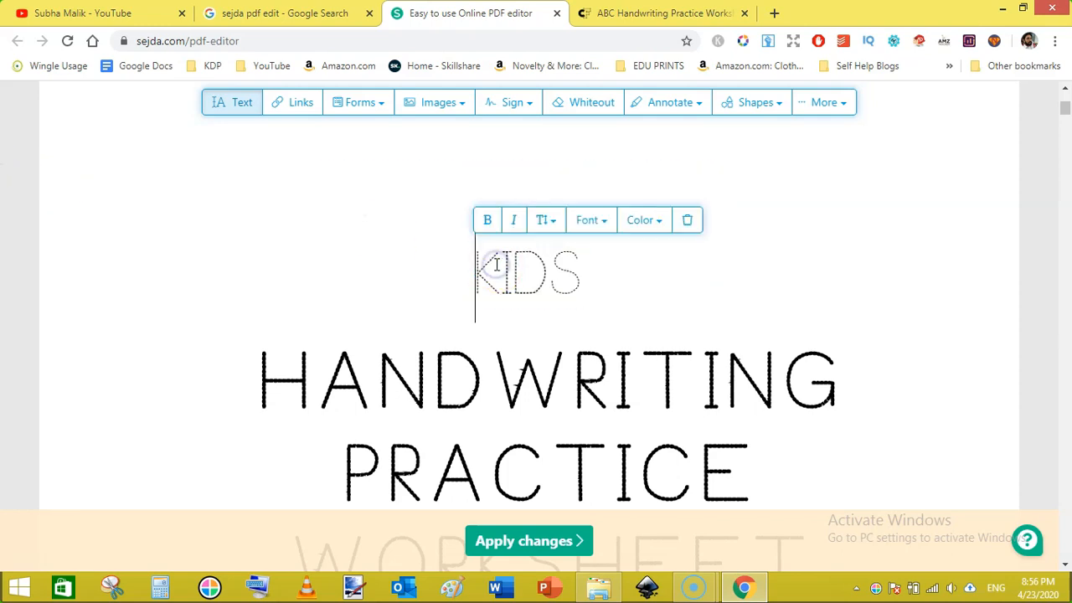
# - Enlarge the KIDS letters and centre them just above HANDWRITING PRACTICE
pyautogui.click(542, 220)
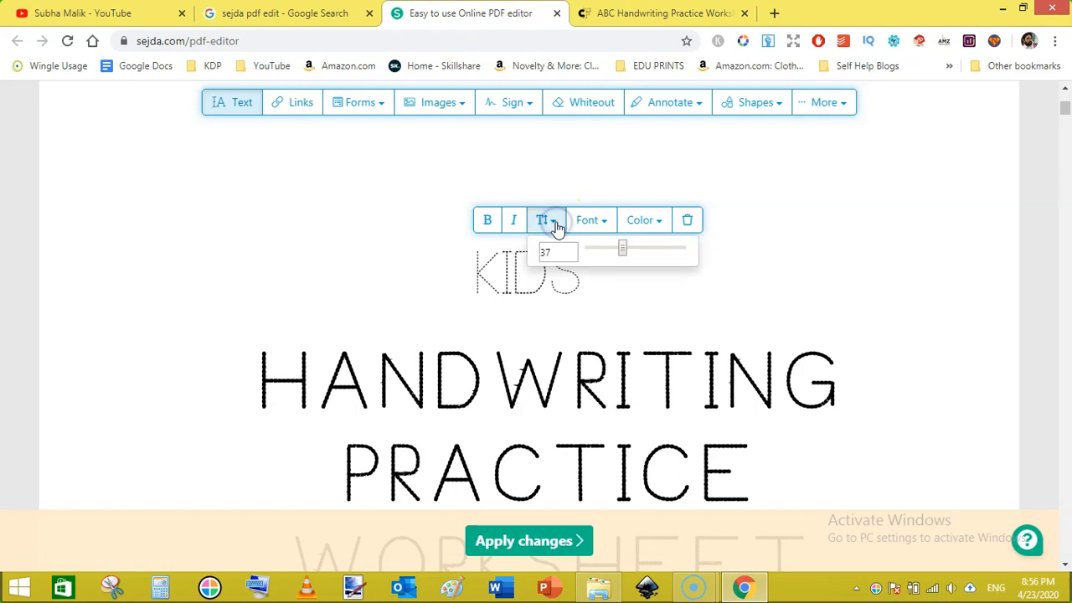
pyautogui.moveTo(546, 219)
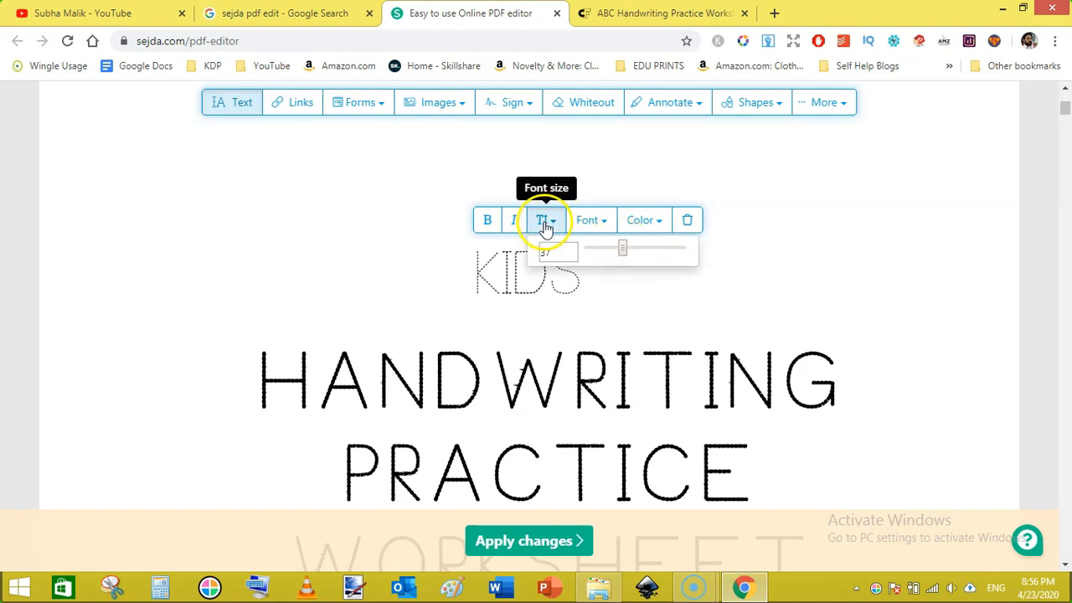
pyautogui.moveTo(623, 246); pyautogui.dragTo(626, 250)
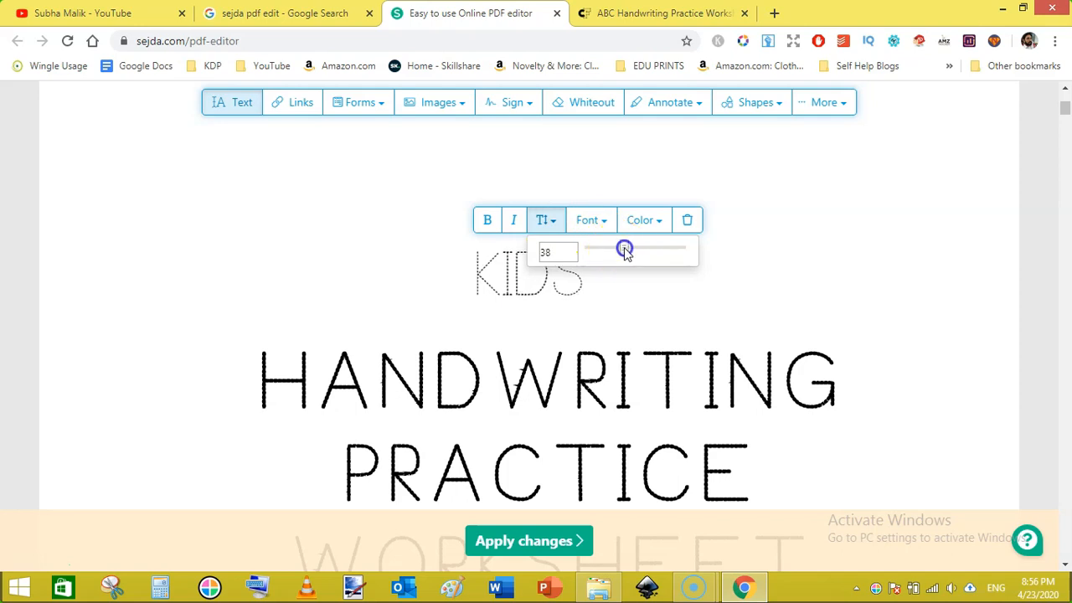
pyautogui.moveTo(623, 247); pyautogui.dragTo(644, 248)
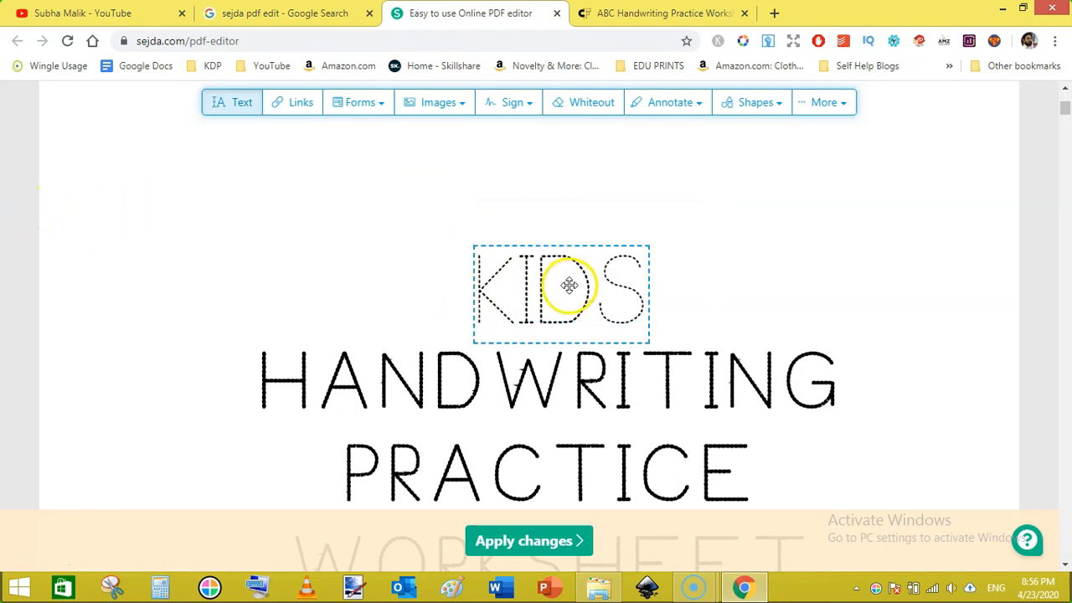
pyautogui.moveTo(569, 285); pyautogui.dragTo(546, 271)
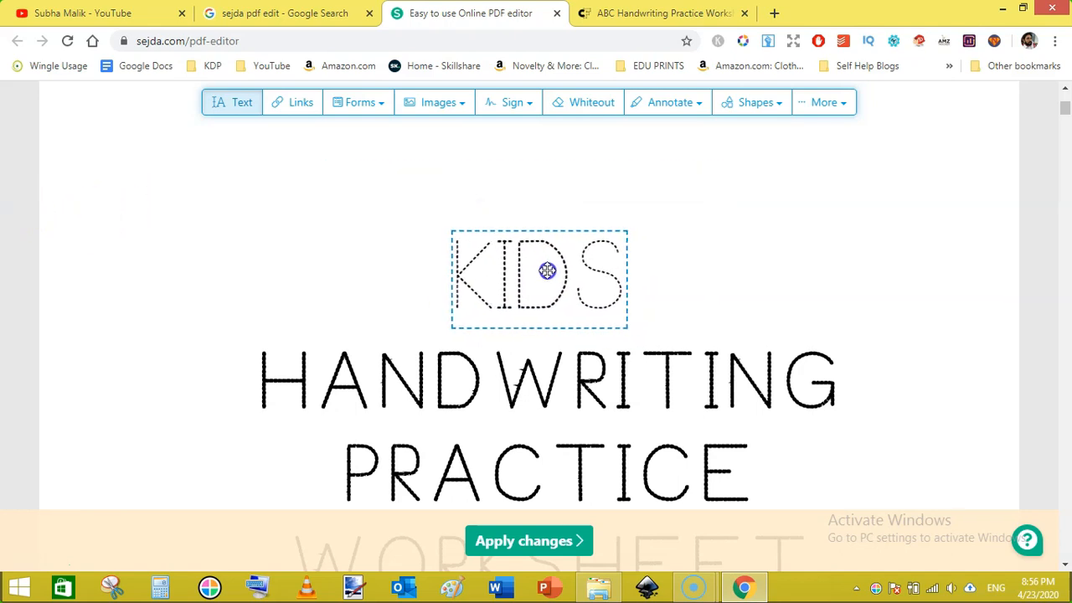
pyautogui.moveTo(546, 271); pyautogui.dragTo(556, 274)
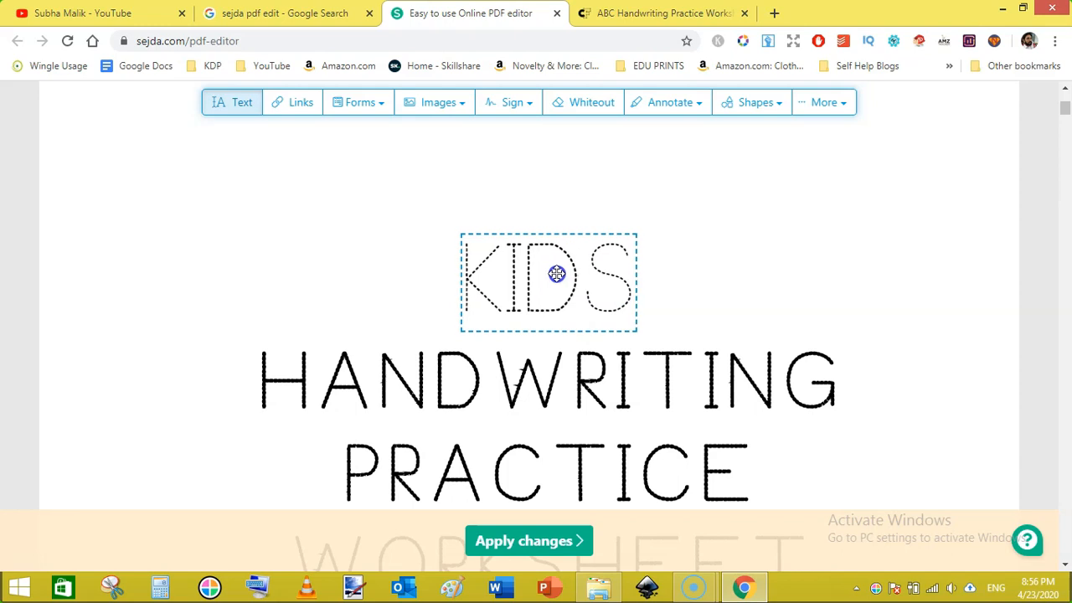
pyautogui.click(549, 277)
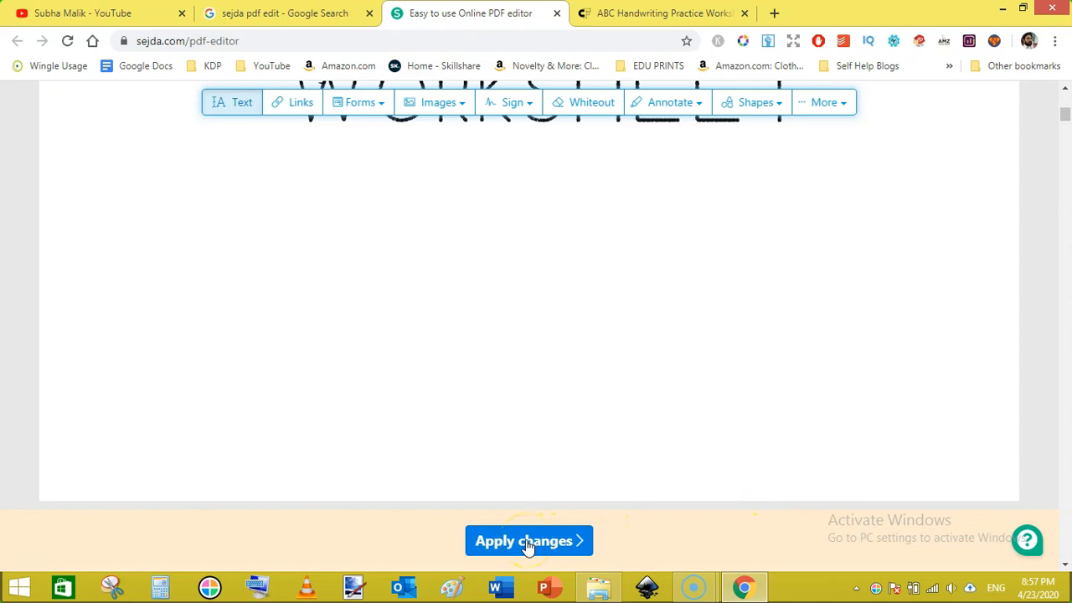
# - Apply the edits to the PDF and return to the editor's upload start page
pyautogui.click(529, 539)
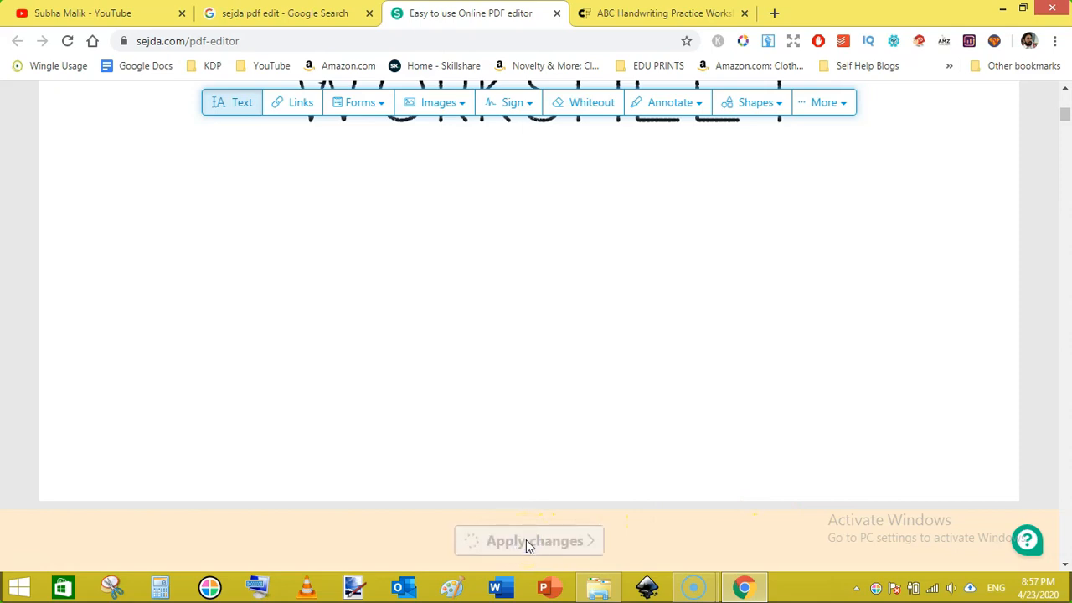
pyautogui.click(529, 539)
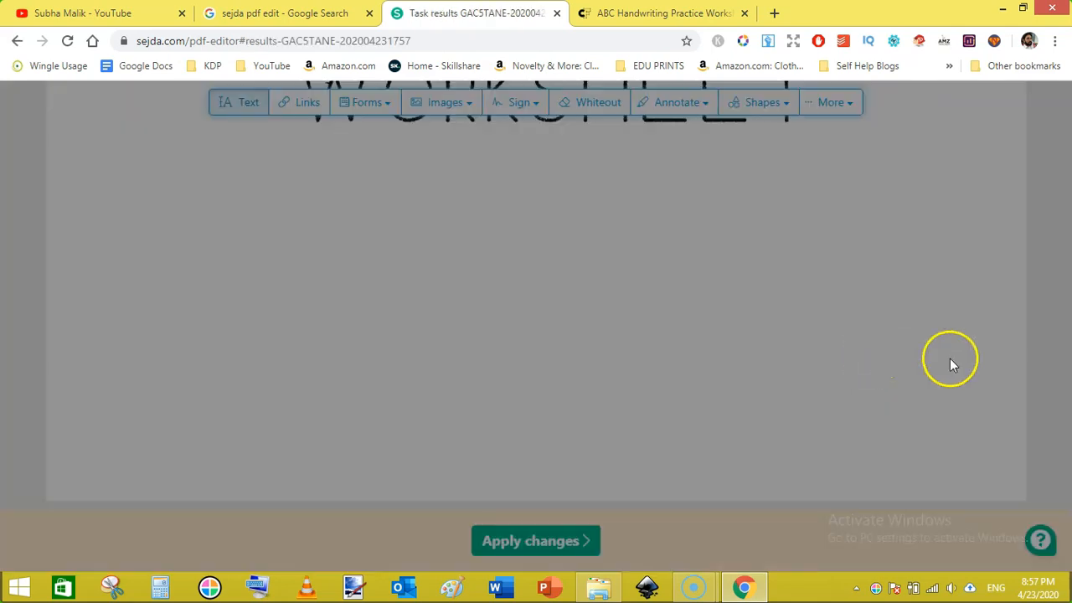
pyautogui.click(536, 539)
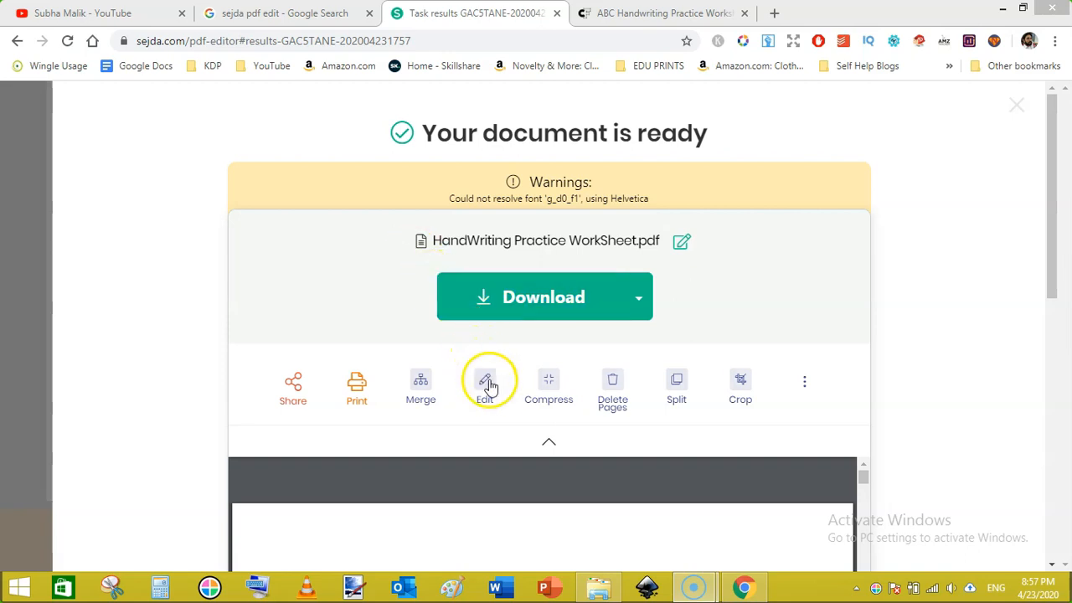
pyautogui.moveTo(486, 385)
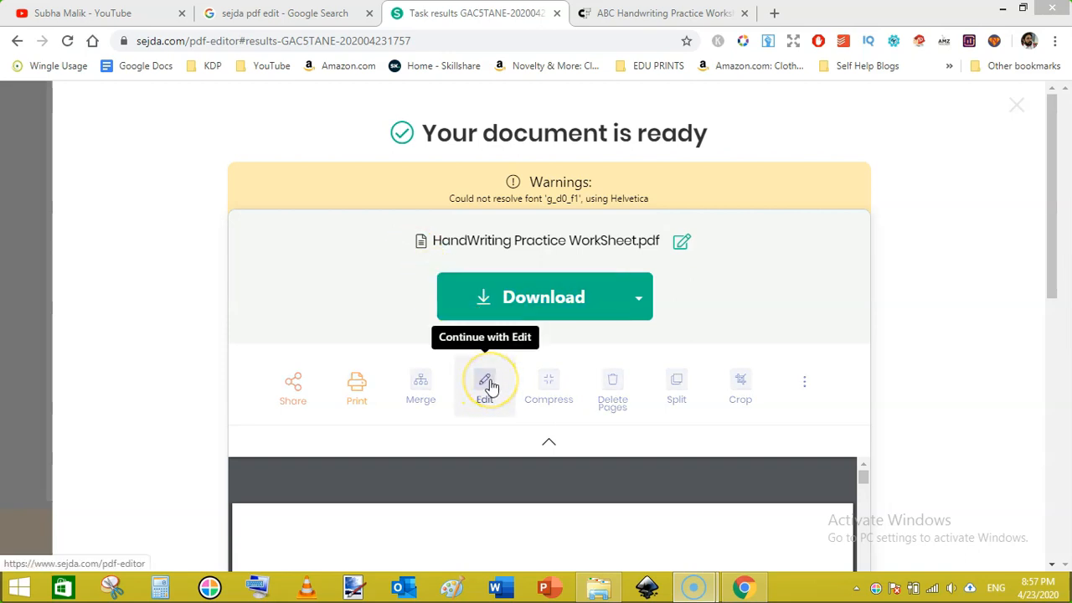
pyautogui.click(486, 388)
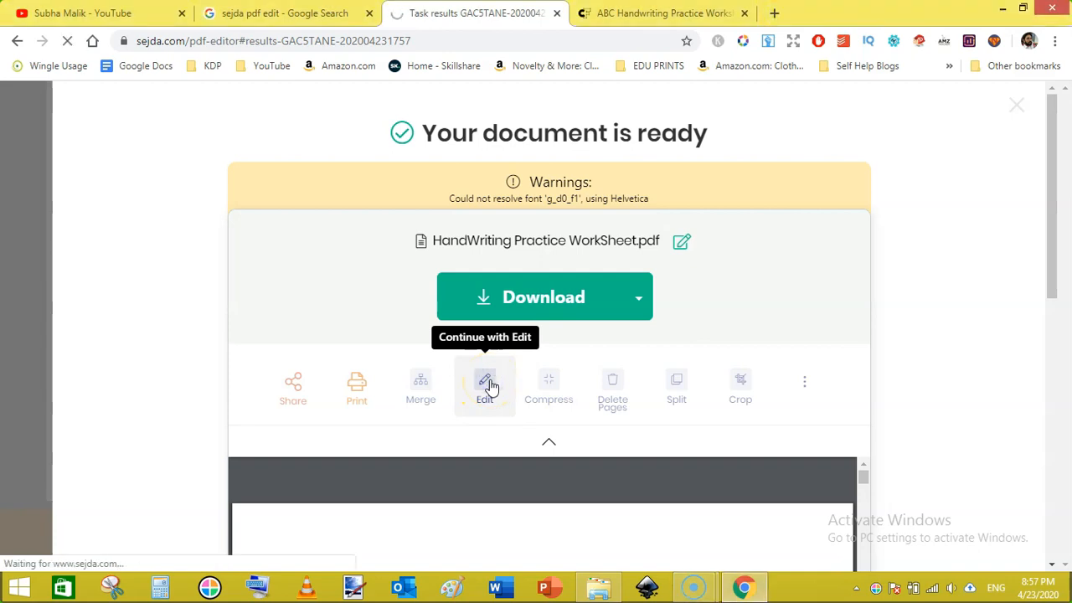
pyautogui.click(486, 385)
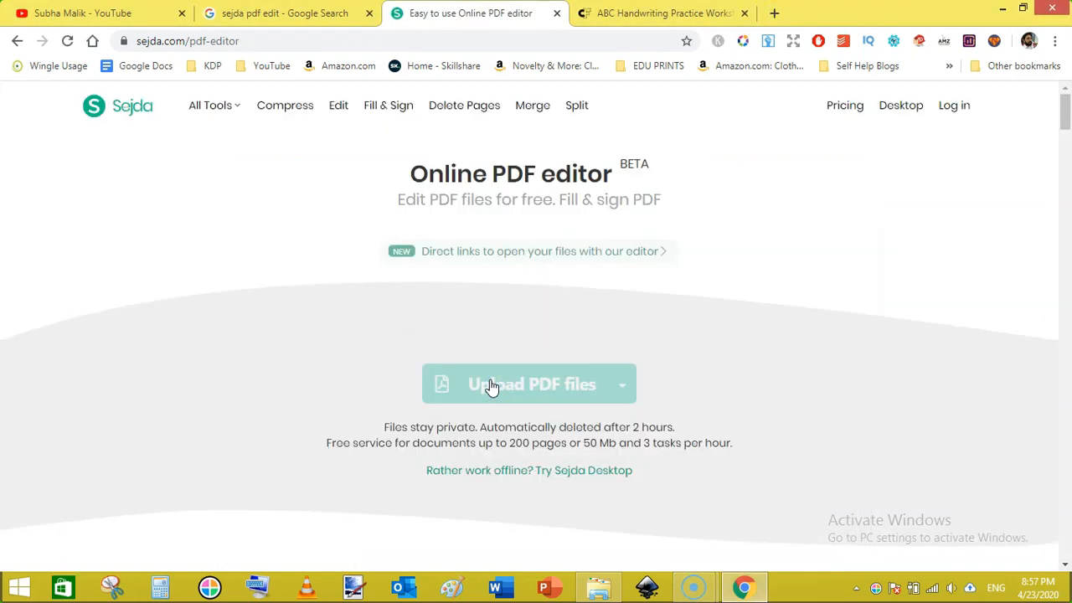
# - Reopen the edited worksheet PDF and zoom in on its blank first page
pyautogui.click(529, 384)
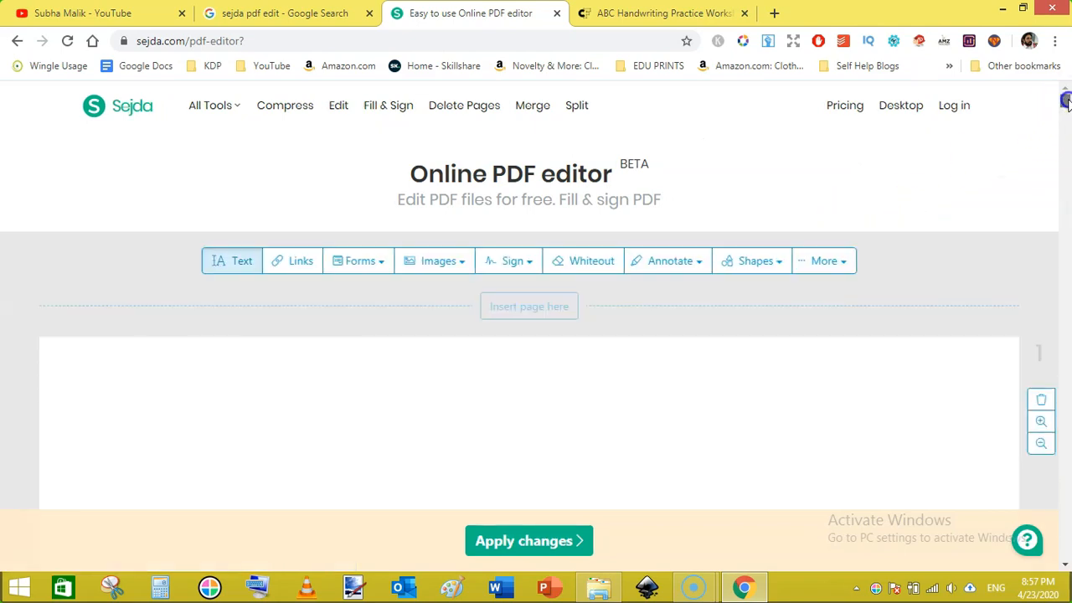
pyautogui.scroll(-3)
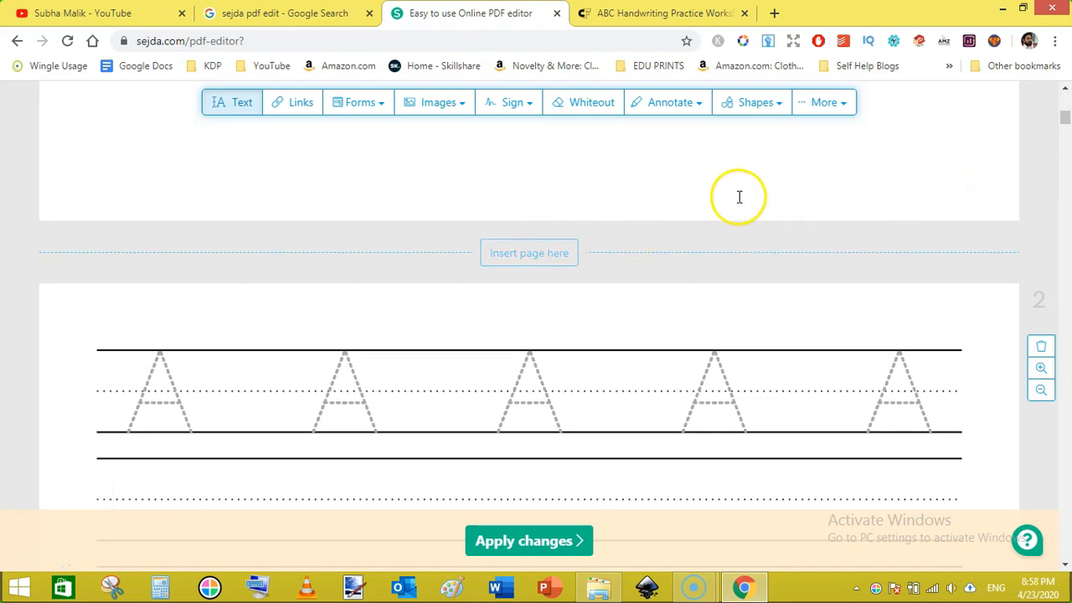
pyautogui.moveTo(704, 202)
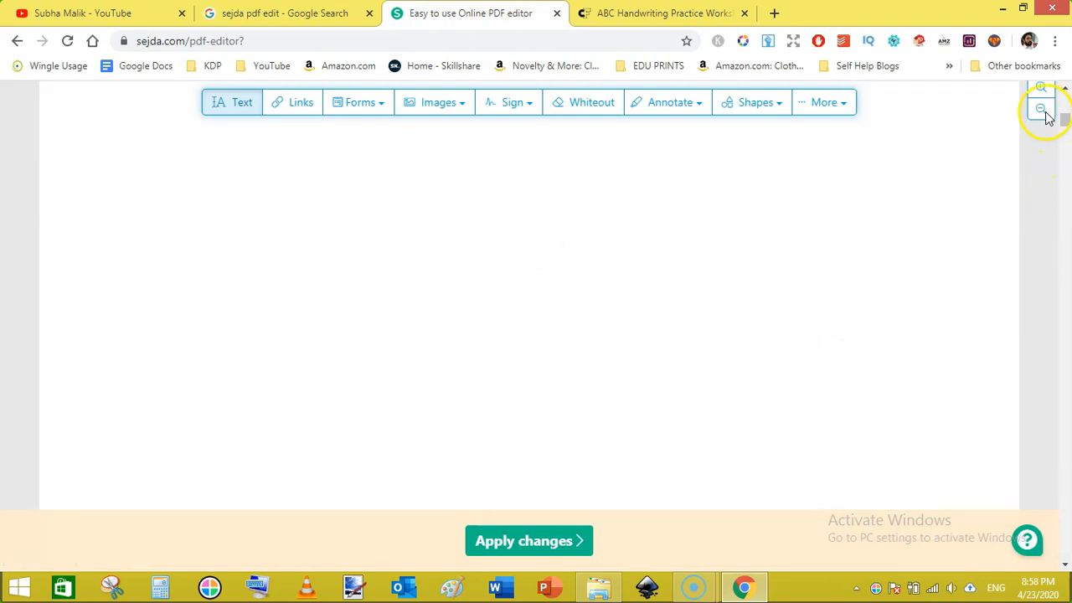
pyautogui.click(1042, 111)
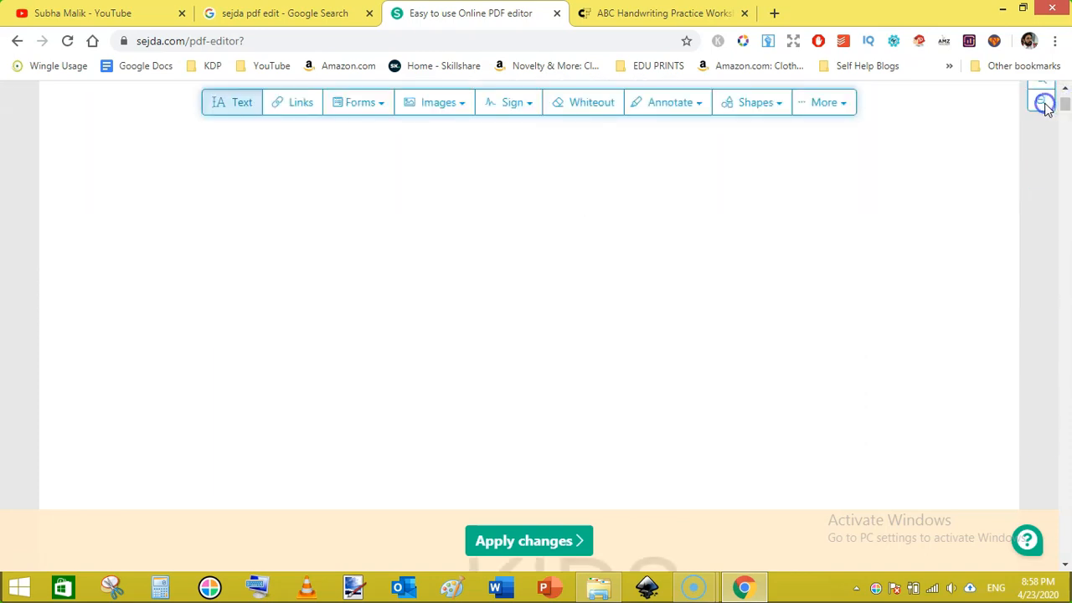
pyautogui.click(1042, 101)
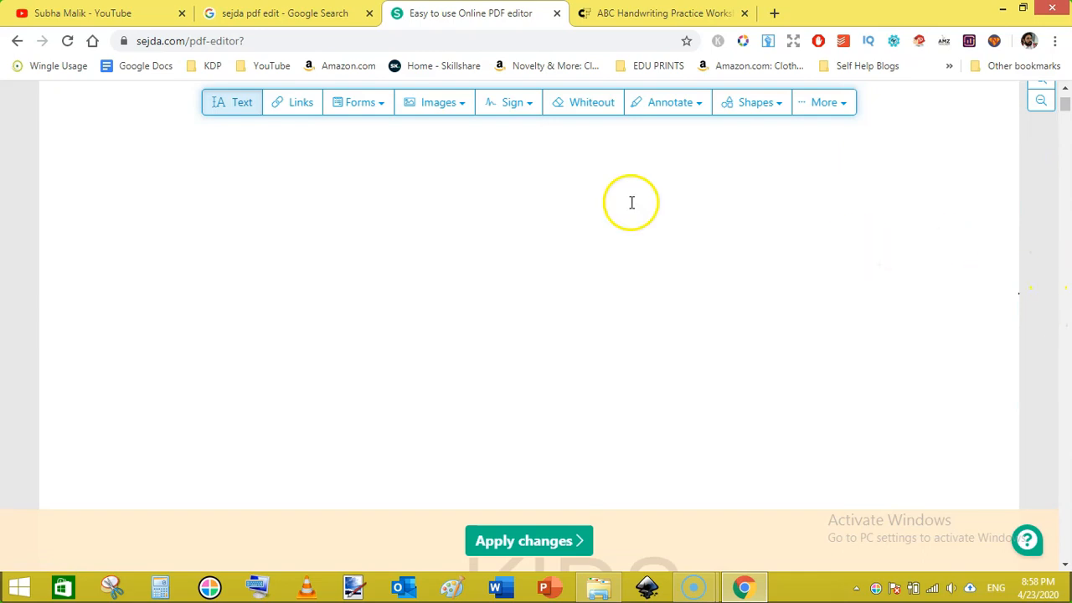
pyautogui.moveTo(12, 261)
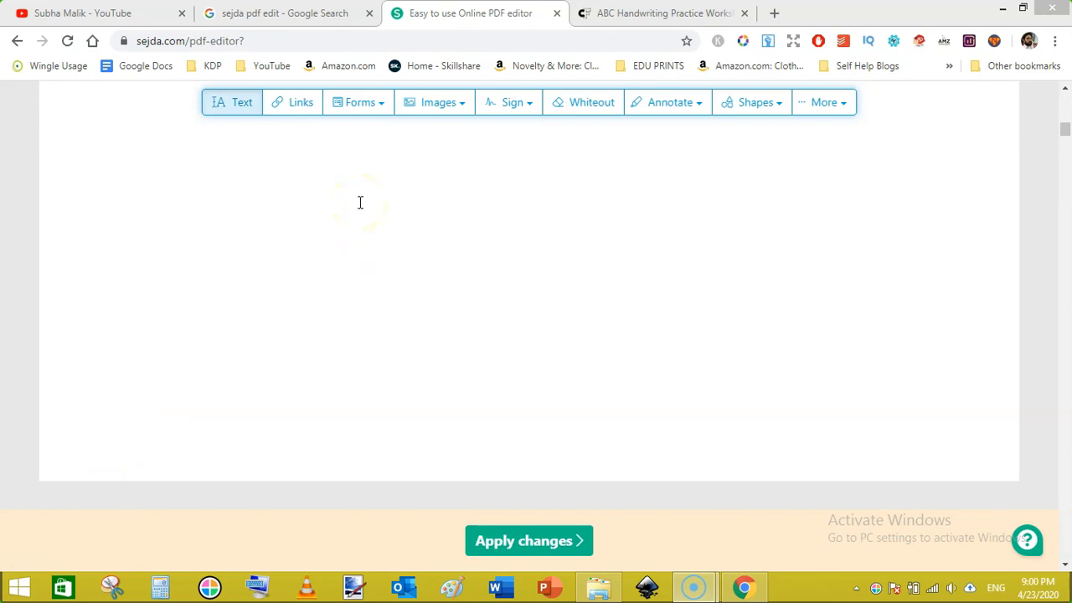
# - Insert the xyz publishing.png logo image onto the blank first page
pyautogui.click(438, 102)
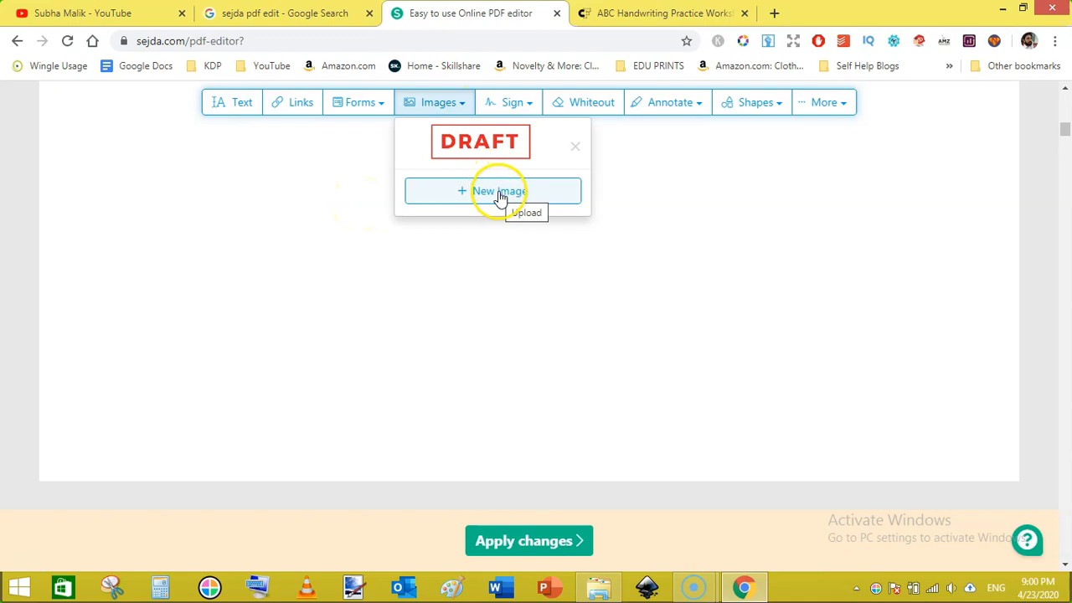
pyautogui.click(492, 191)
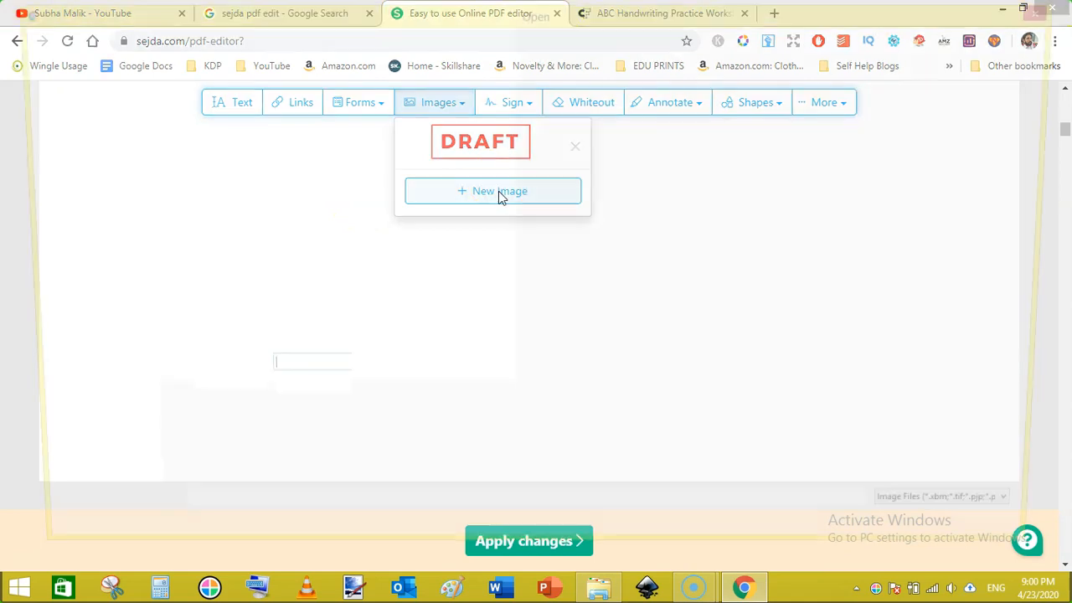
pyautogui.click(493, 191)
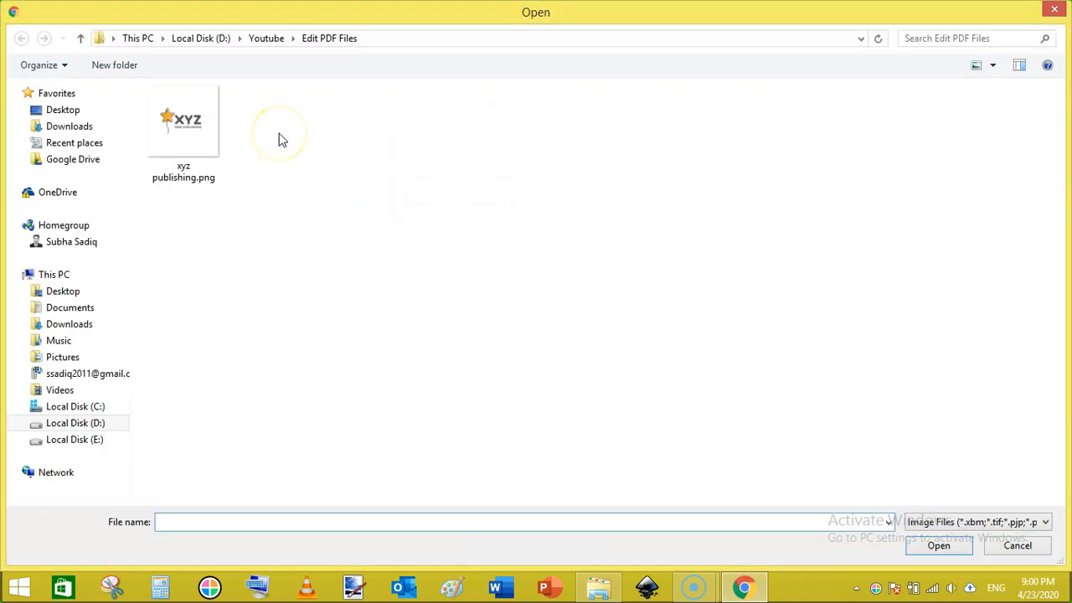
pyautogui.click(184, 121)
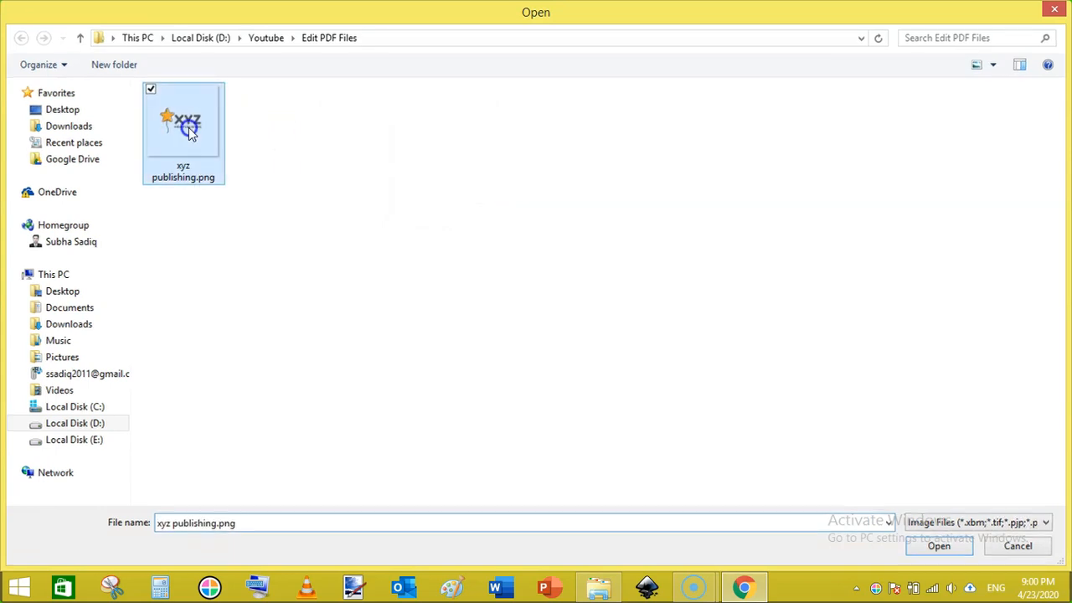
pyautogui.click(938, 546)
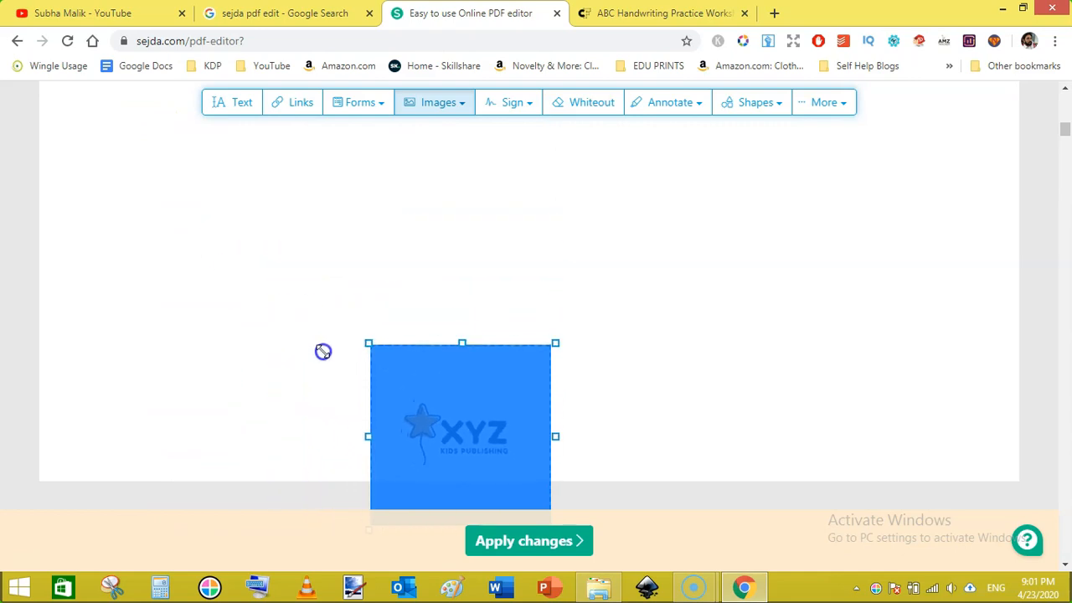
# - Move the logo to the left of the page and shrink it small
pyautogui.moveTo(462, 427); pyautogui.dragTo(261, 409)
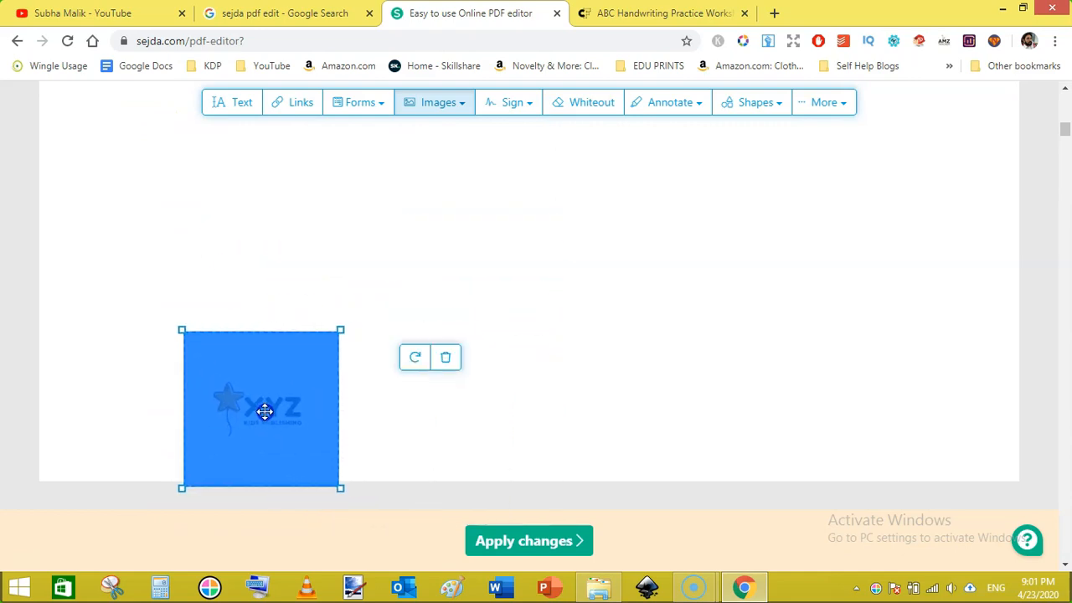
pyautogui.moveTo(265, 411); pyautogui.dragTo(185, 372)
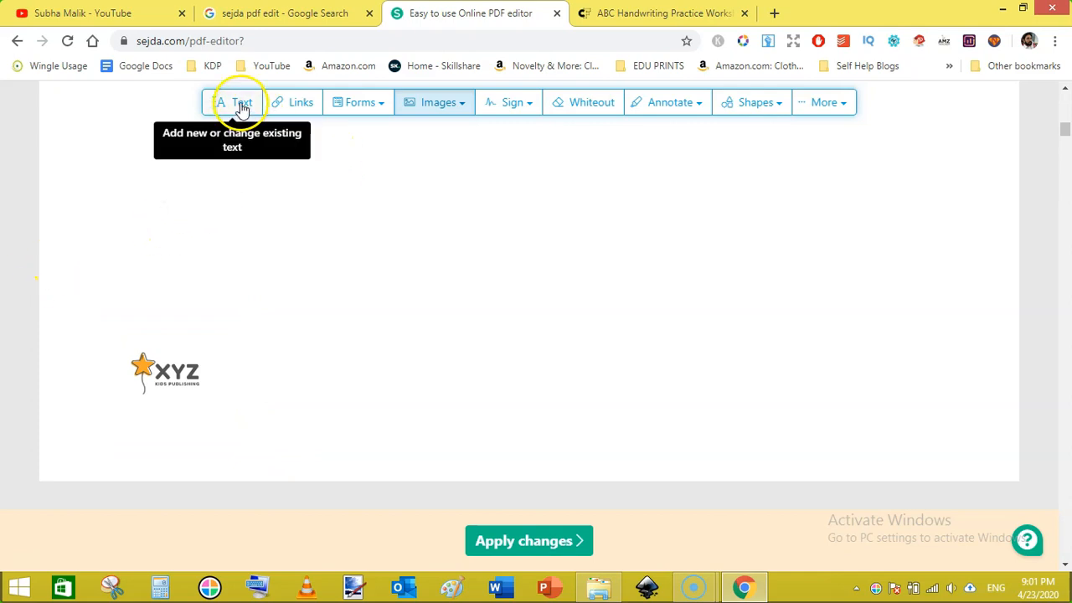
# - Add a new, smaller text box beside the XYZ logo for the copyright line
pyautogui.click(242, 102)
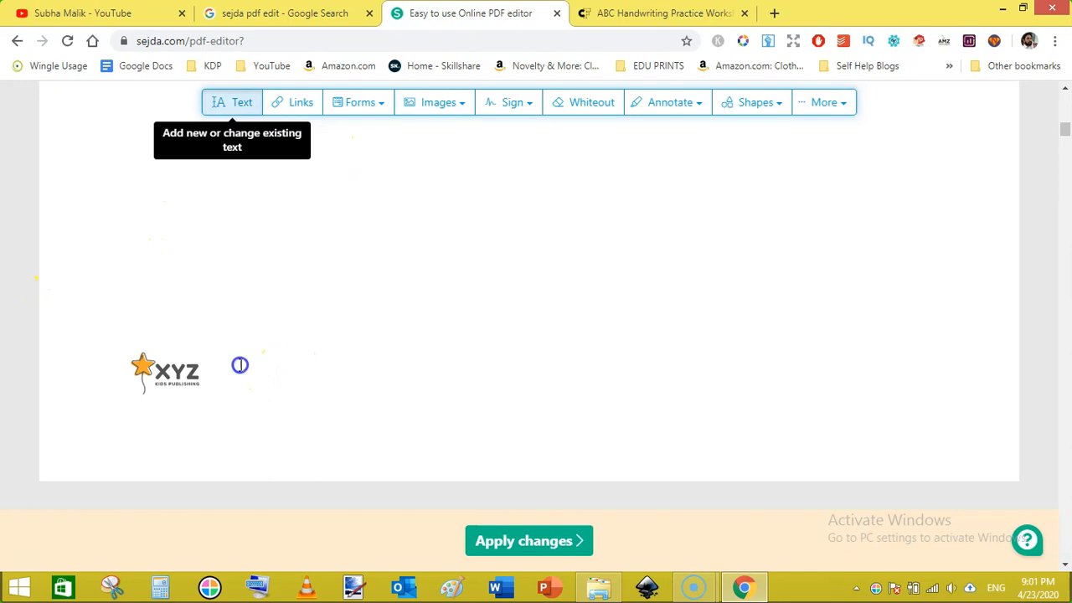
pyautogui.click(242, 365)
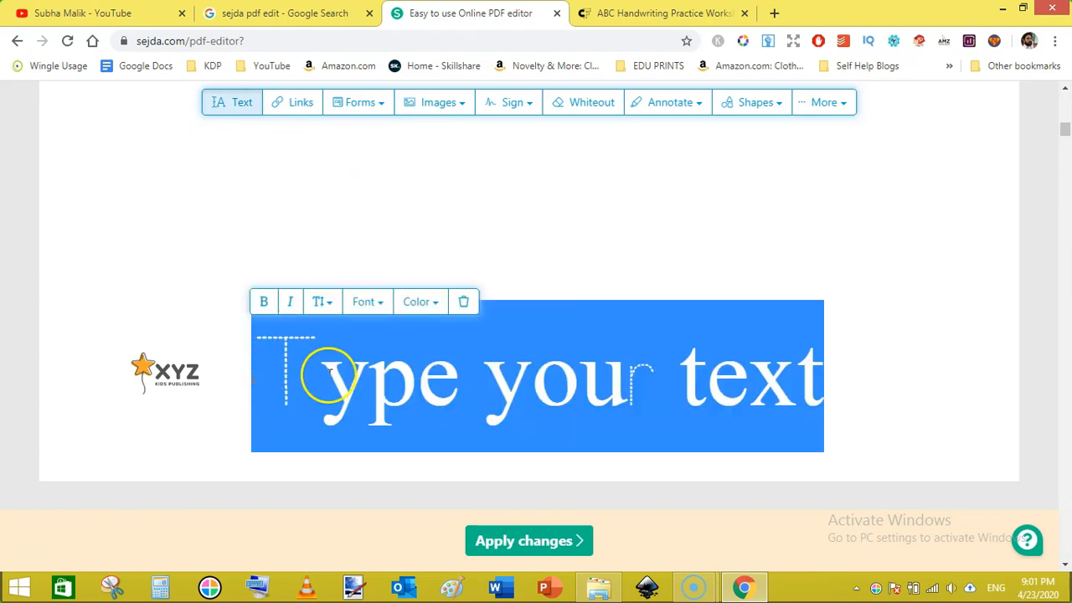
pyautogui.click(322, 302)
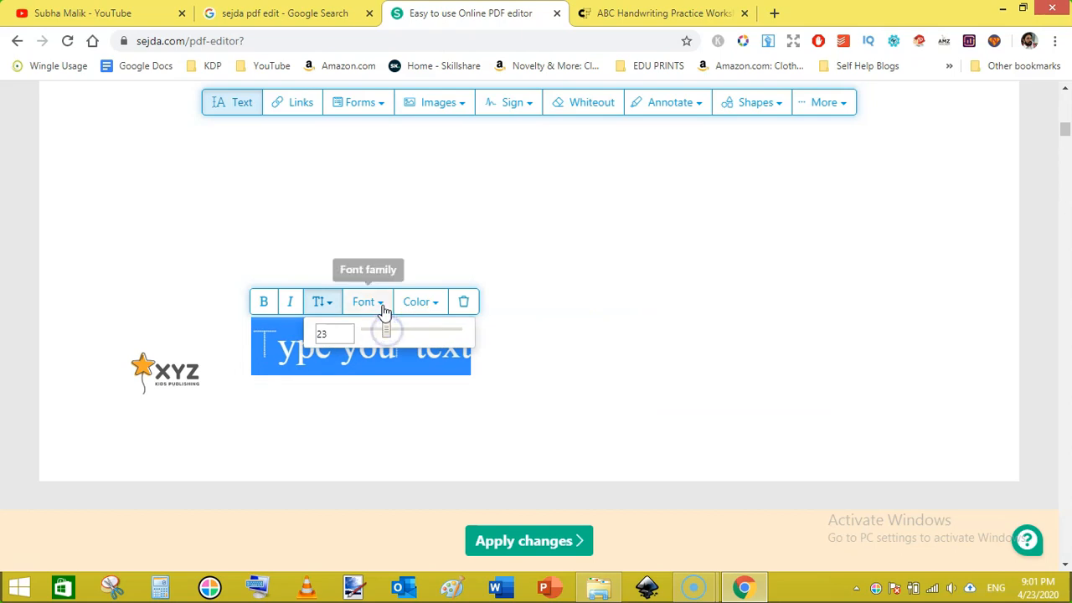
pyautogui.click(365, 302)
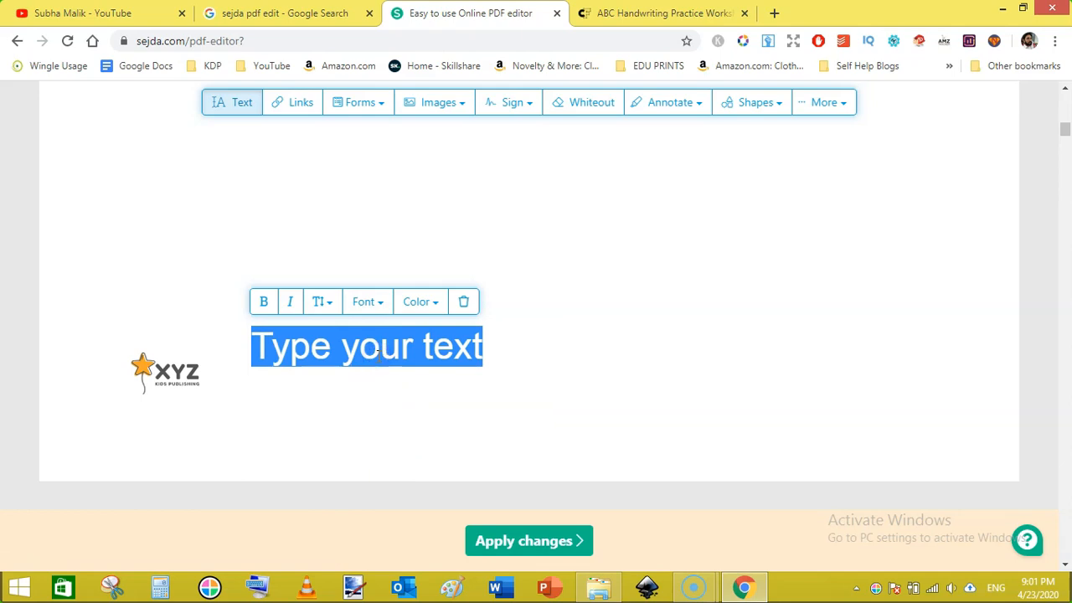
# - Enter the text 'Copyright 2020 - All Rights Reserve' in the new box
pyautogui.write('C')
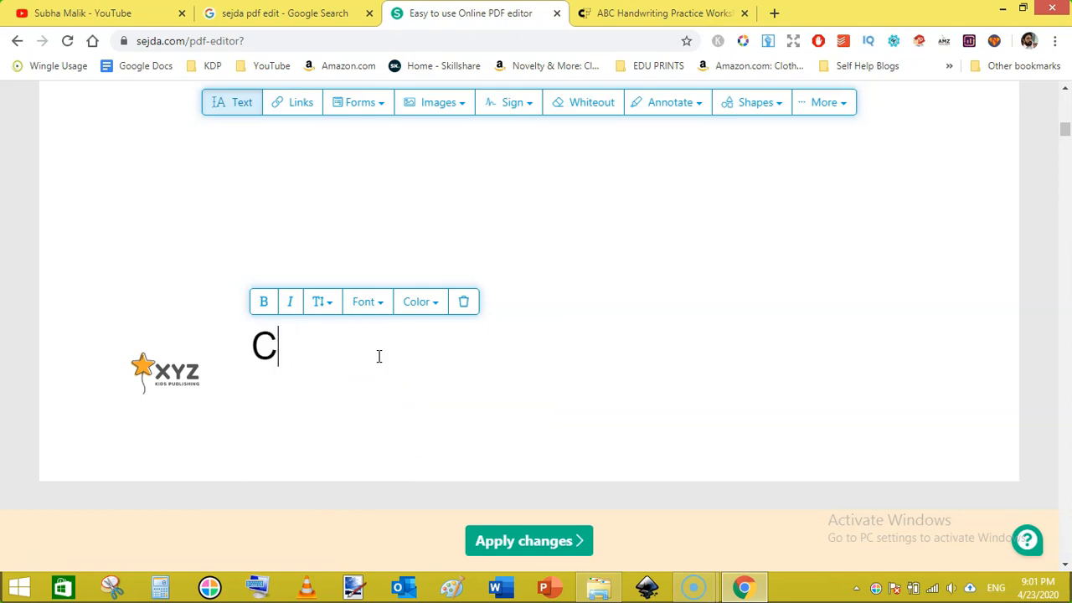
pyautogui.write('op')
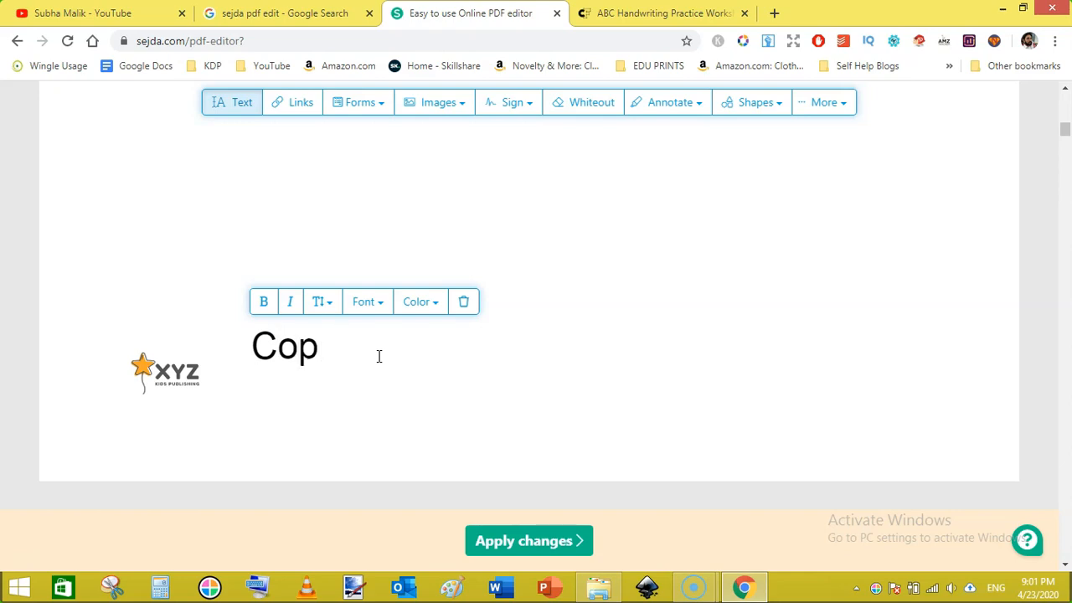
pyautogui.write('y')
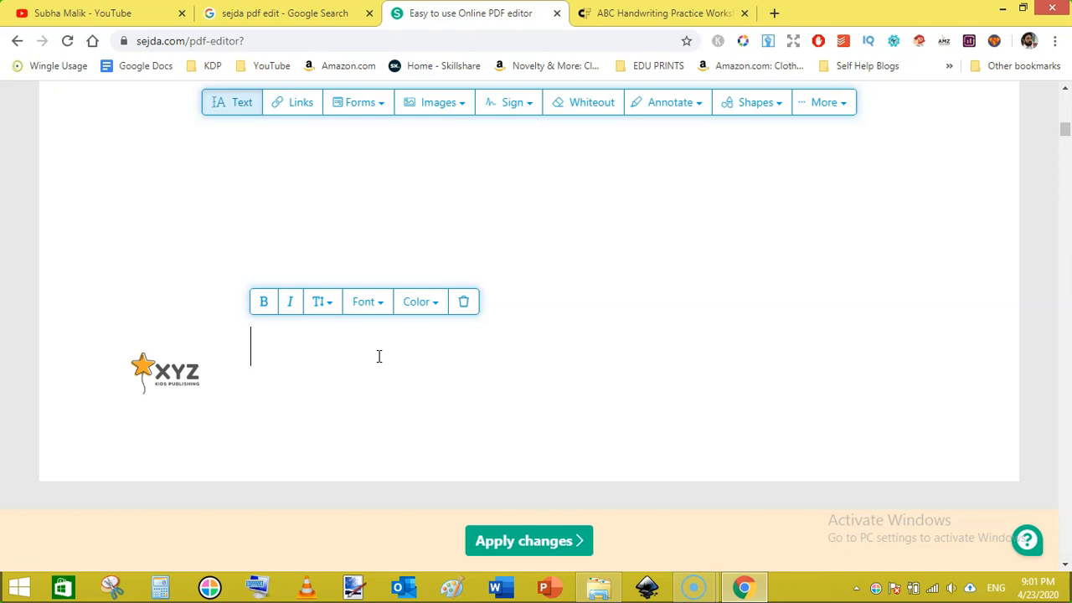
pyautogui.write('C')
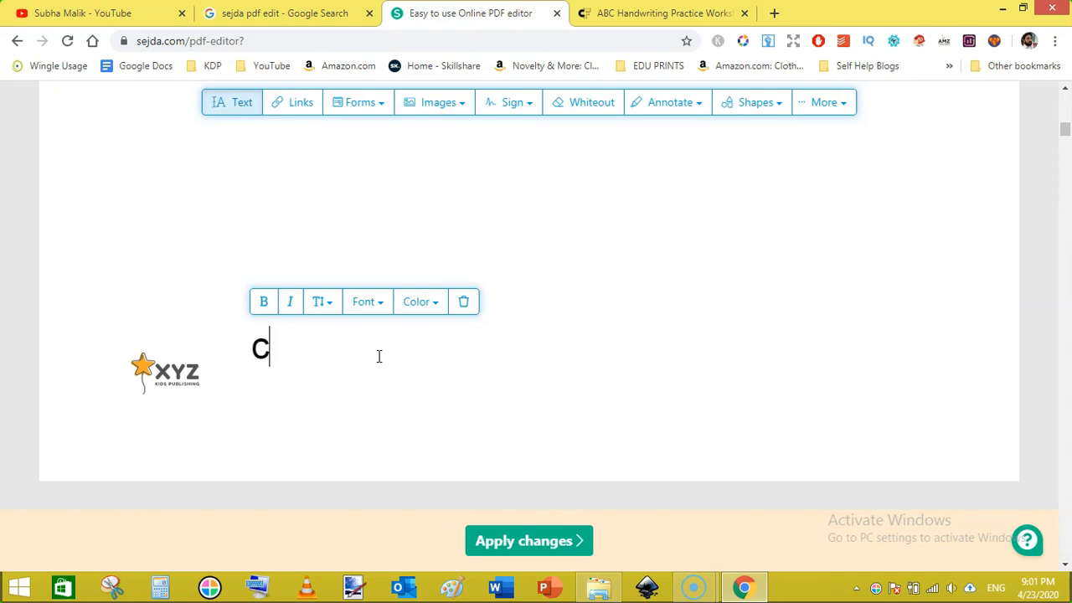
pyautogui.write('op')
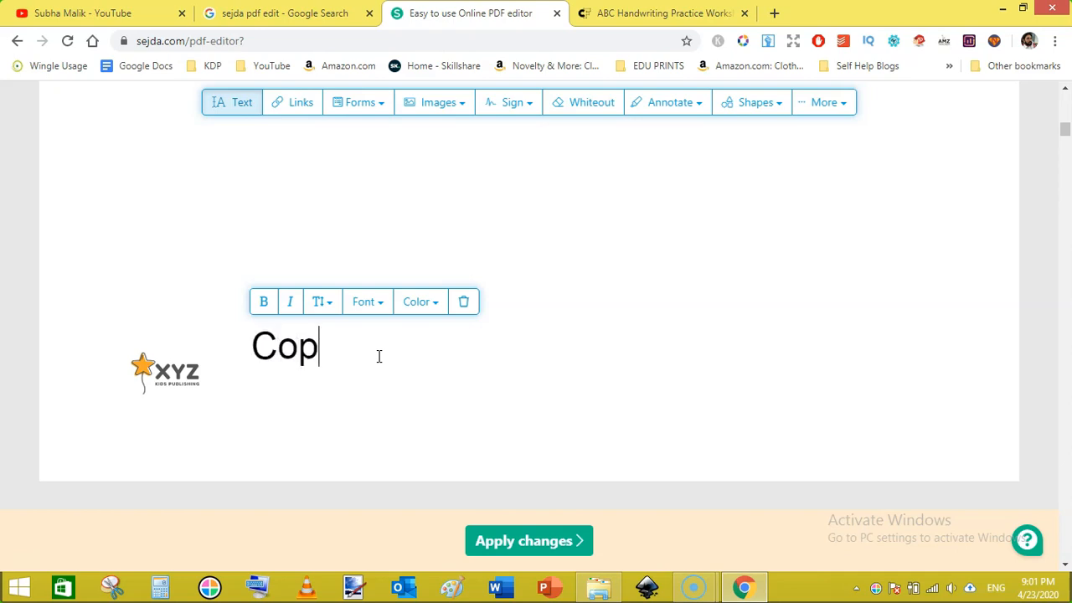
pyautogui.write('yright')
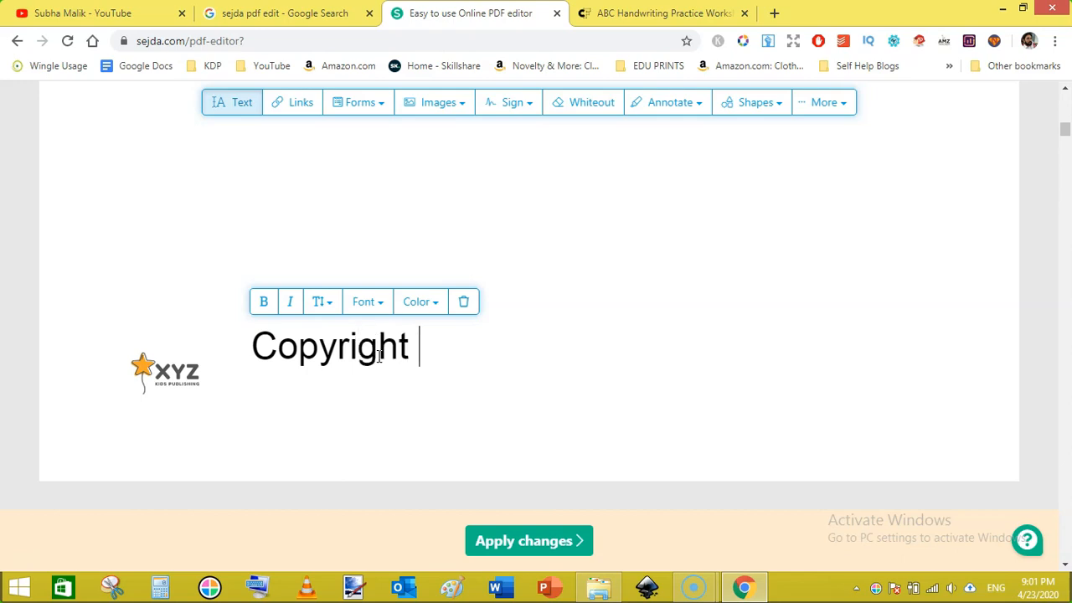
pyautogui.write('2020')
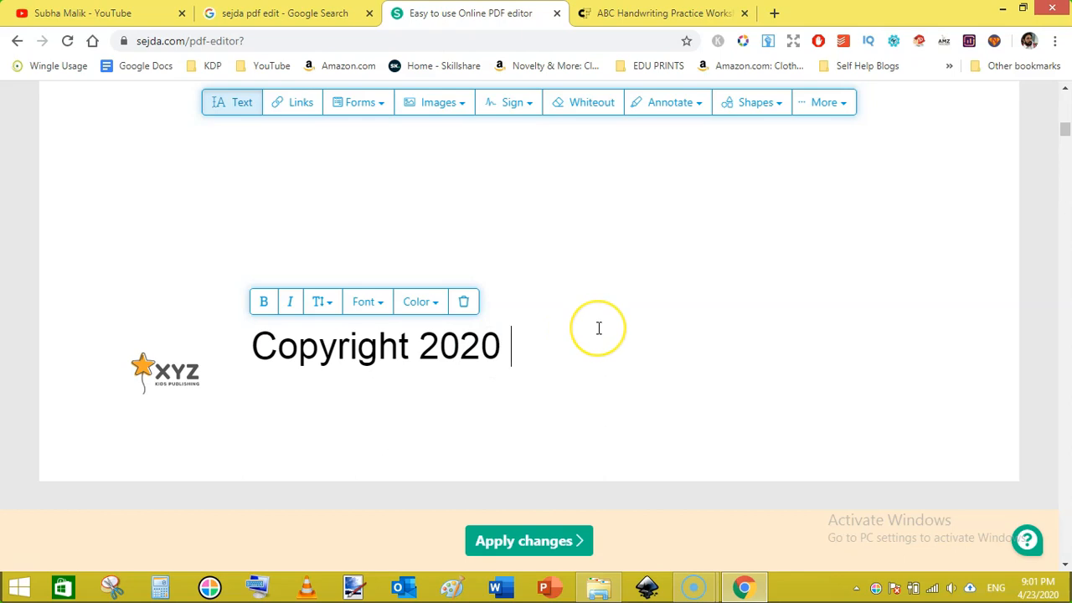
pyautogui.write('-')
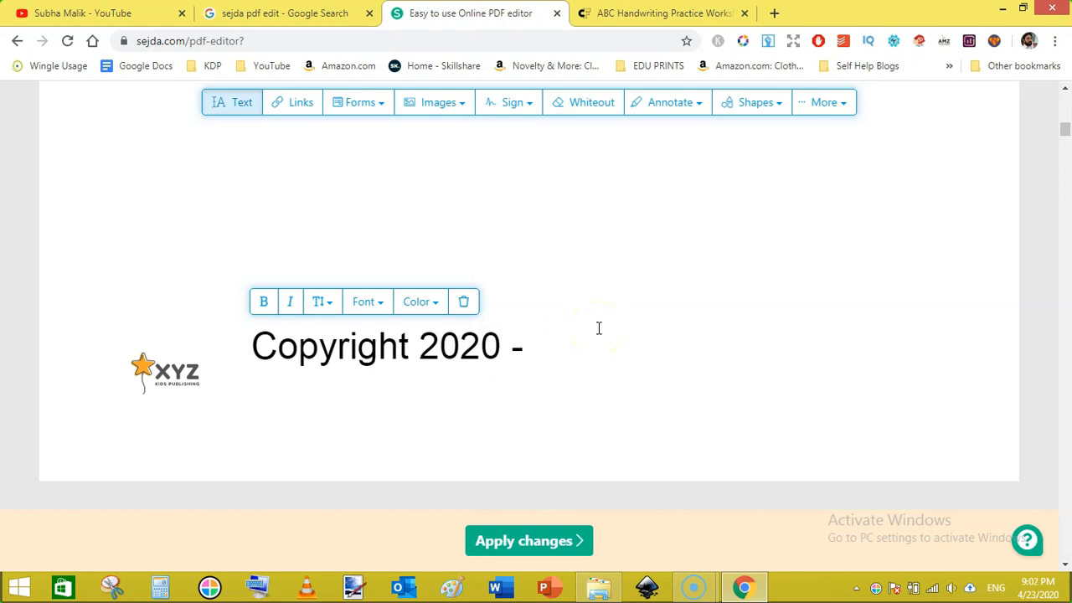
pyautogui.write('All Rig')
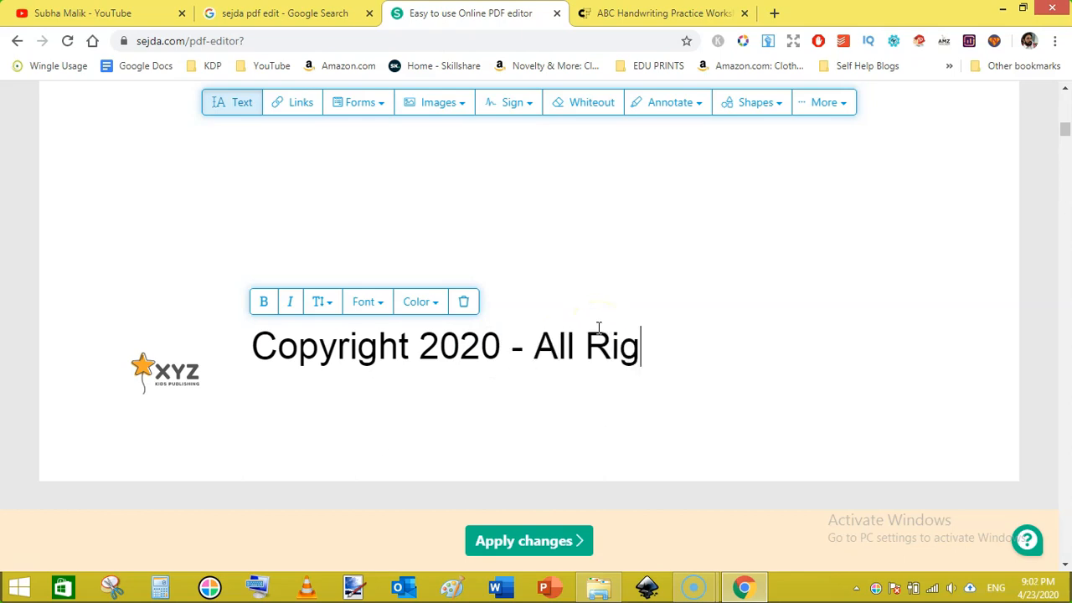
pyautogui.write('hts Re')
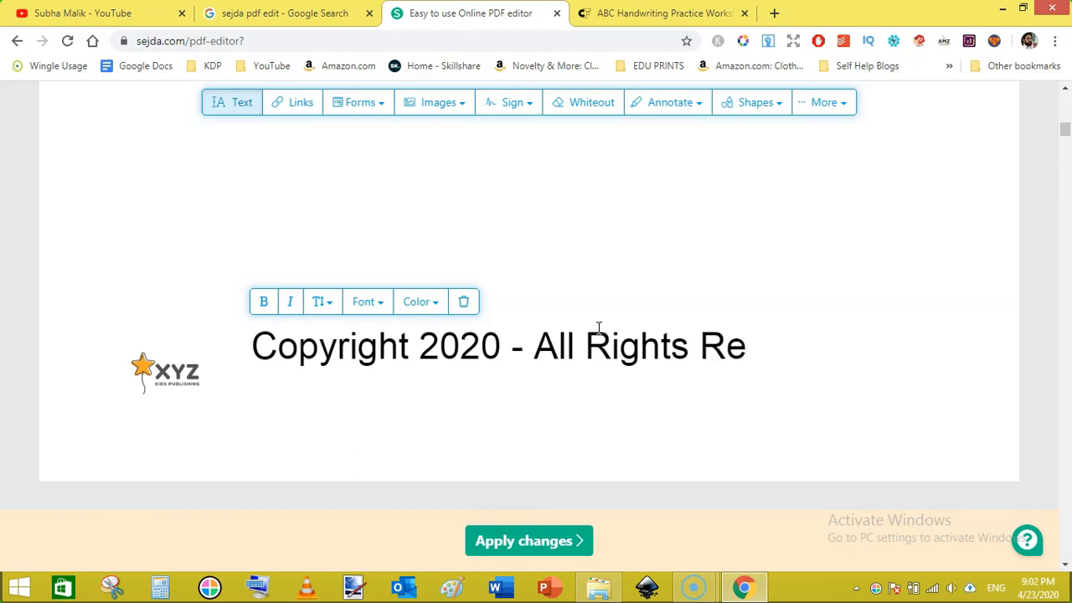
pyautogui.write('serve')
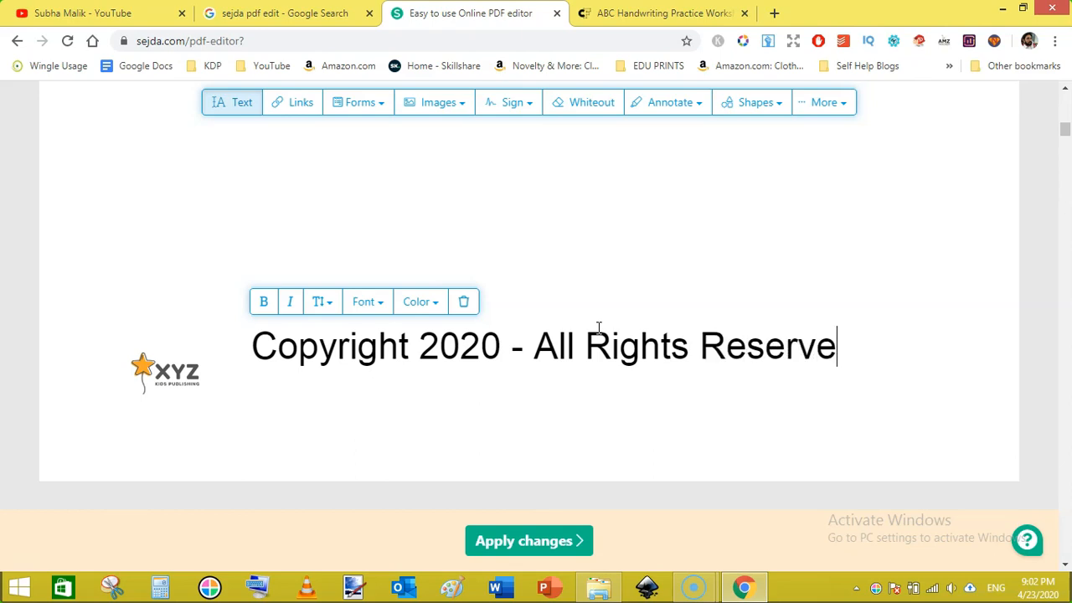
# - Finish 'Reserved.', shrink the copyright line's font size and place it beside the logo
pyautogui.write('d.')
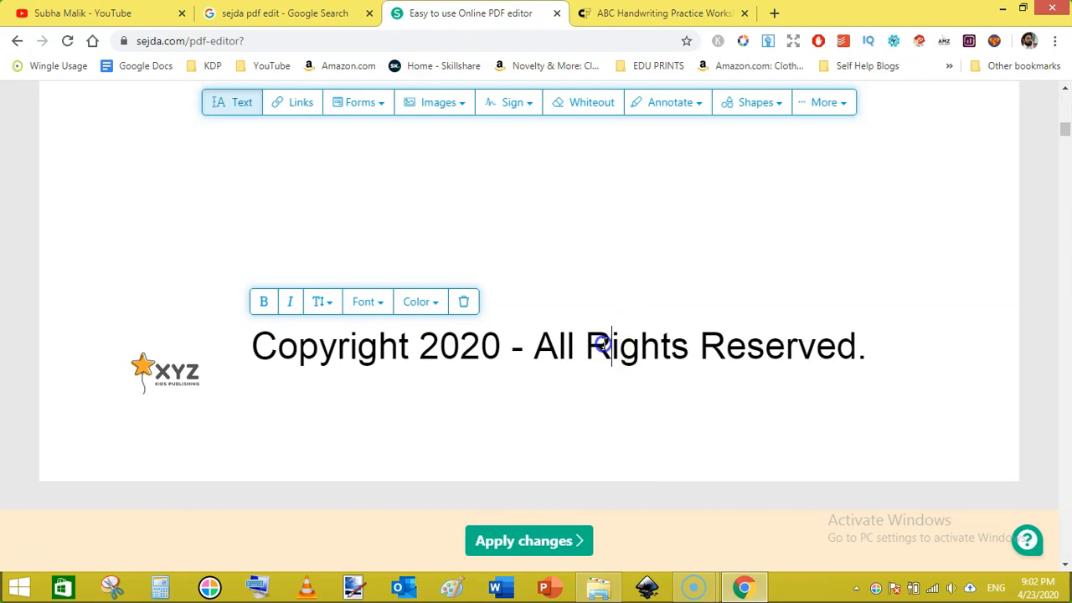
pyautogui.tripleClick(560, 345)
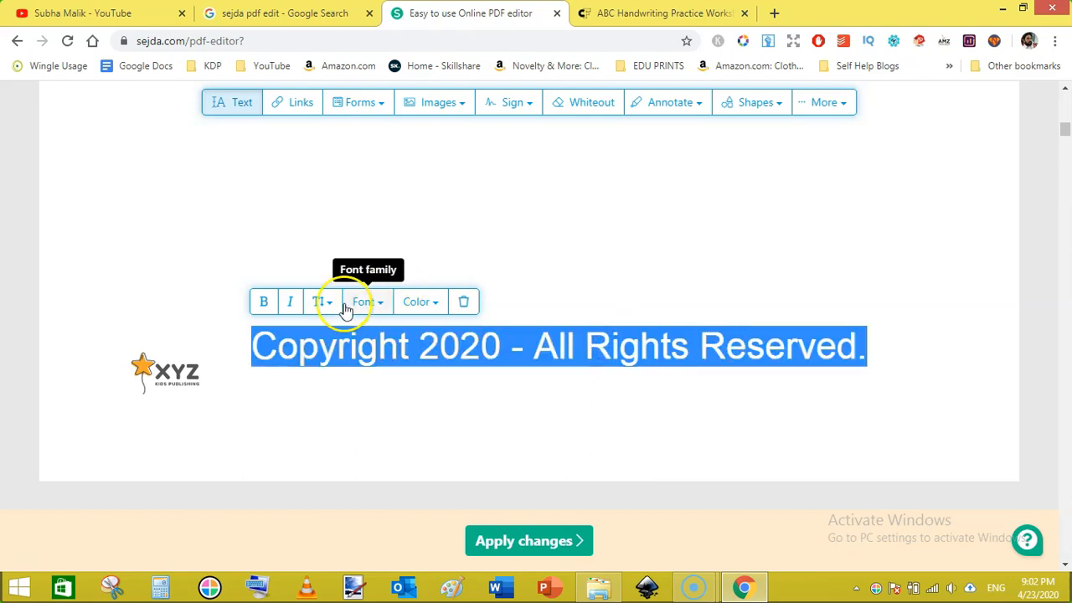
pyautogui.click(321, 302)
pyautogui.write('12')
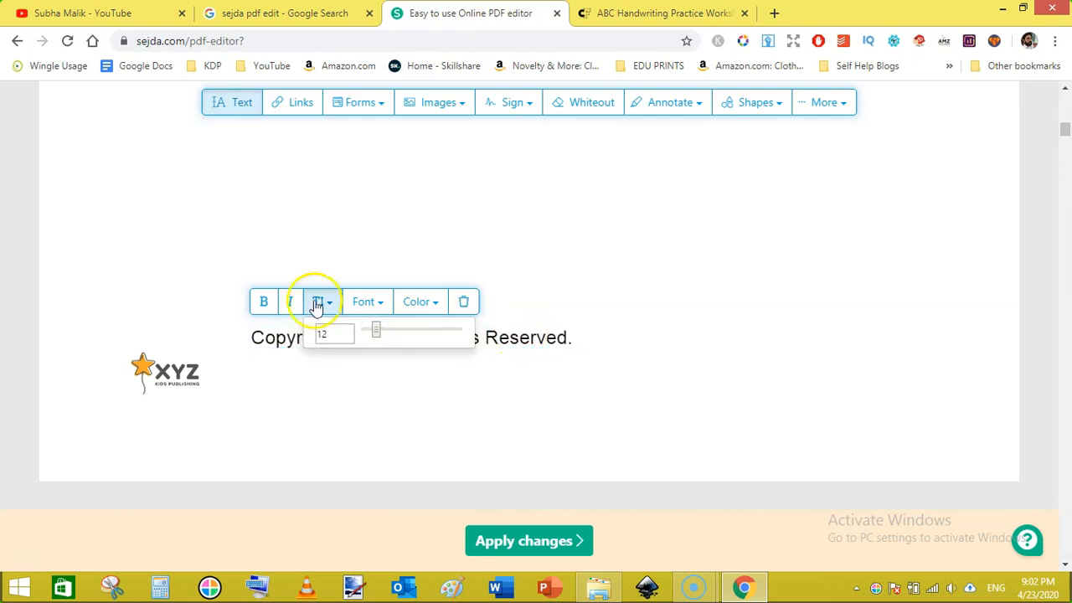
pyautogui.click(24, 248)
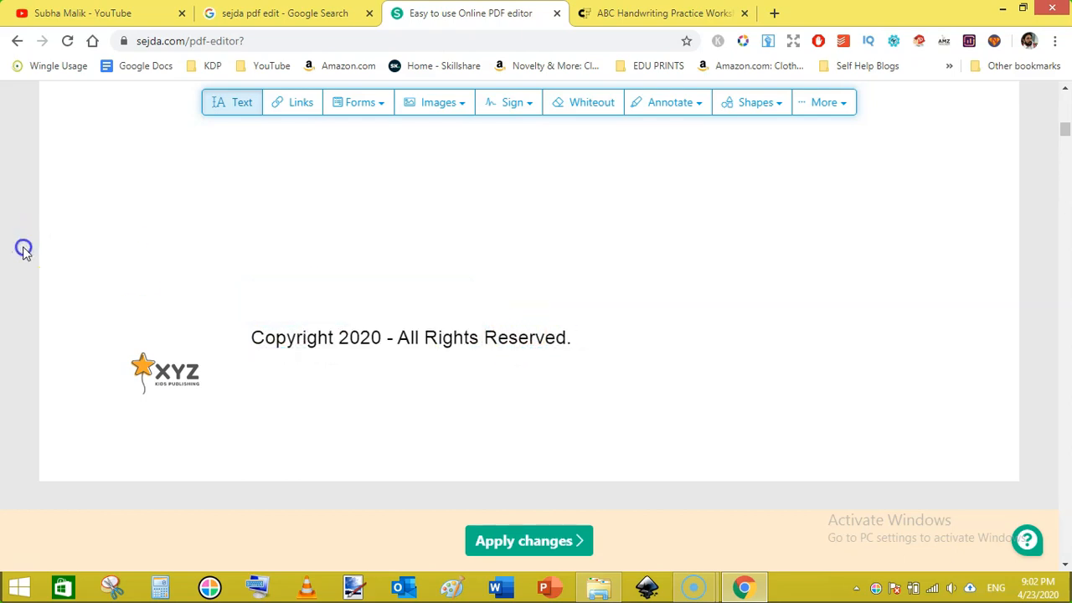
pyautogui.moveTo(17, 251)
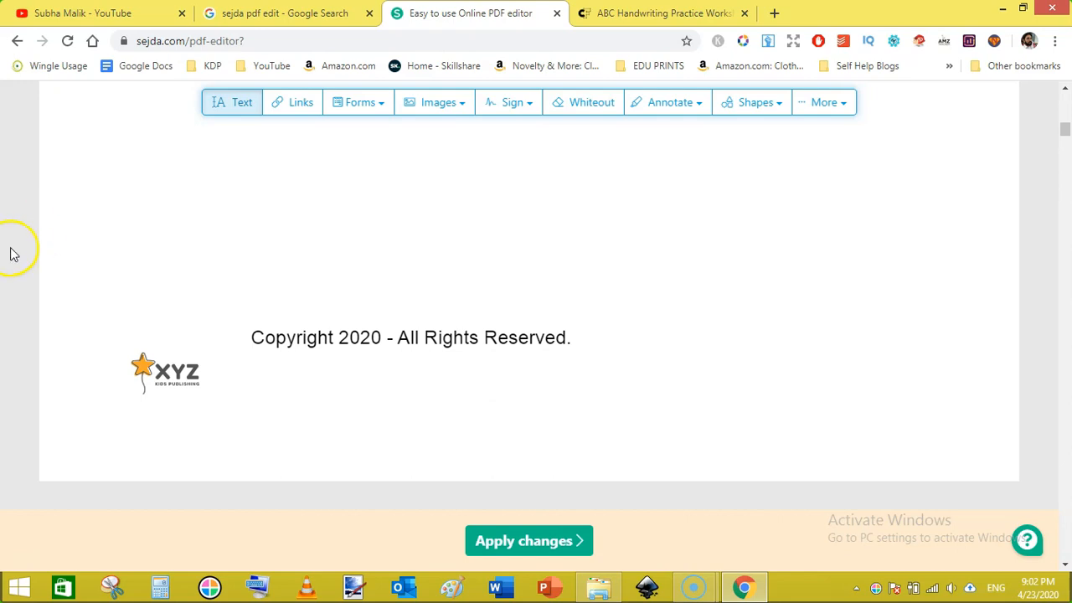
pyautogui.click(410, 338)
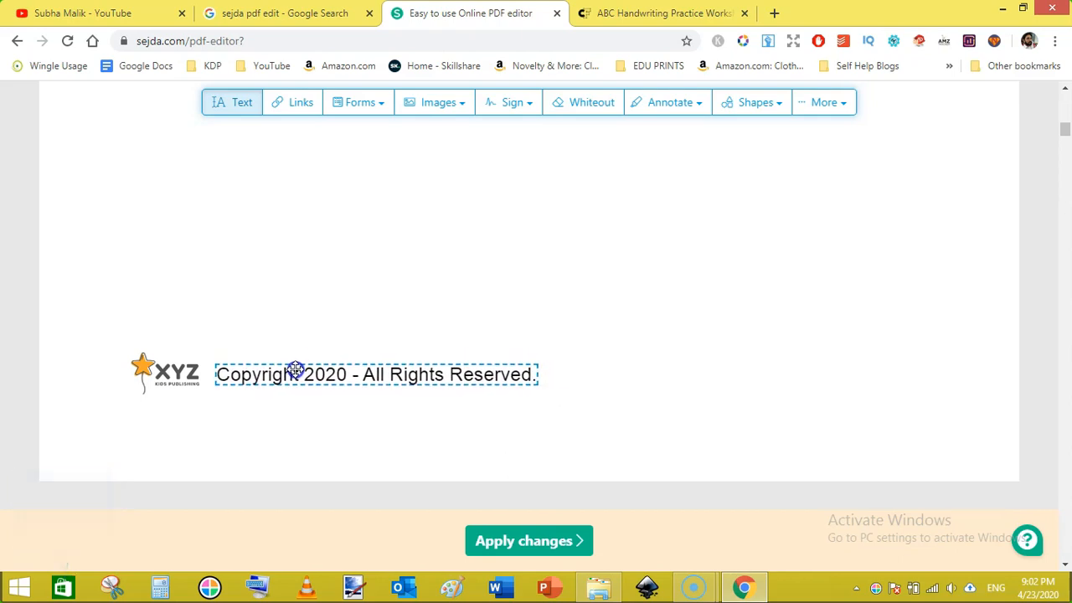
pyautogui.click(295, 374)
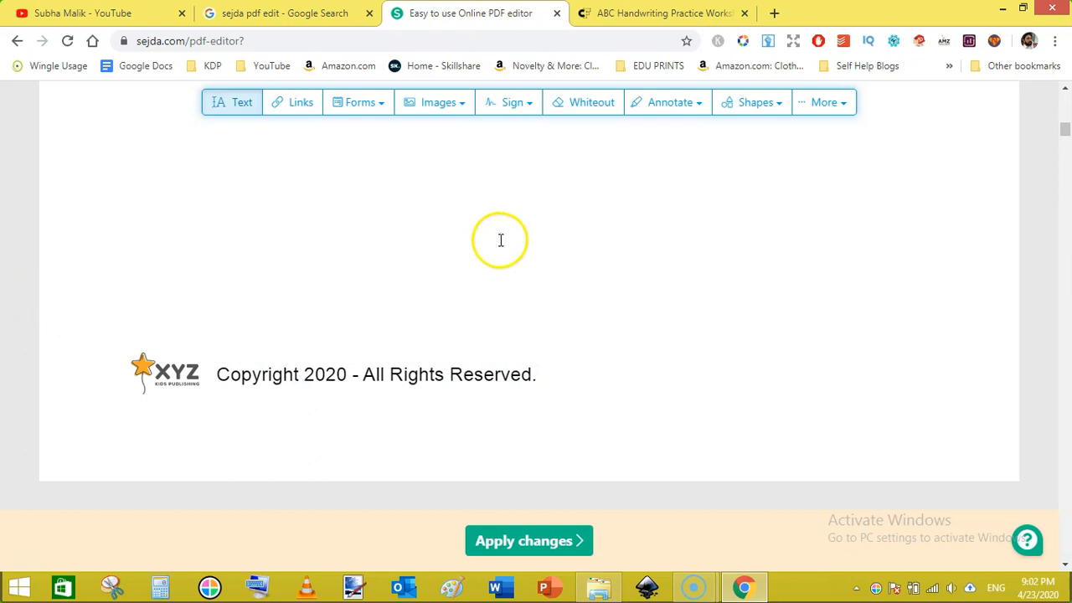
# - Give the KIDS title the dotted handwriting tracing font
pyautogui.scroll(-3)
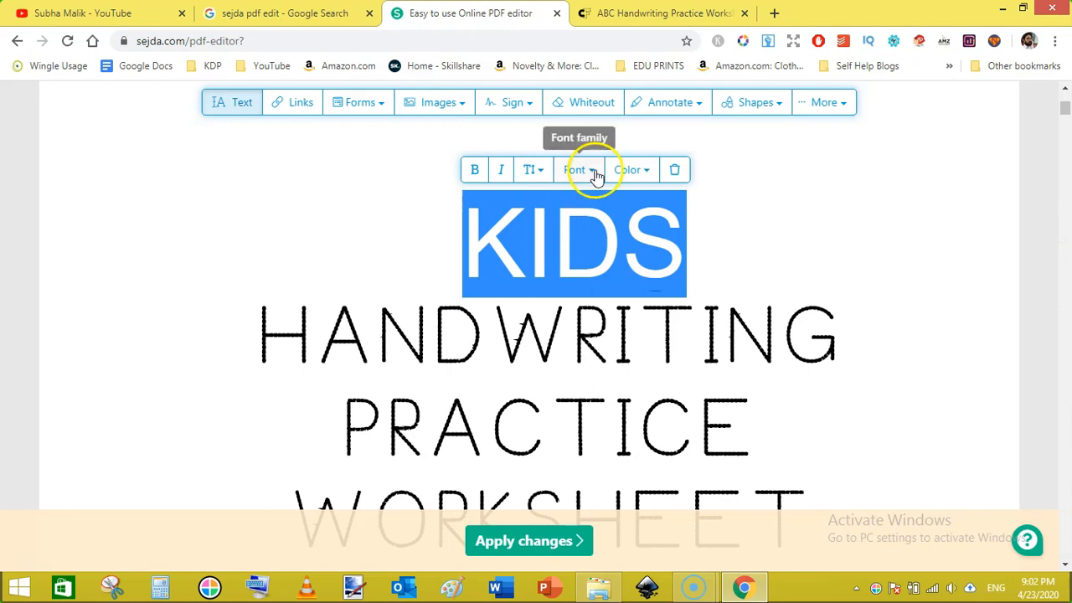
pyautogui.click(578, 169)
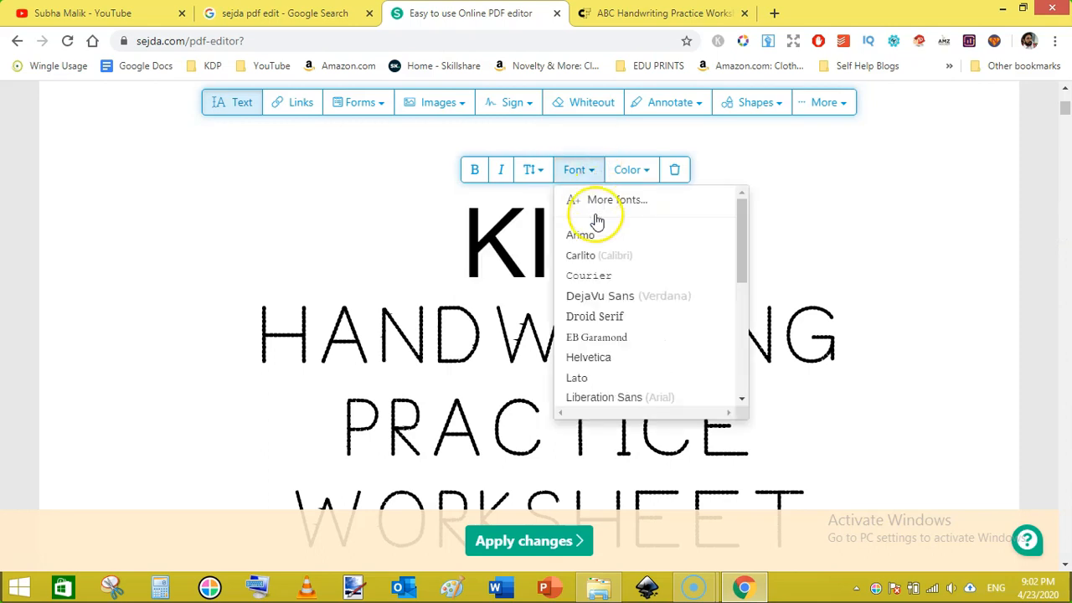
pyautogui.scroll(-3)
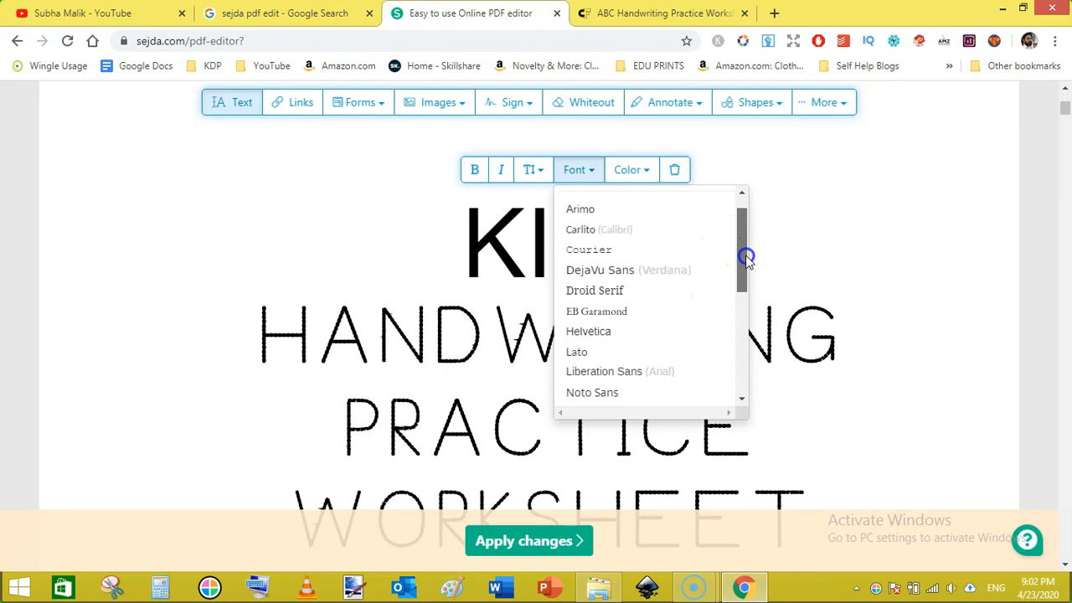
pyautogui.scroll(-3)
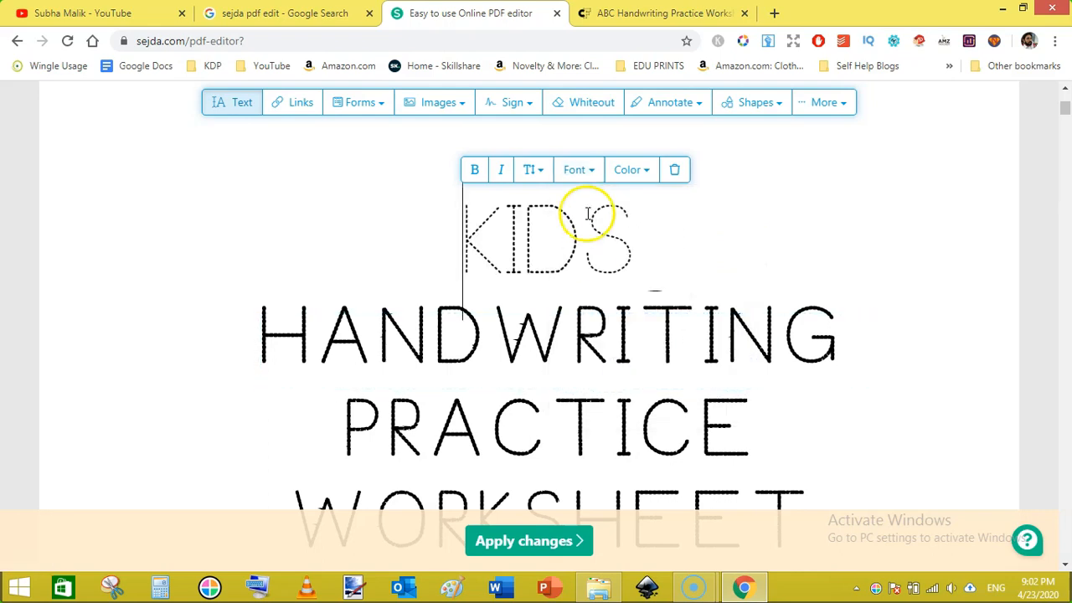
pyautogui.click(1045, 187)
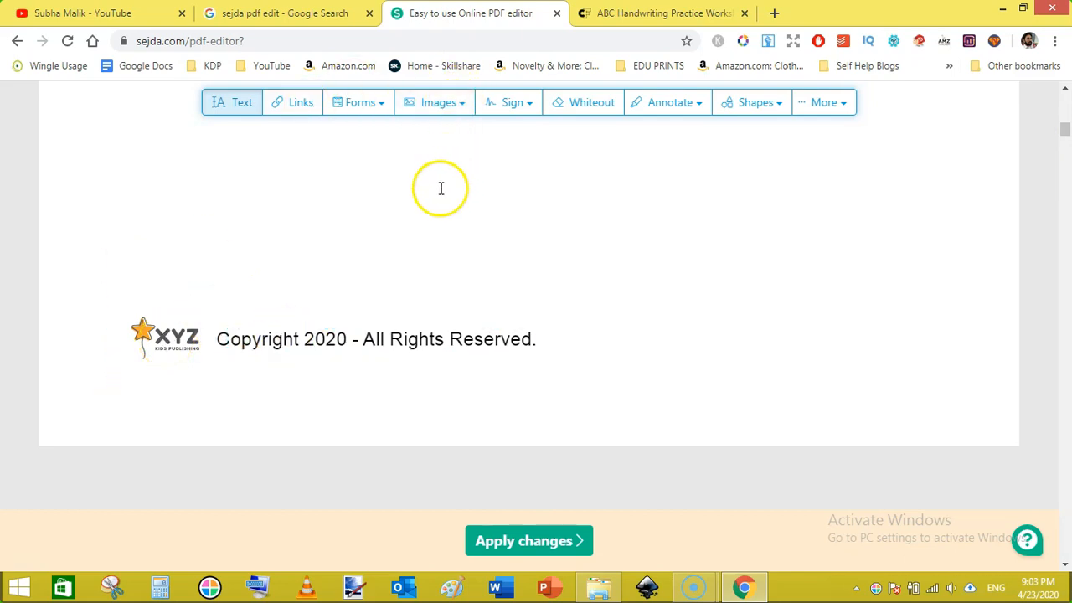
# - Prefix the line with 'XYZ Publishing Press:', correcting 'Pulishing' via the spelling suggestion
pyautogui.click(164, 338)
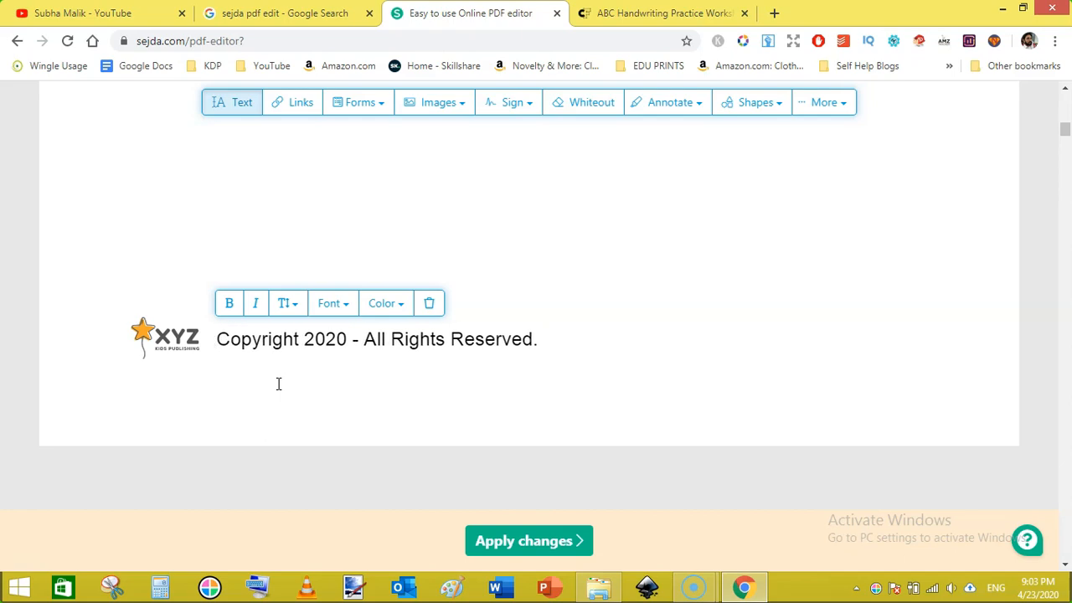
pyautogui.write('XYZ')
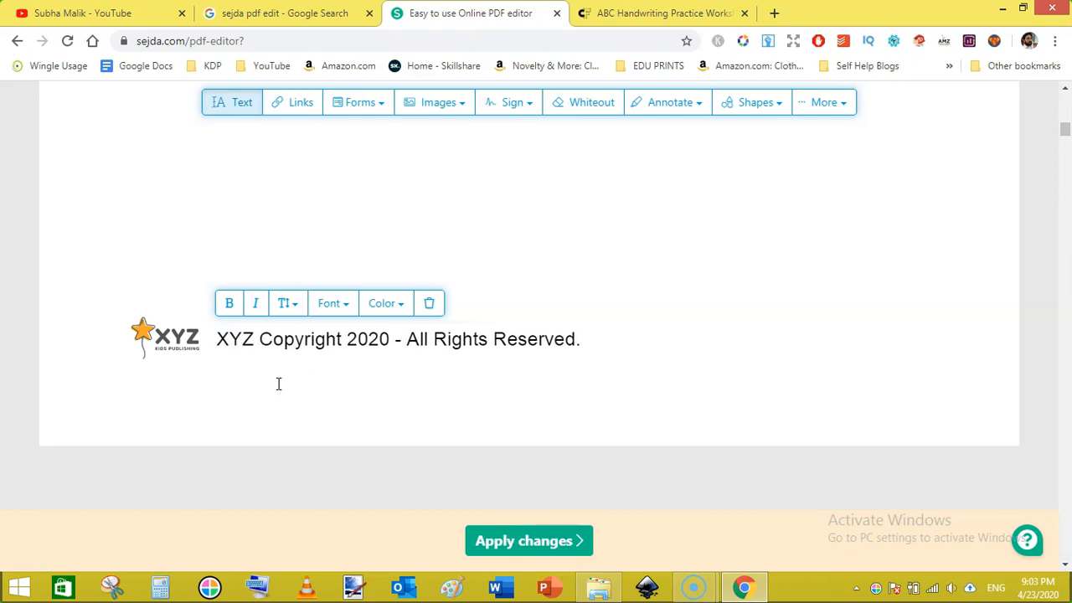
pyautogui.write('Puls')
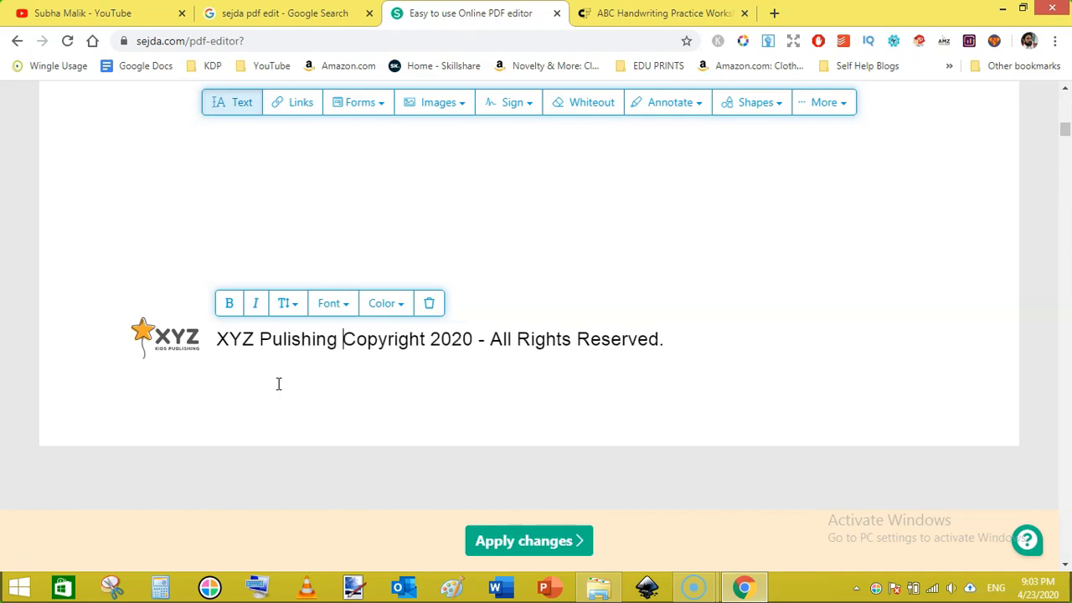
pyautogui.write('Press')
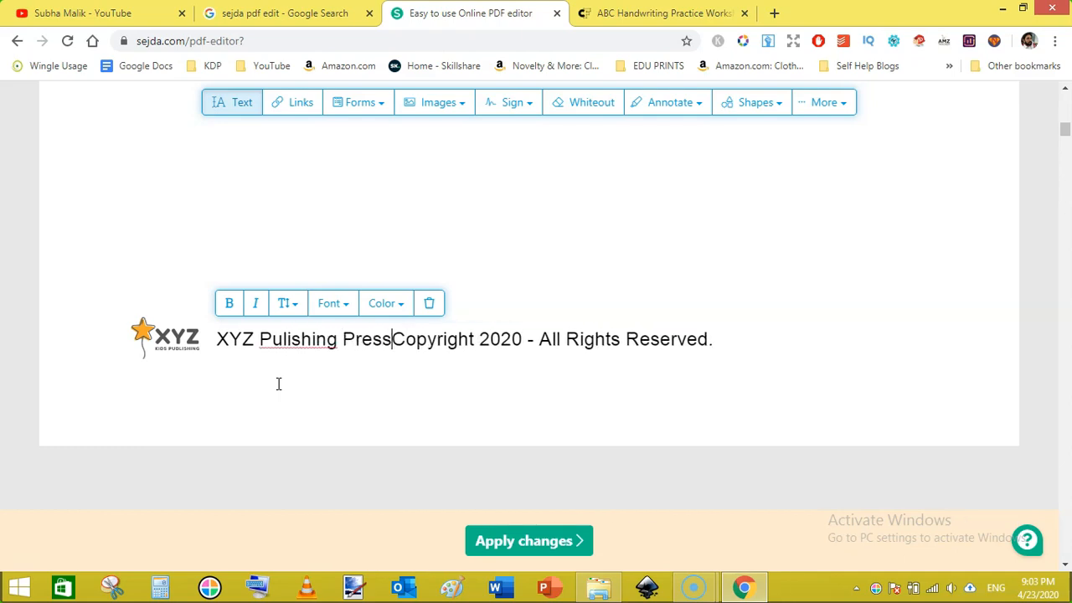
pyautogui.press('Backspace')
pyautogui.write(': ')
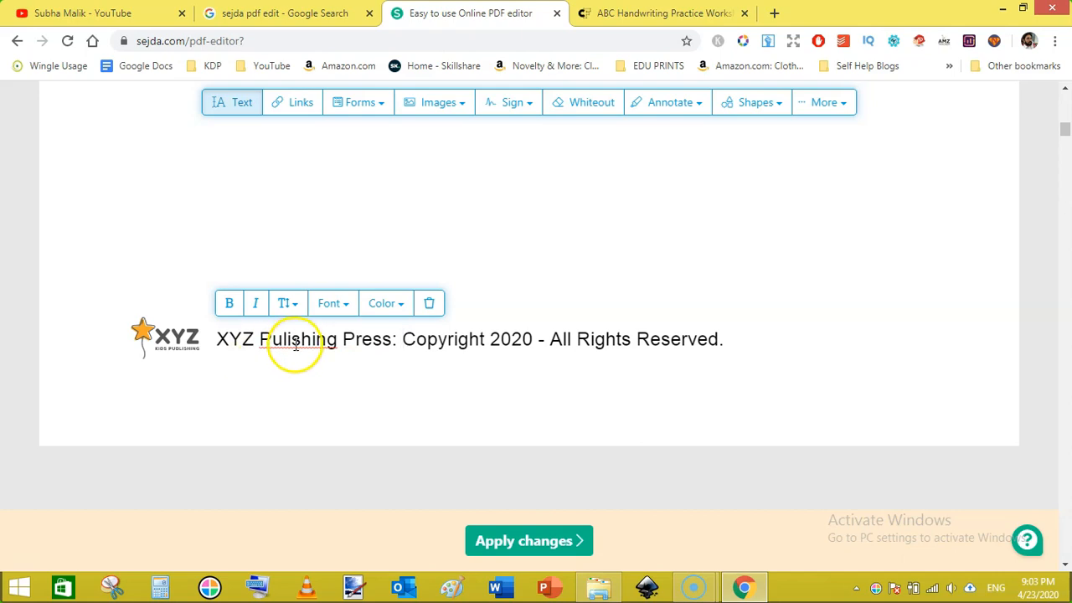
pyautogui.rightClick(298, 338)
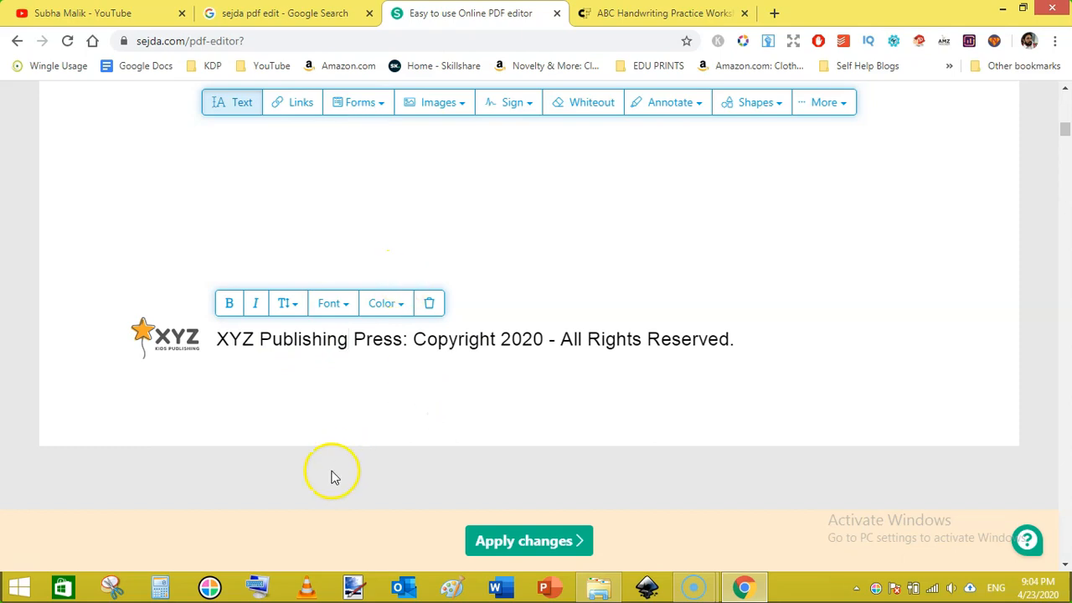
pyautogui.click(643, 338)
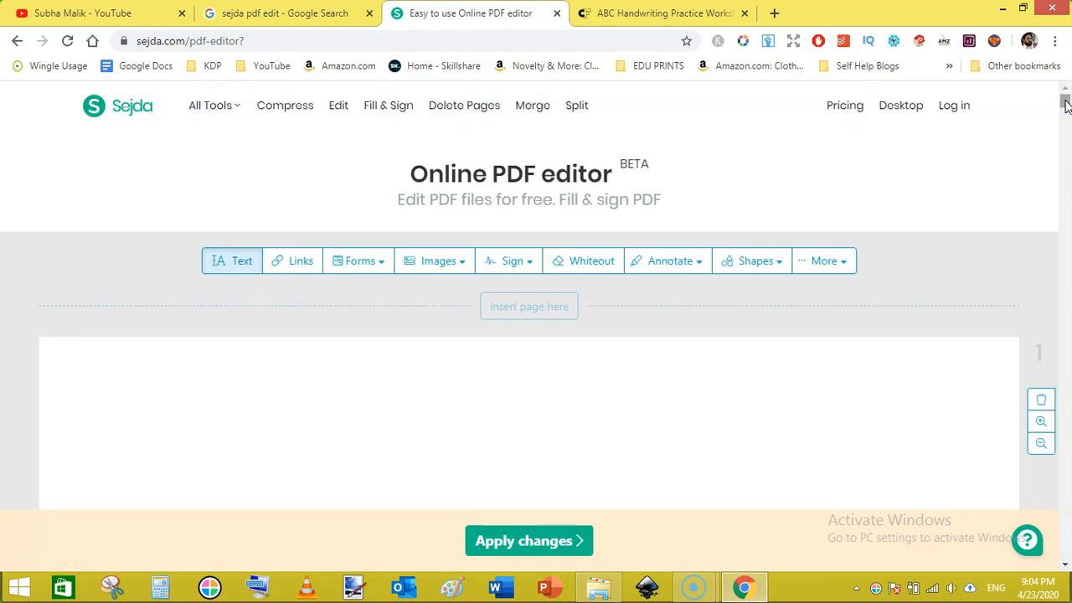
# - Apply the changes, keeping unused text edits, until the document-ready page appears
pyautogui.scroll(-3)
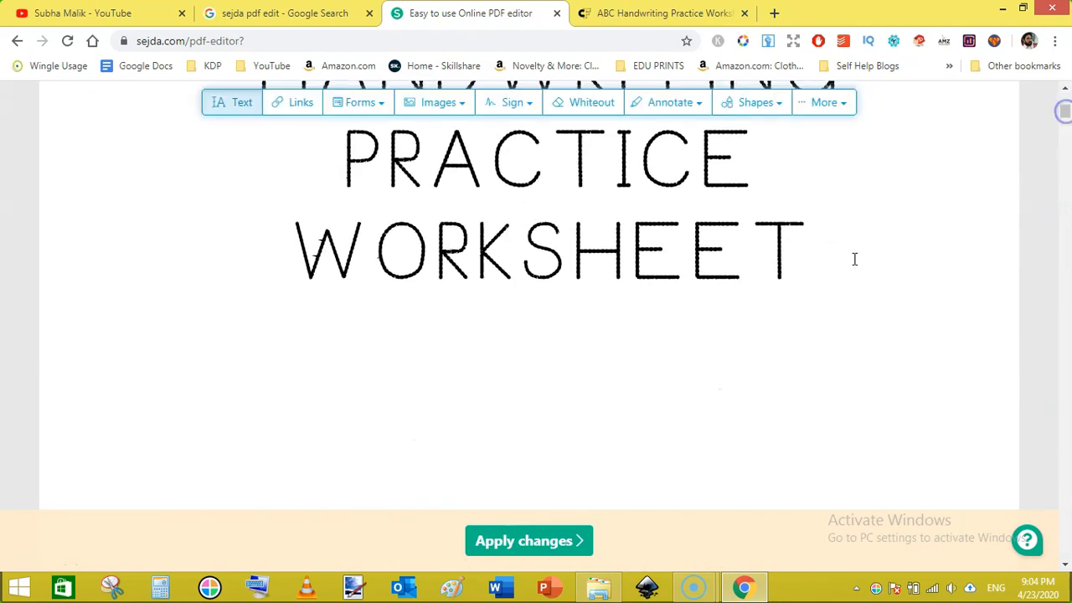
pyautogui.click(529, 539)
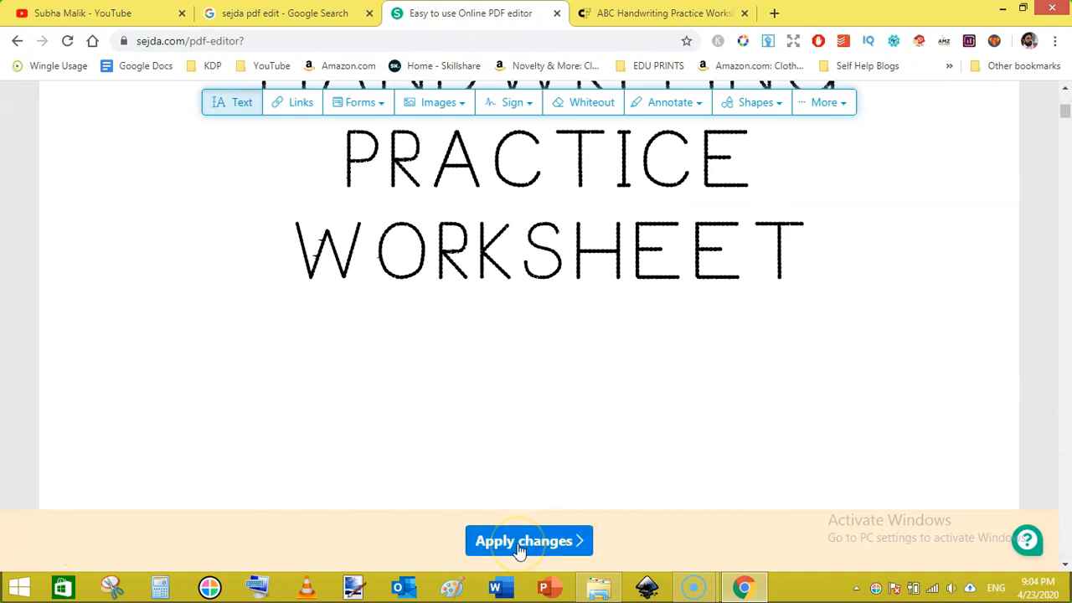
pyautogui.click(529, 539)
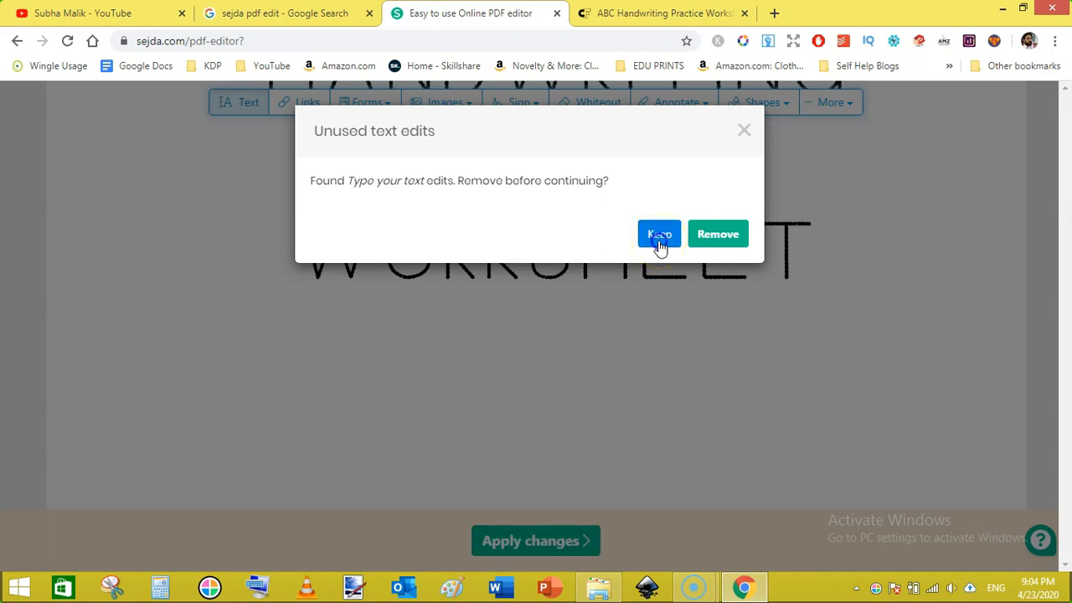
pyautogui.click(659, 234)
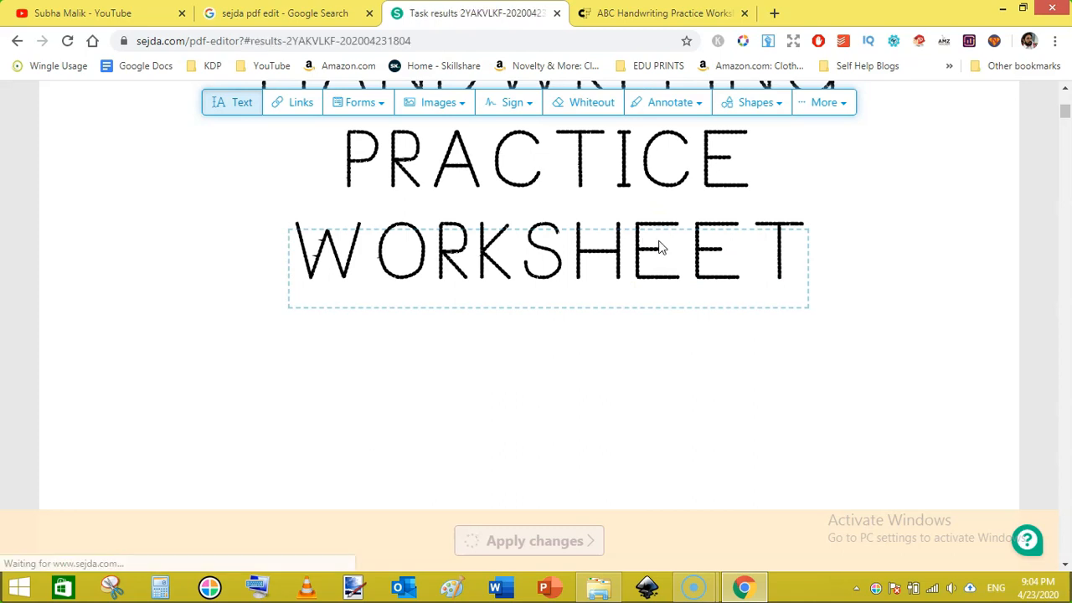
pyautogui.click(529, 540)
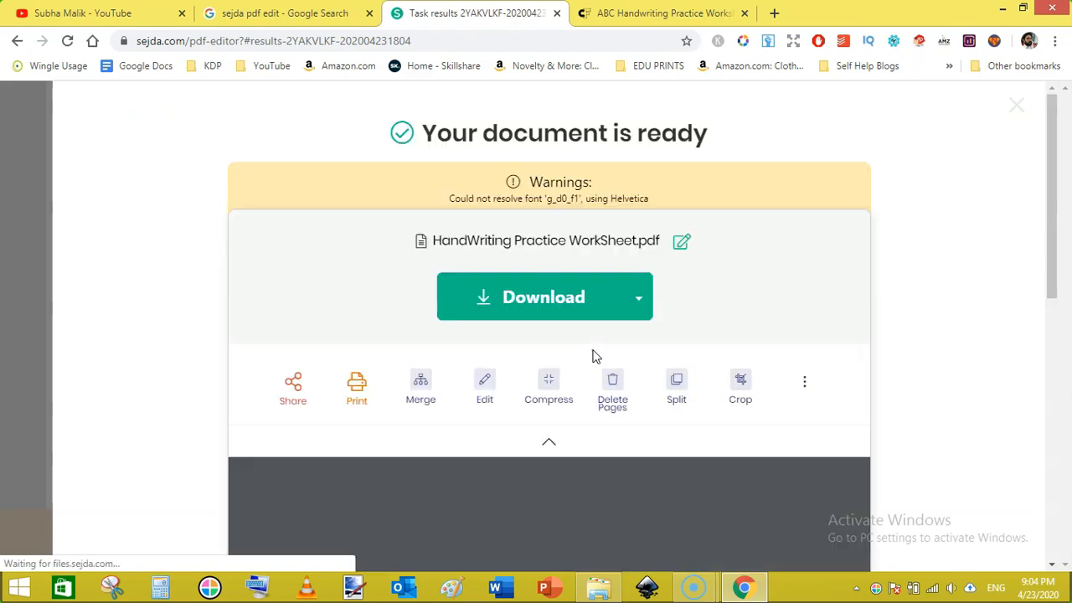
pyautogui.scroll(-3)
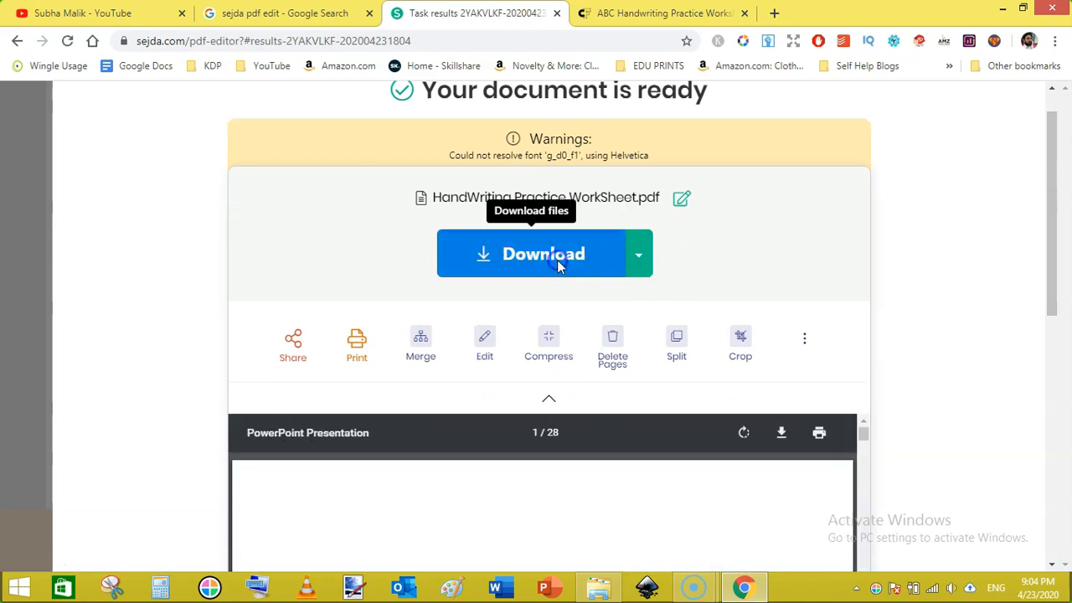
# - Download the worksheet as 'KIDS HandWriting Practice WorkSheet.pdf' in the Edit PDF Files folder
pyautogui.click(542, 254)
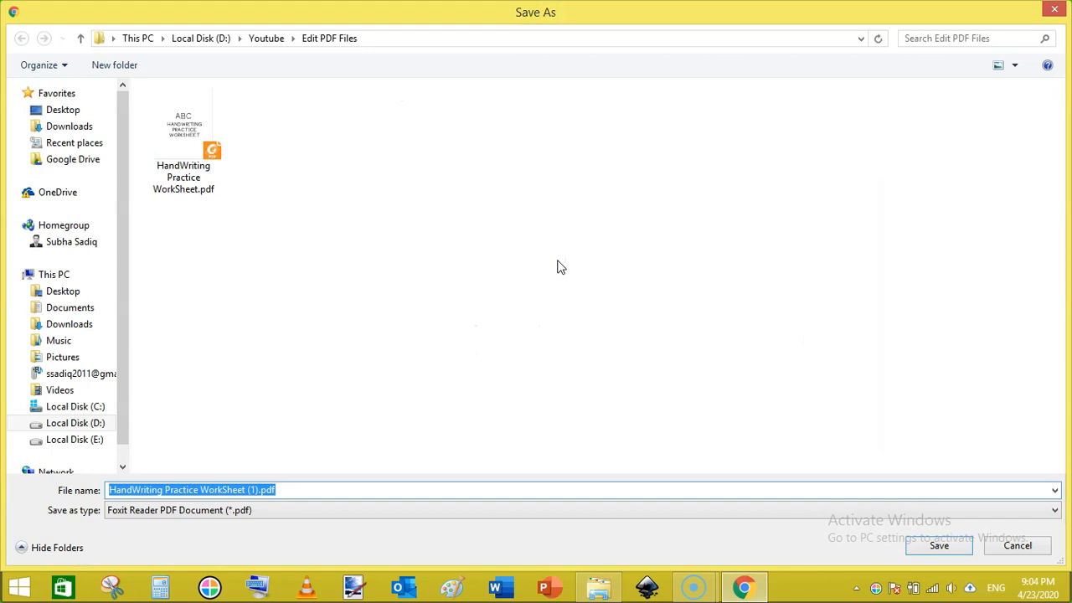
pyautogui.click(342, 488)
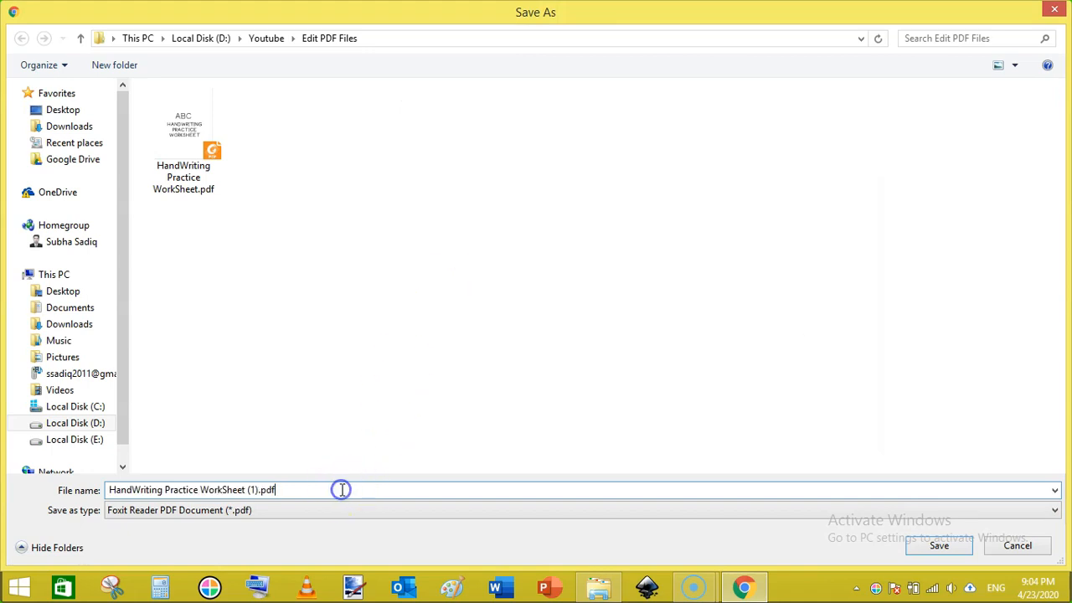
pyautogui.press('Backspace')
pyautogui.write('KIDS ')
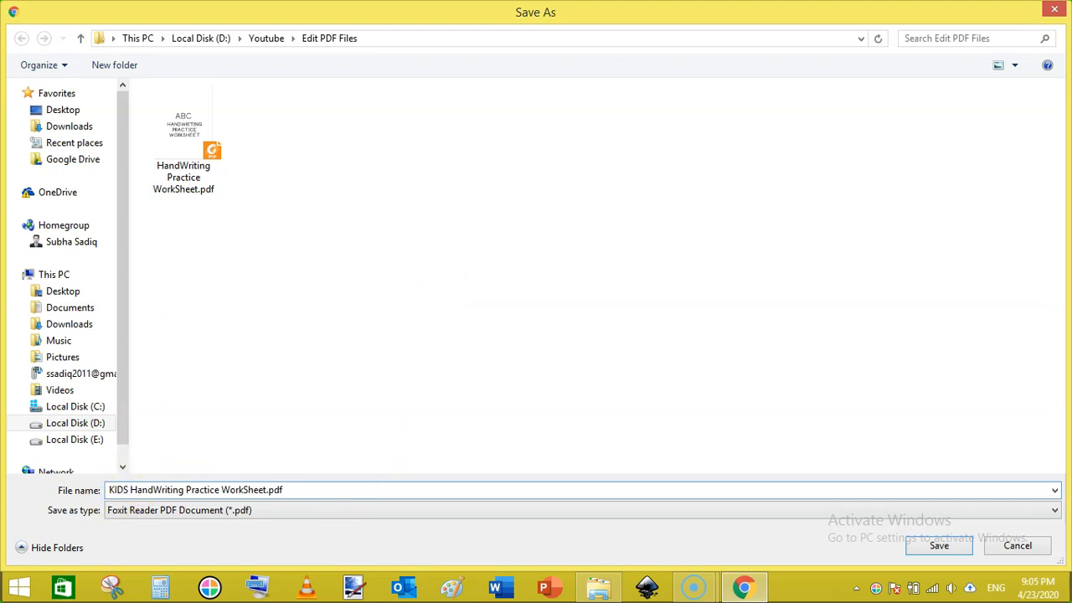
pyautogui.click(938, 546)
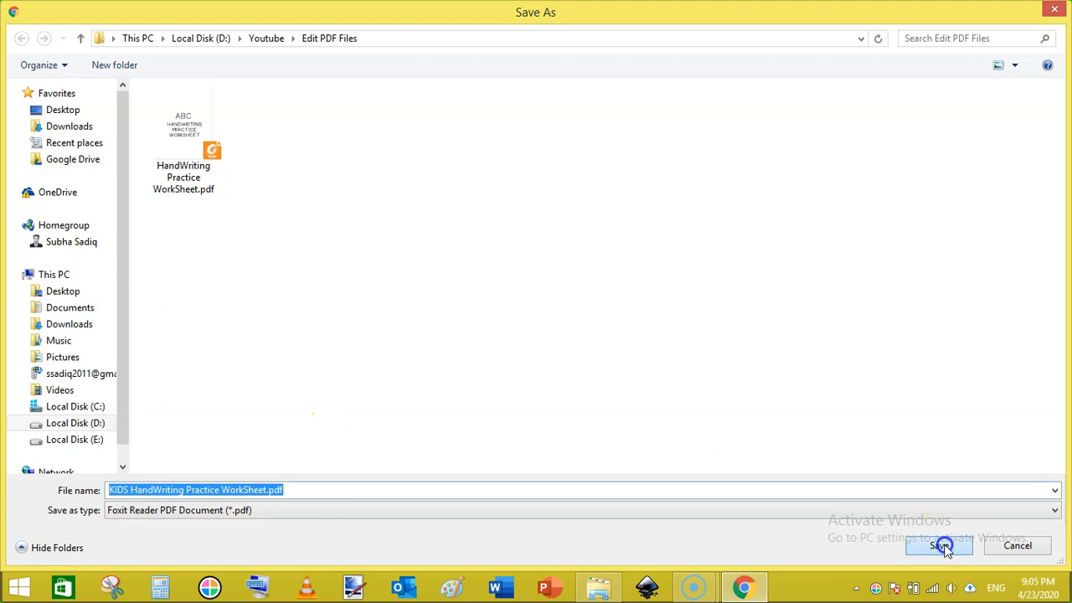
pyautogui.click(937, 546)
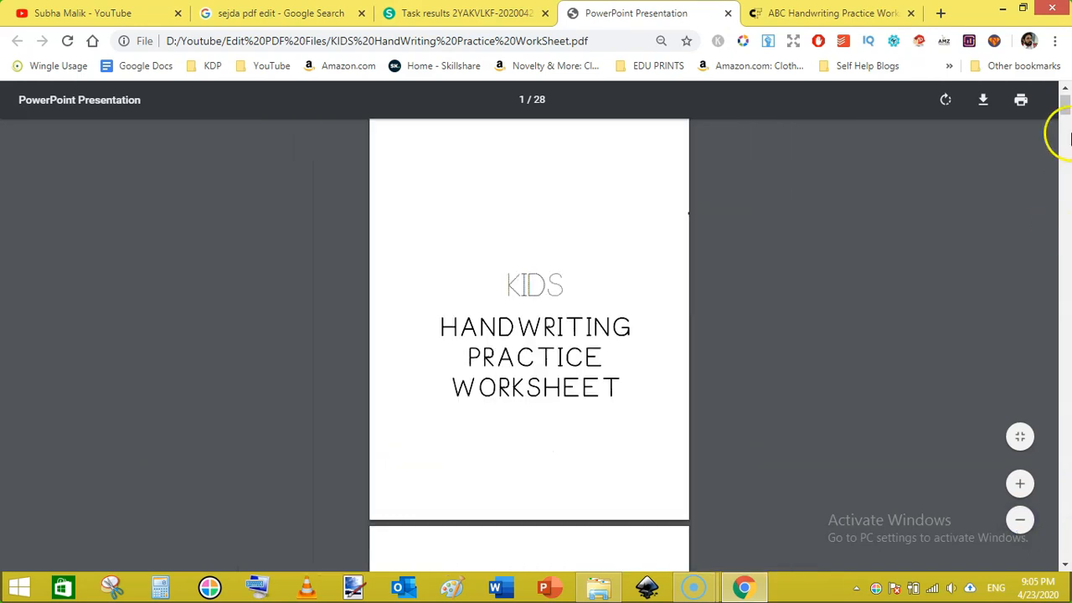
pyautogui.scroll(-3)
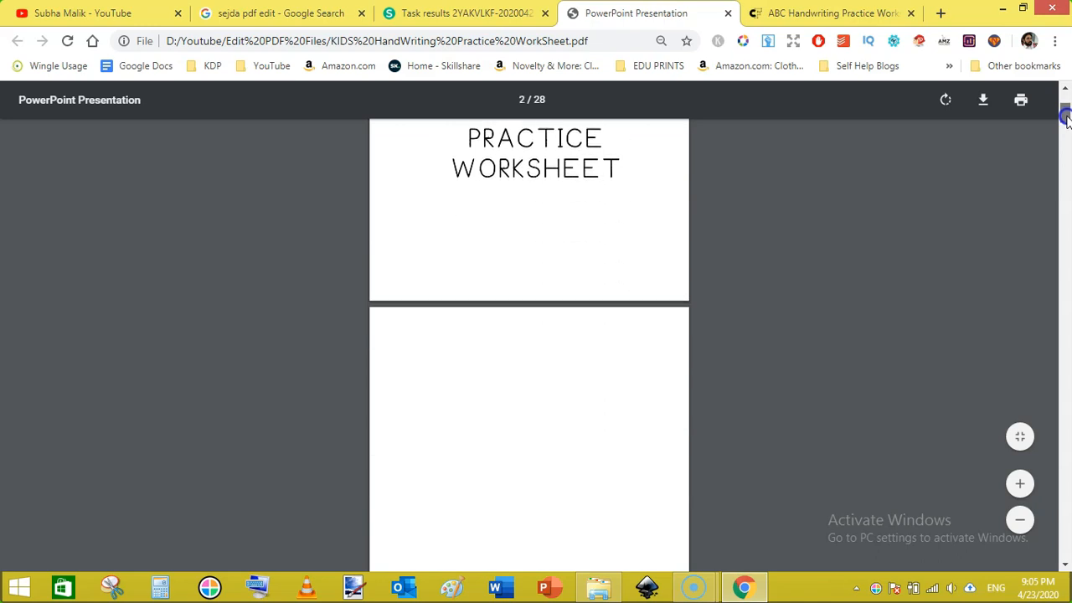
pyautogui.scroll(-3)
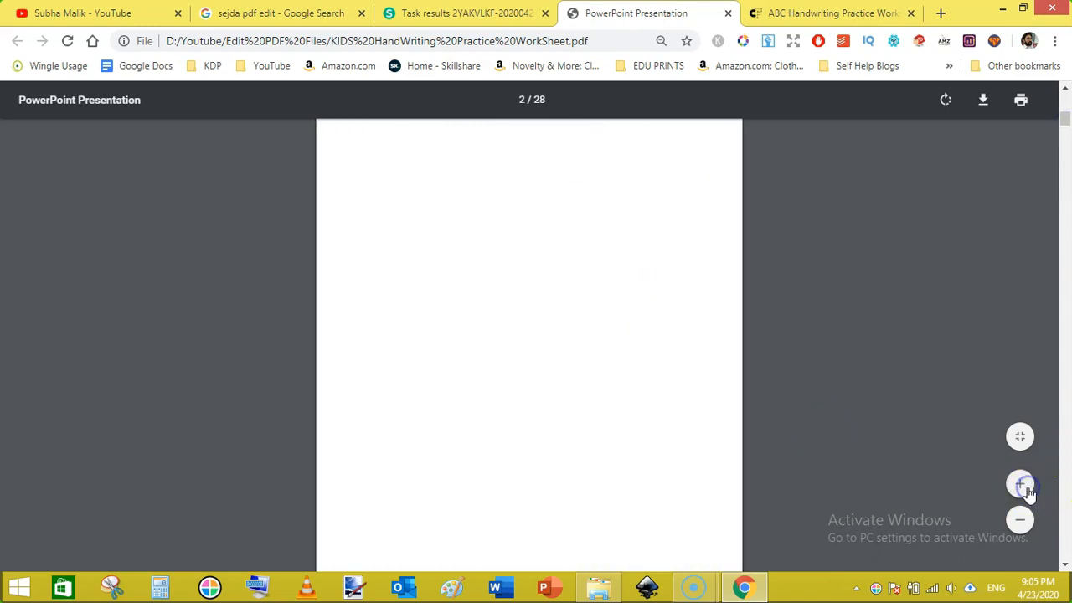
pyautogui.scroll(-3)
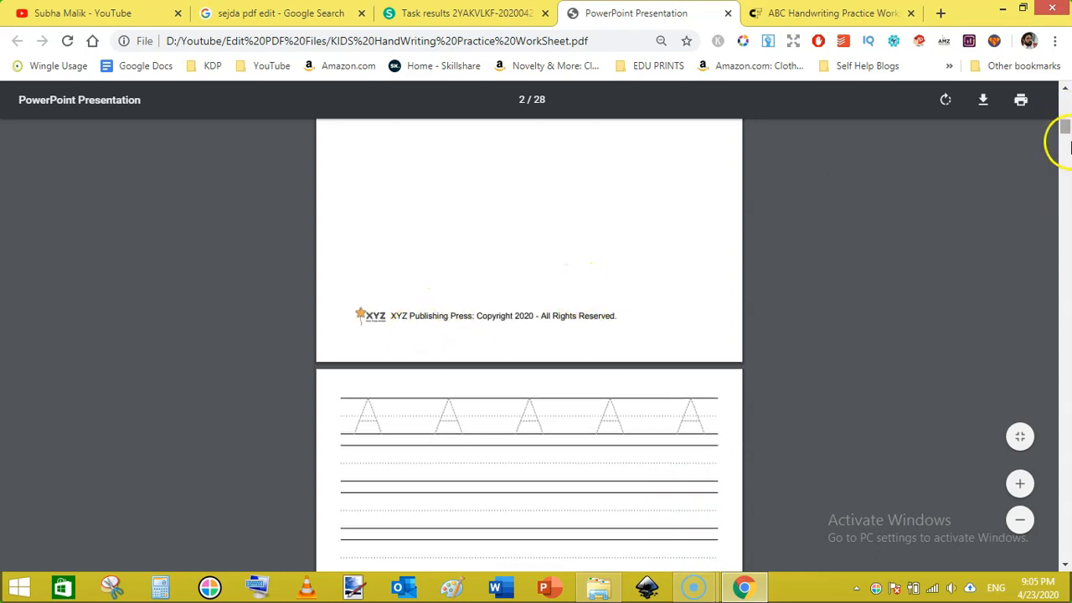
pyautogui.scroll(-3)
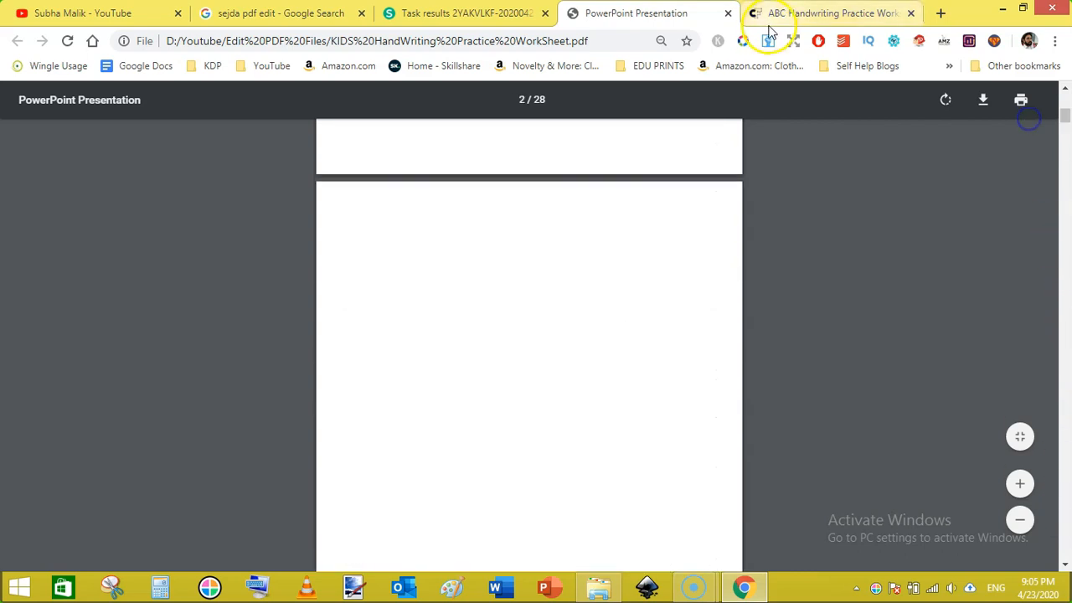
# - Close the saved PDF and return to the Creative Fabrica ABC worksheet product page
pyautogui.click(281, 14)
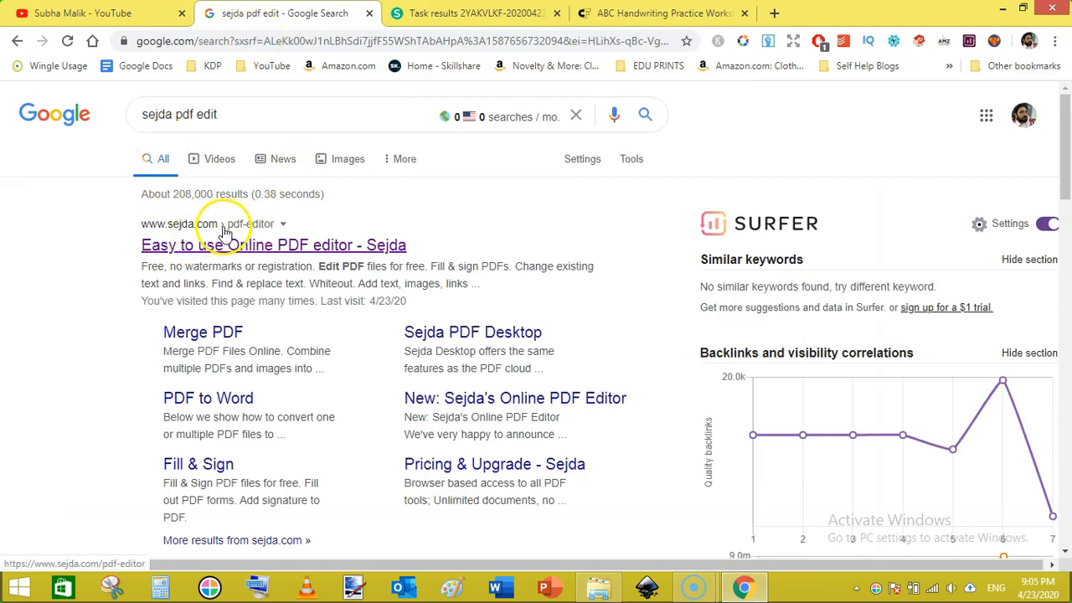
pyautogui.click(473, 13)
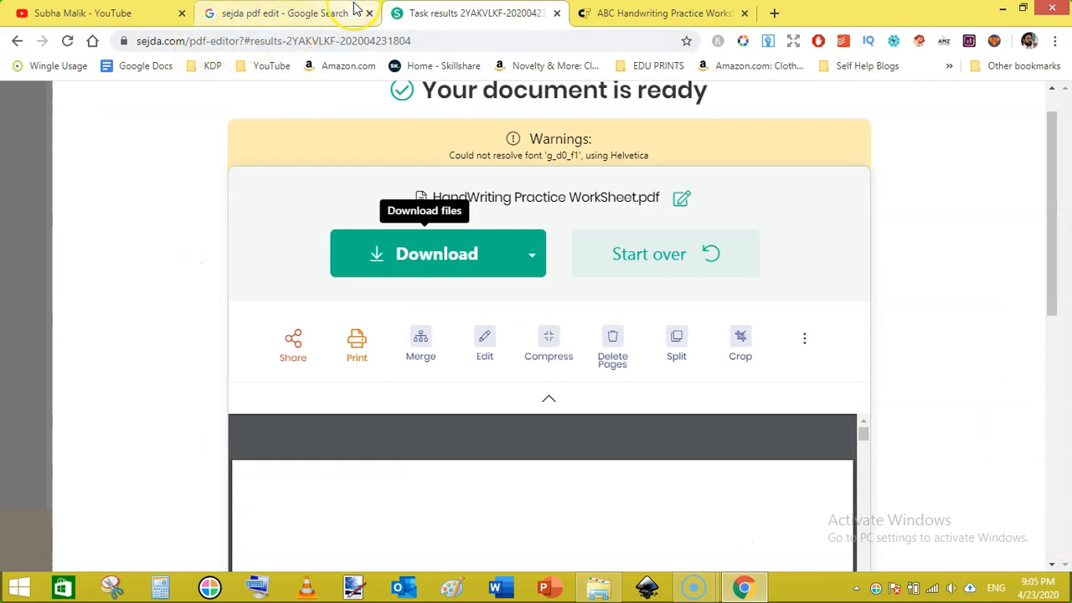
pyautogui.click(282, 14)
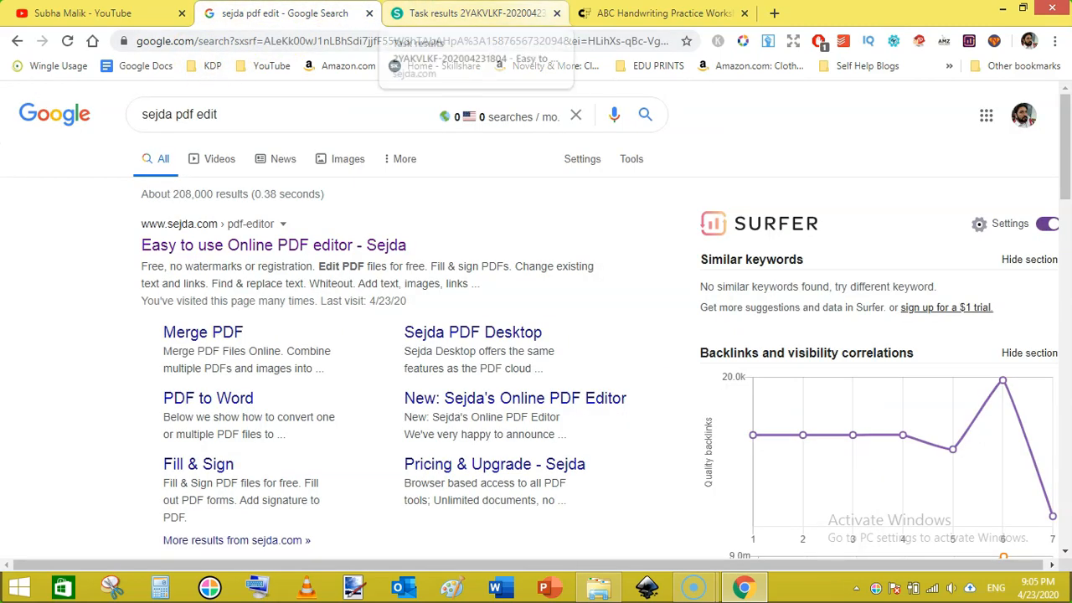
pyautogui.click(662, 14)
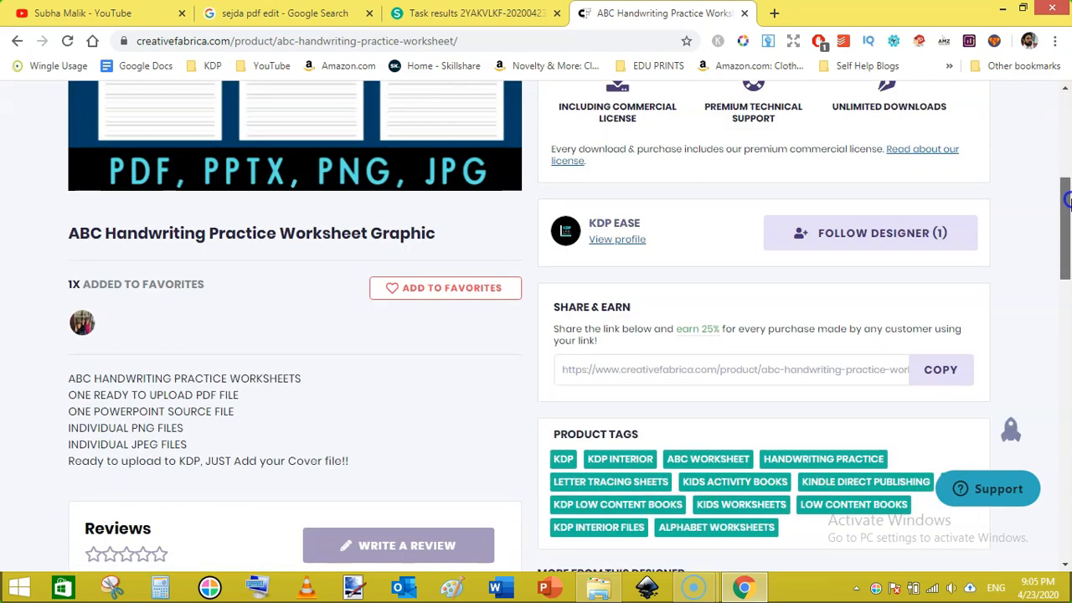
pyautogui.scroll(-3)
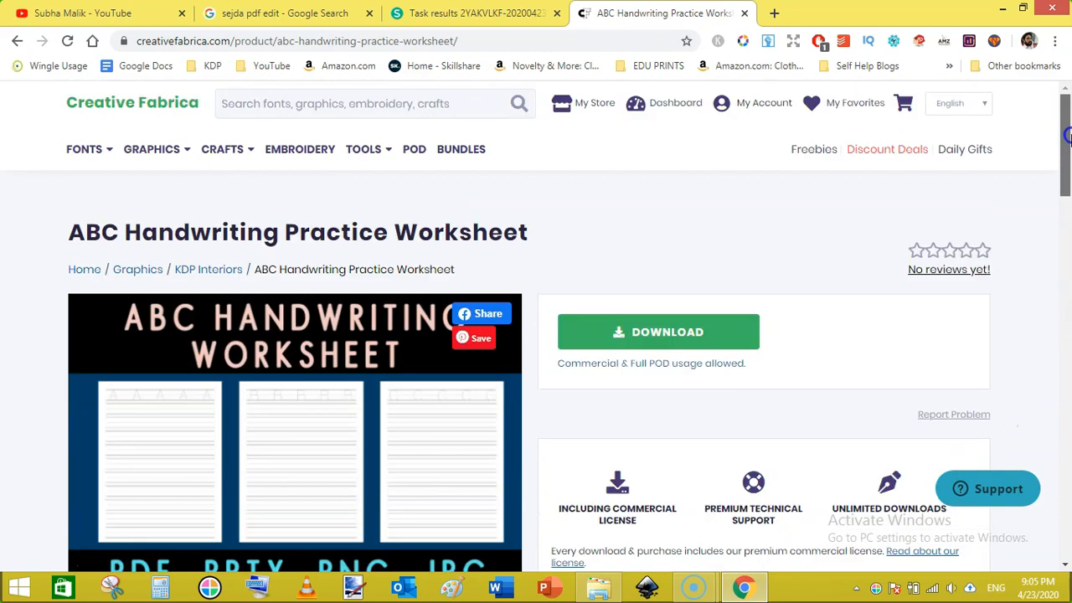
pyautogui.scroll(-3)
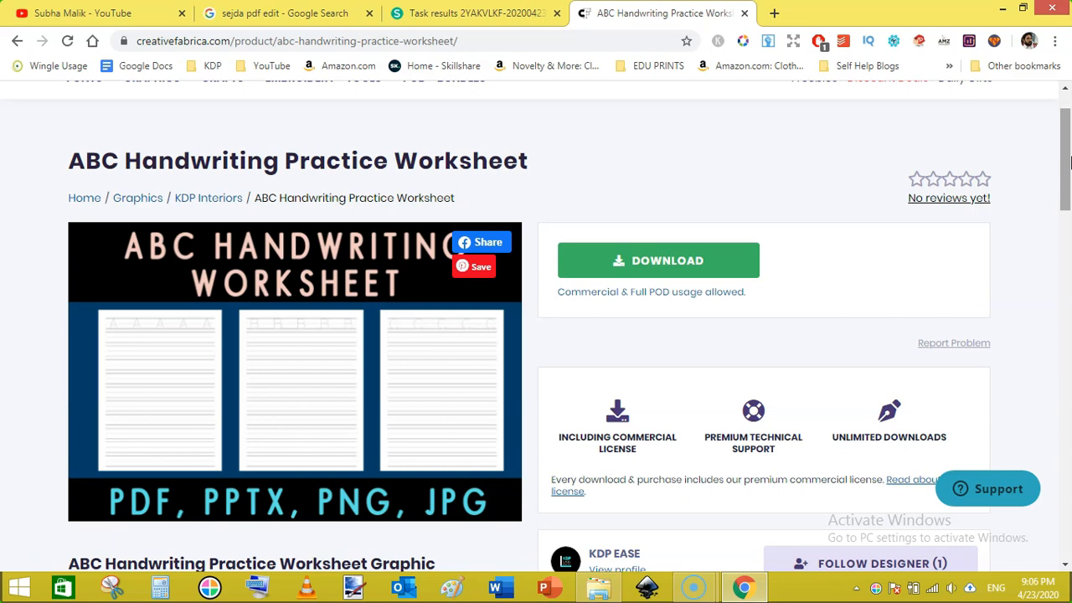
pyautogui.scroll(3)
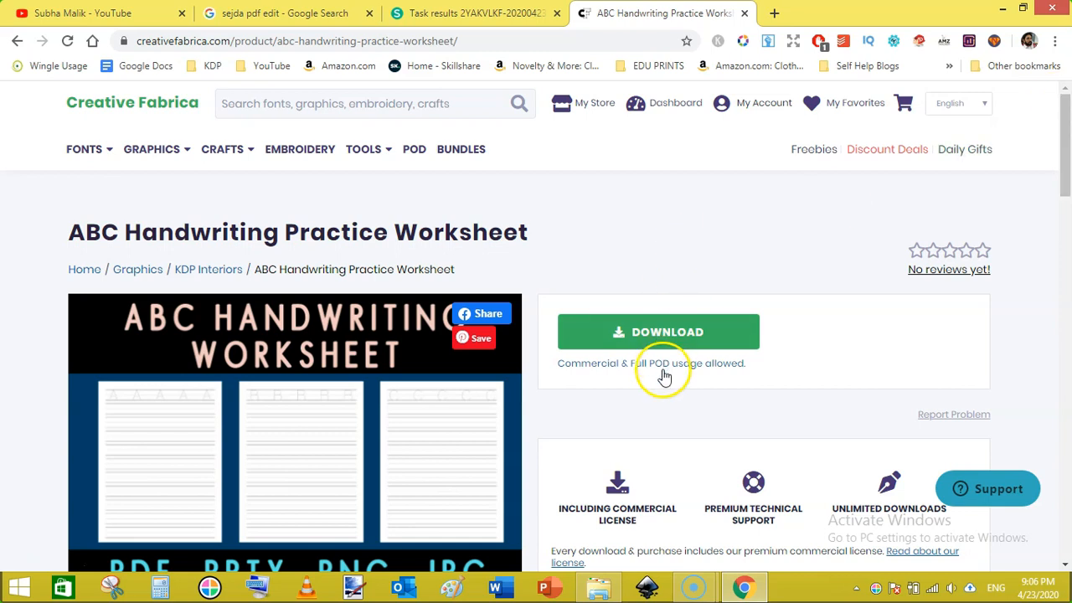
pyautogui.moveTo(703, 392)
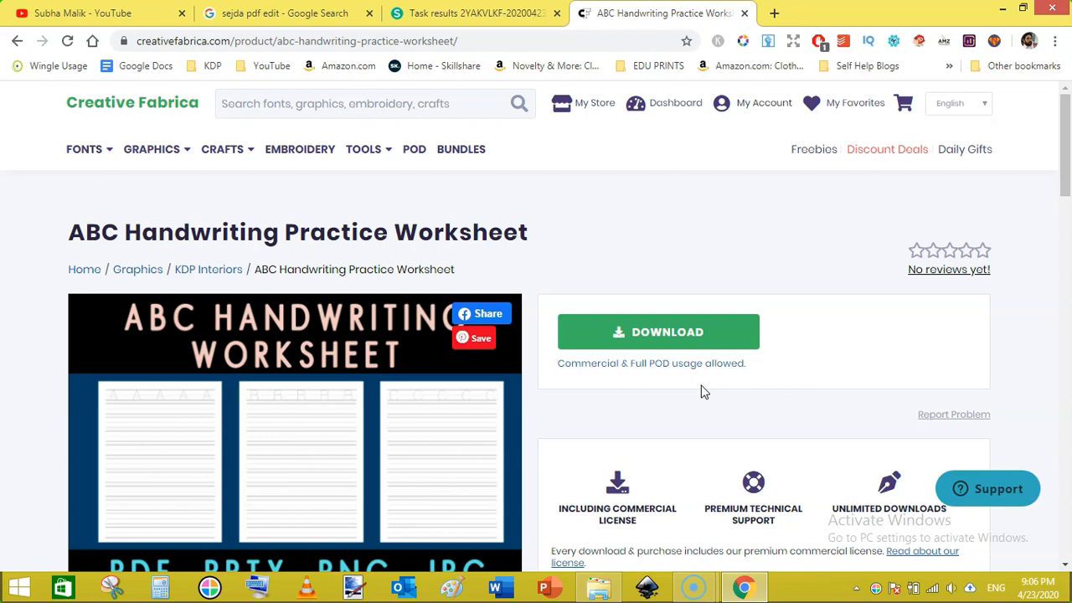
pyautogui.moveTo(493, 104)
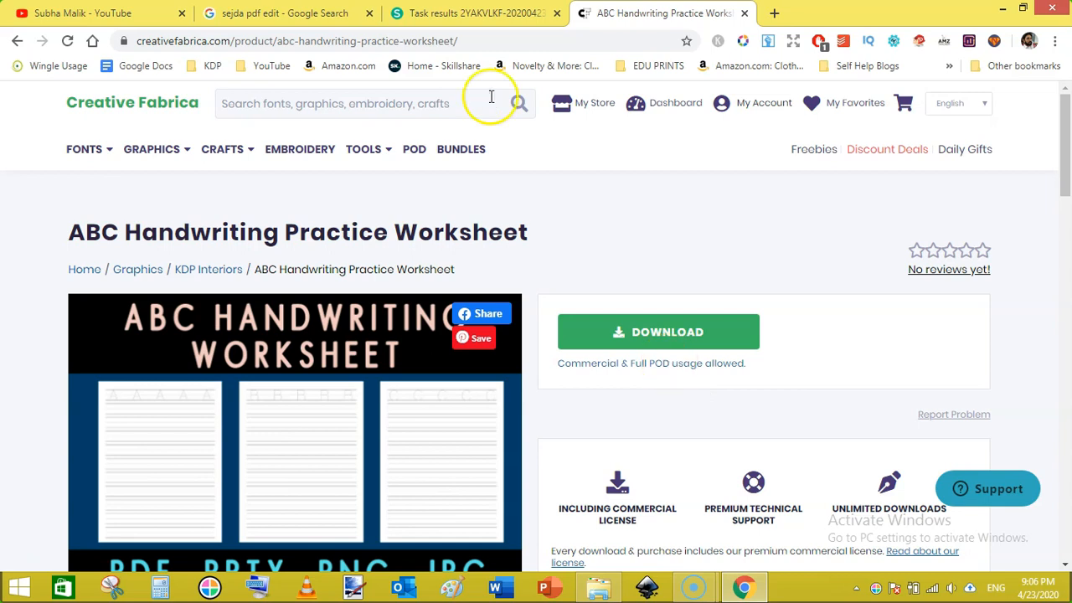
# - Close the Sejda results and Google search tabs, leaving the YouTube videos page scrolled to older uploads
pyautogui.click(475, 14)
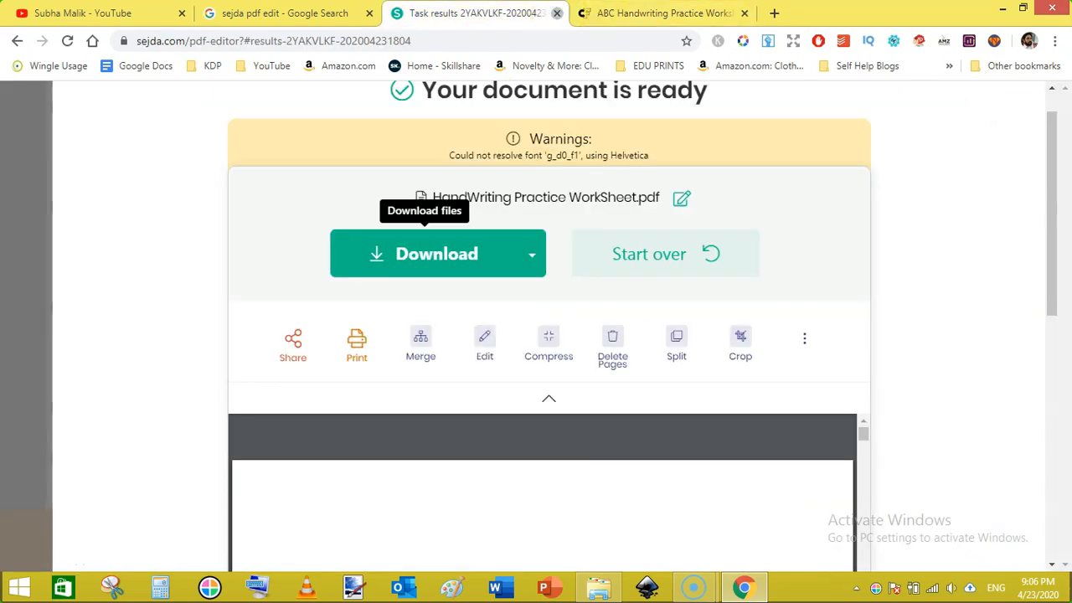
pyautogui.click(285, 13)
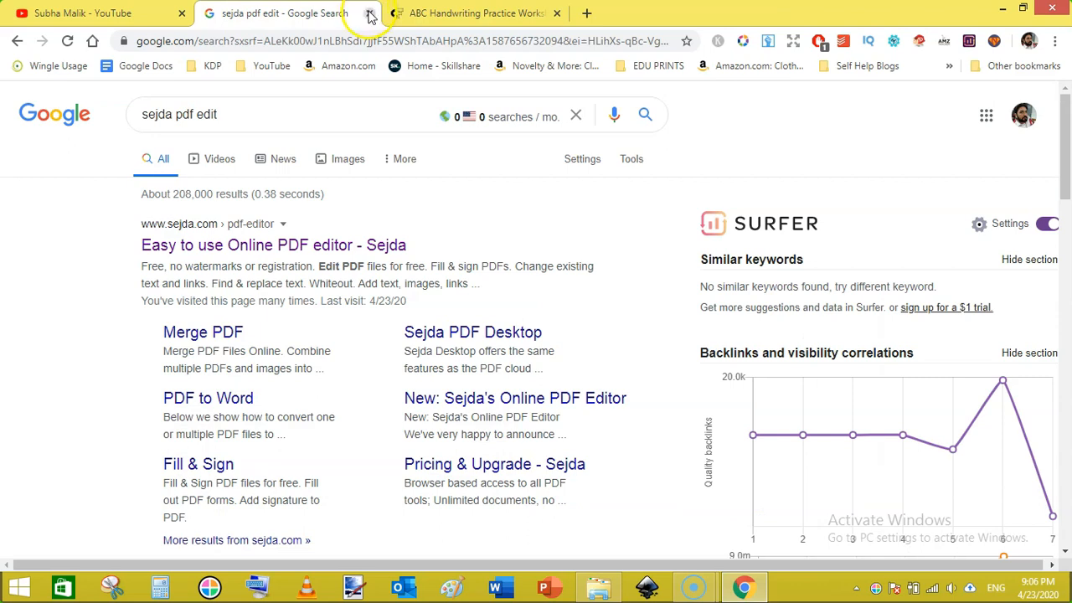
pyautogui.click(100, 13)
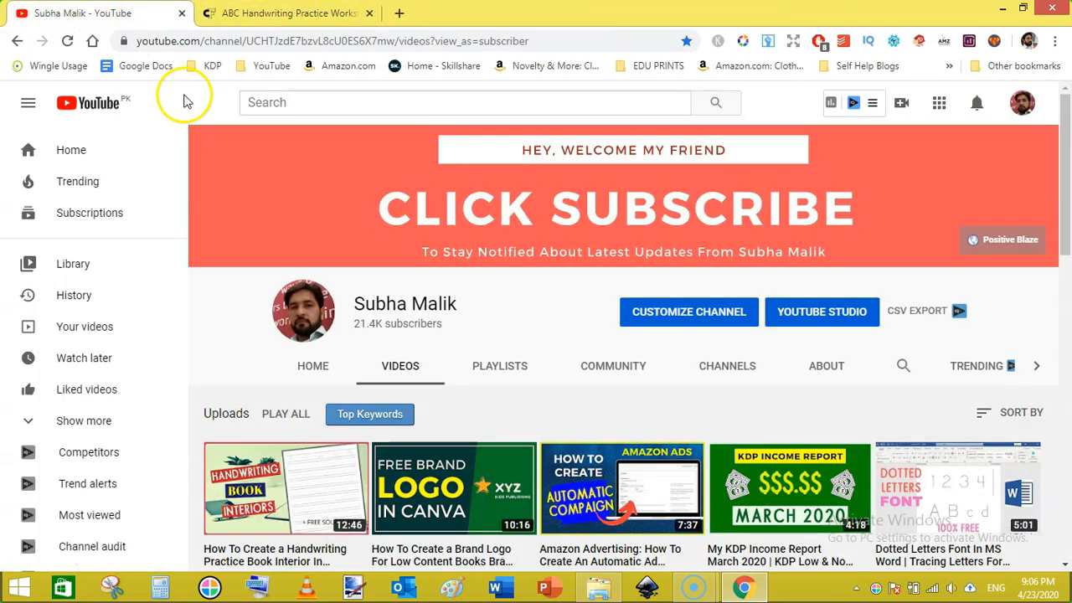
pyautogui.scroll(-3)
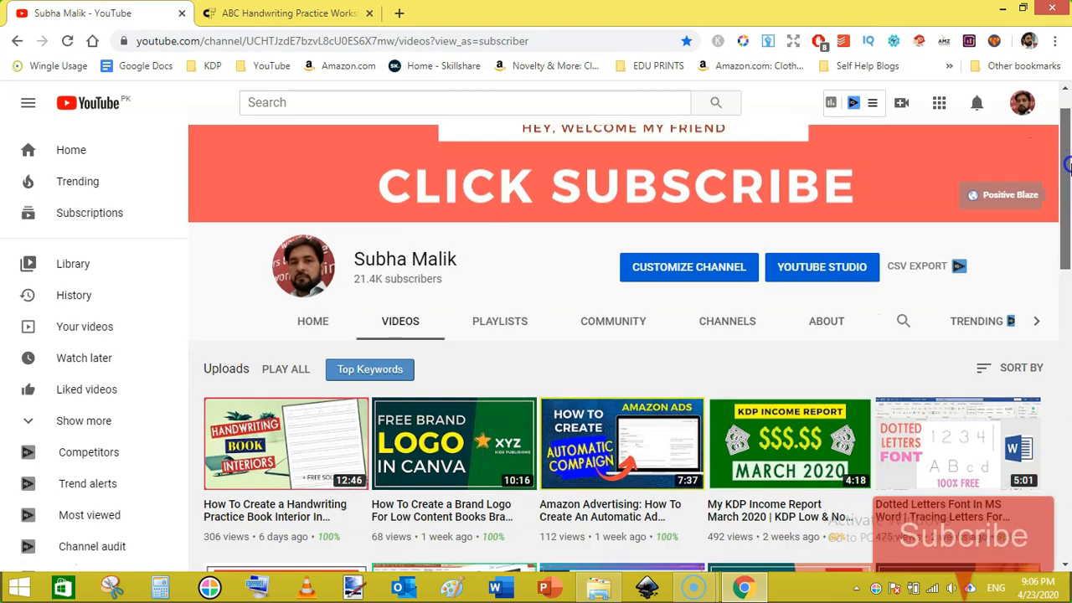
pyautogui.scroll(-3)
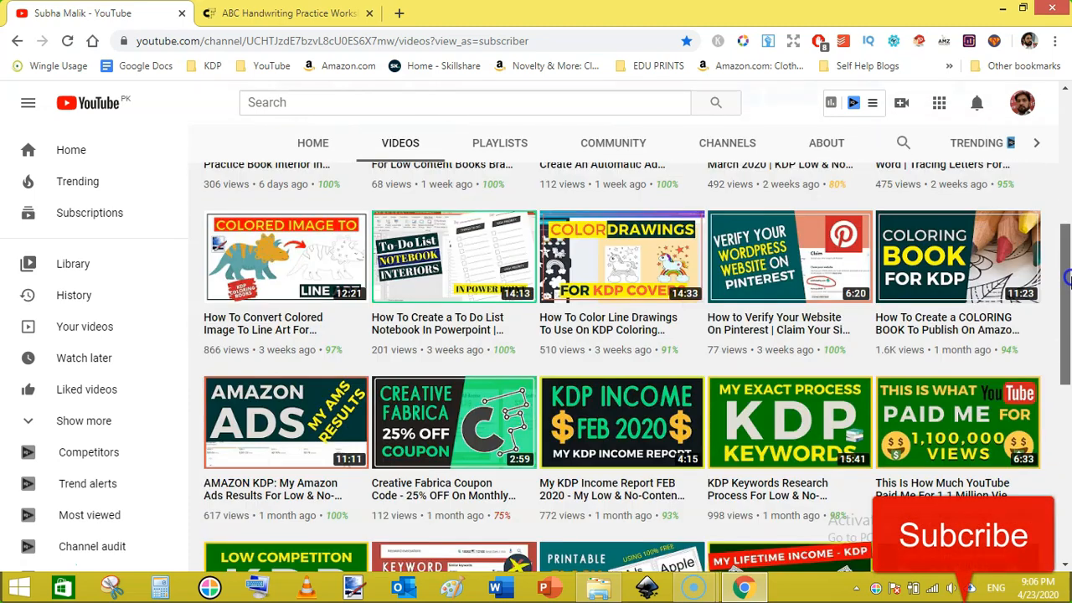
pyautogui.scroll(-3)
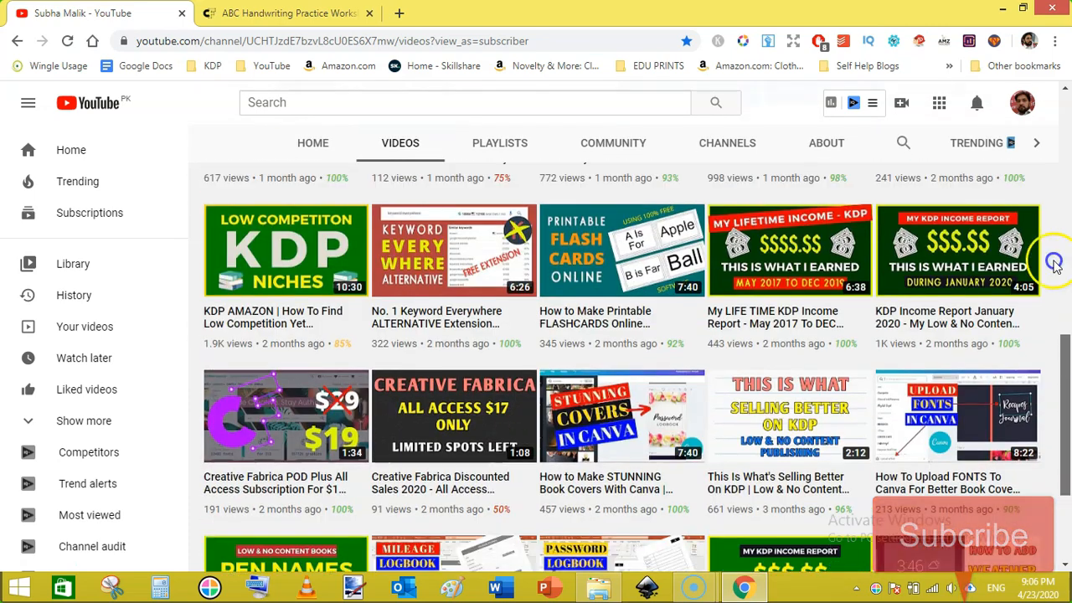